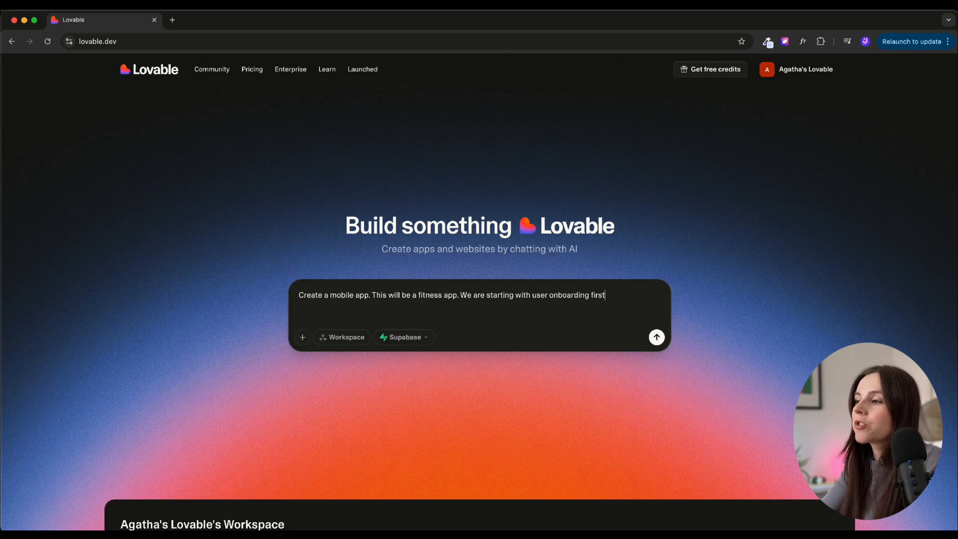
mouse_move(215, 257)
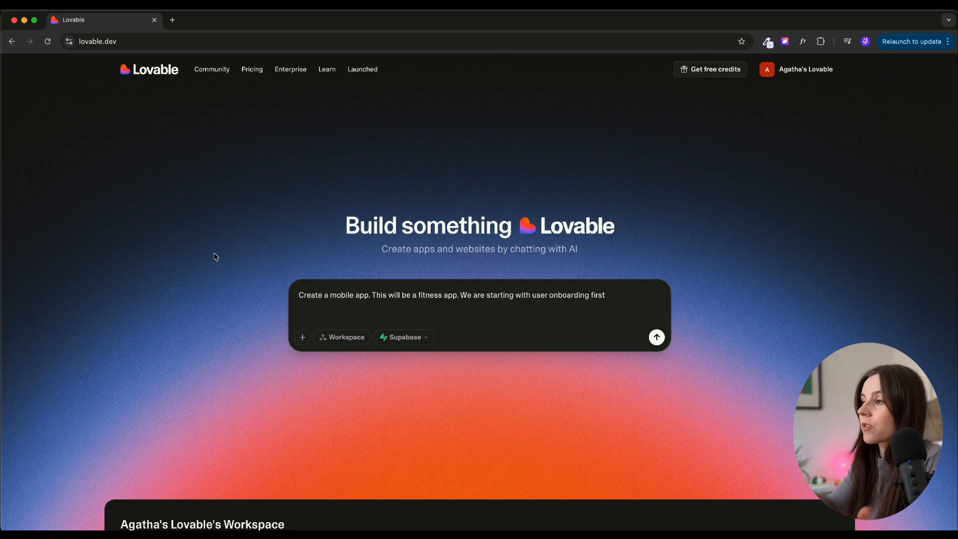
Scroll through the workspace projects below the drafted fitness onboarding prompt
scroll(down, 3)
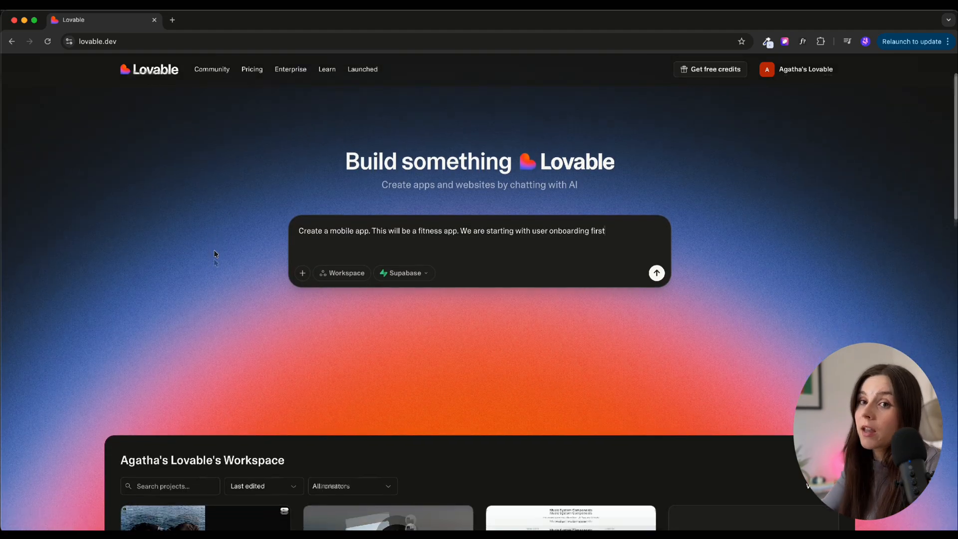
scroll(up, 3)
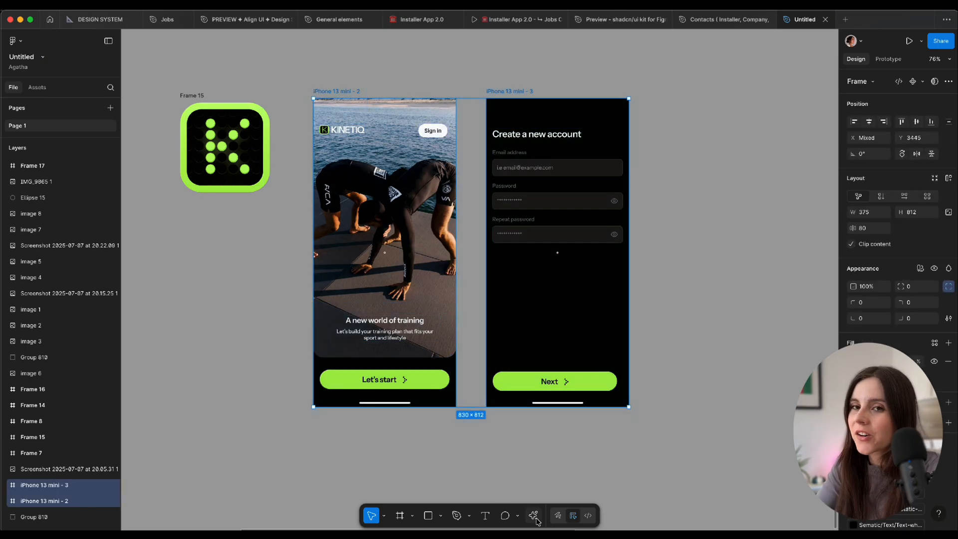
Launch the Builder.io Figma-to-code plugin for both Kinetiq iPhone onboarding frames
click(533, 515)
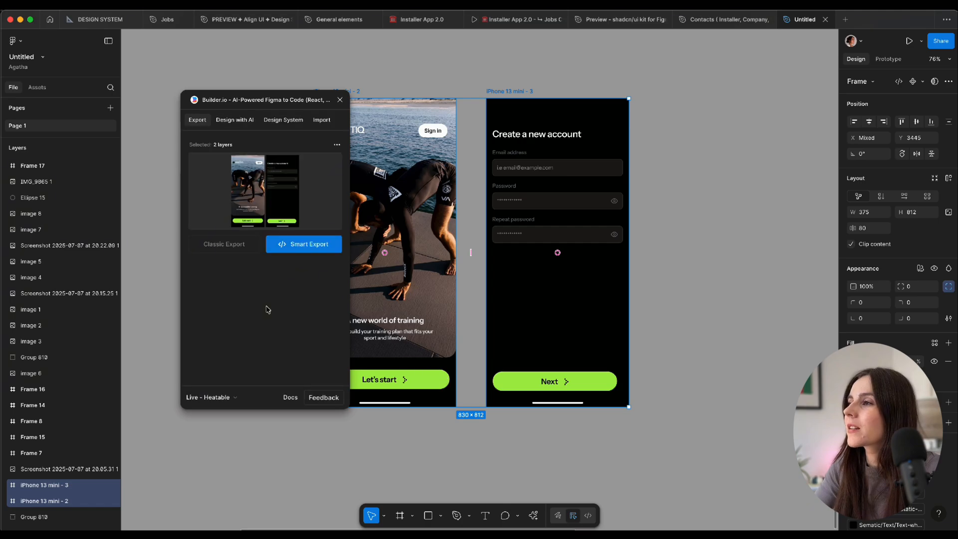
mouse_move(304, 244)
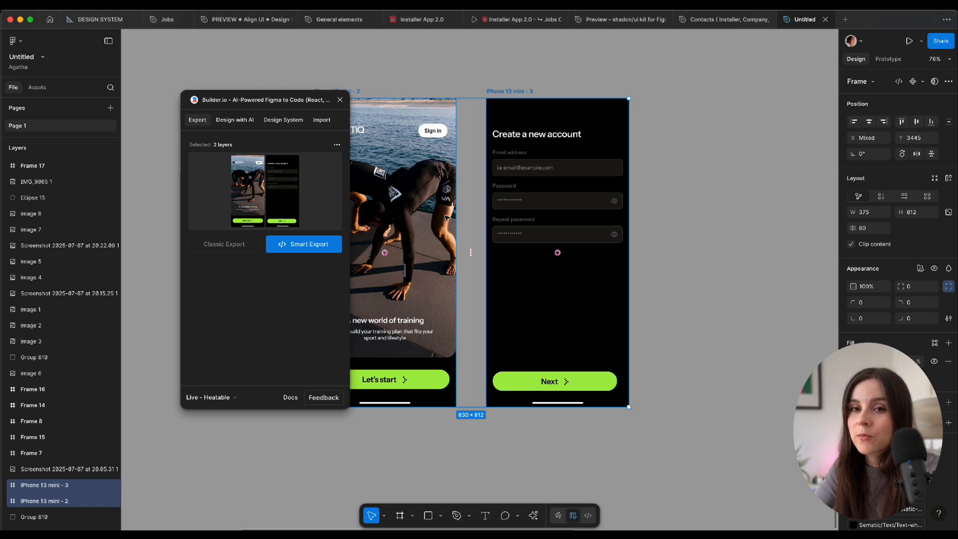
mouse_move(258, 286)
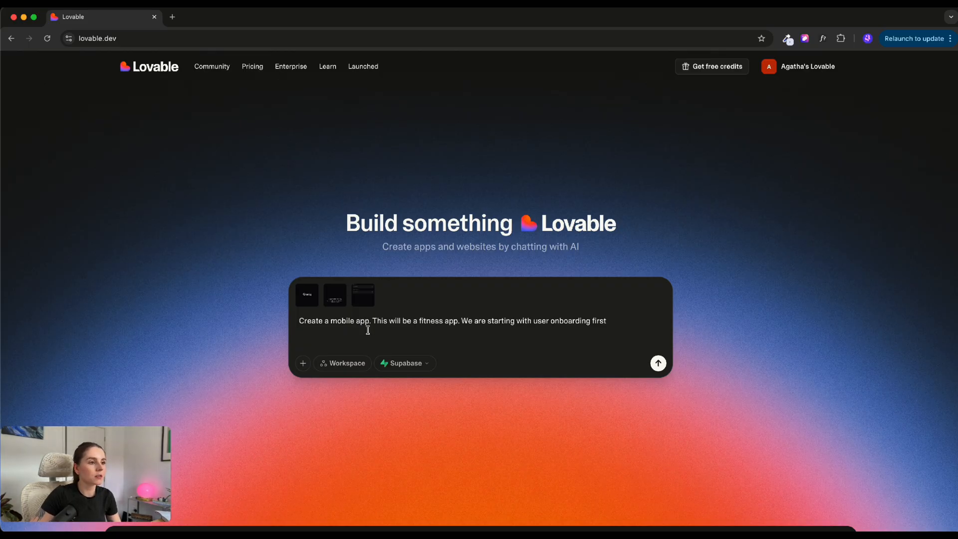
mouse_move(313, 346)
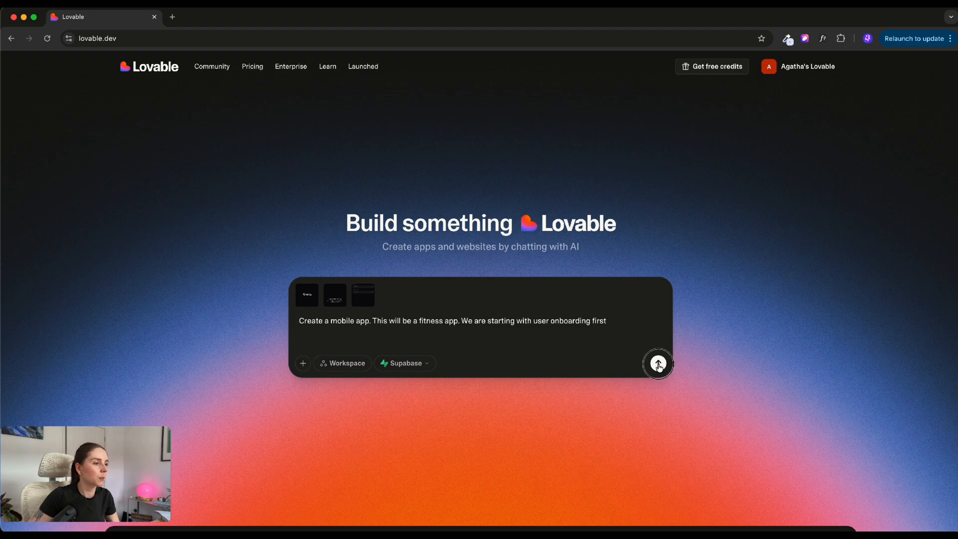
Send the fitness onboarding prompt with the three Figma screen images attached
click(658, 364)
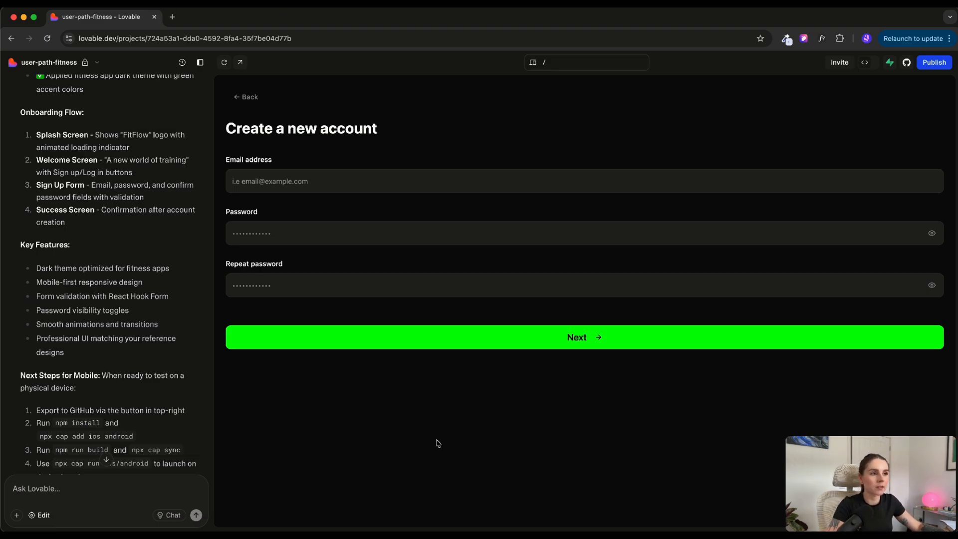
mouse_move(90, 309)
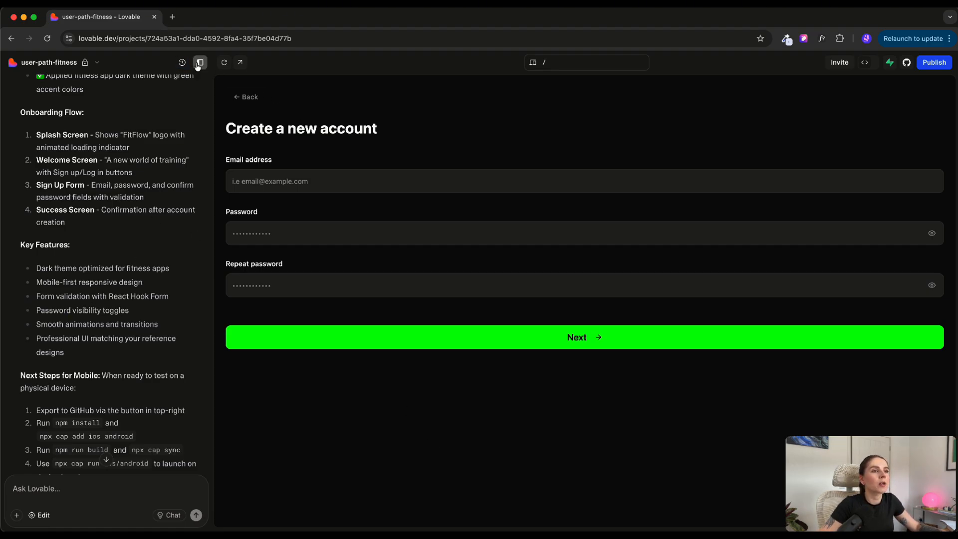
click(201, 62)
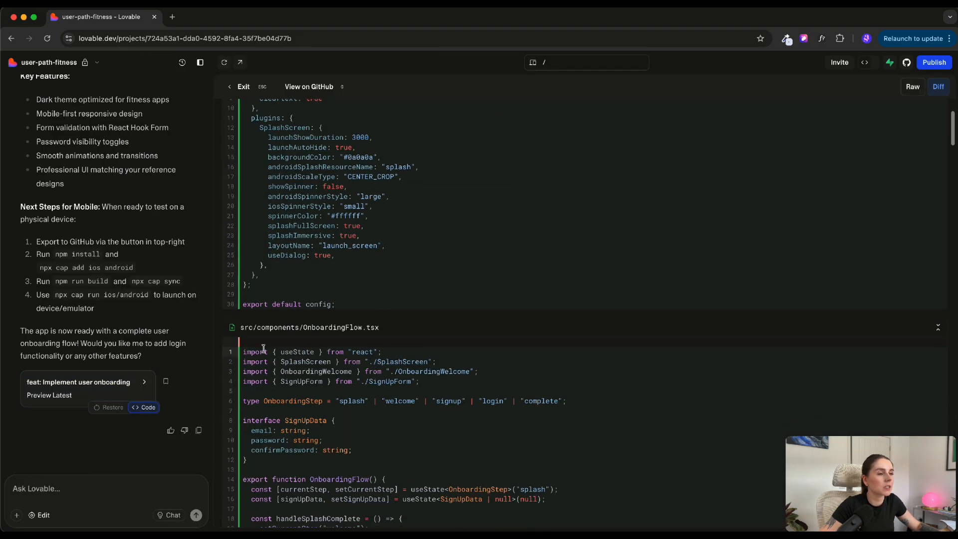
click(48, 395)
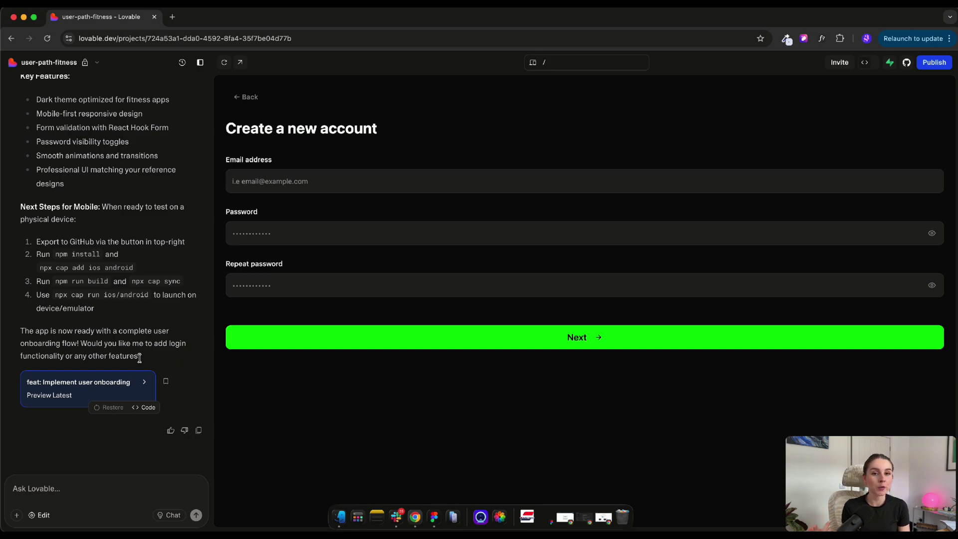
mouse_move(61, 276)
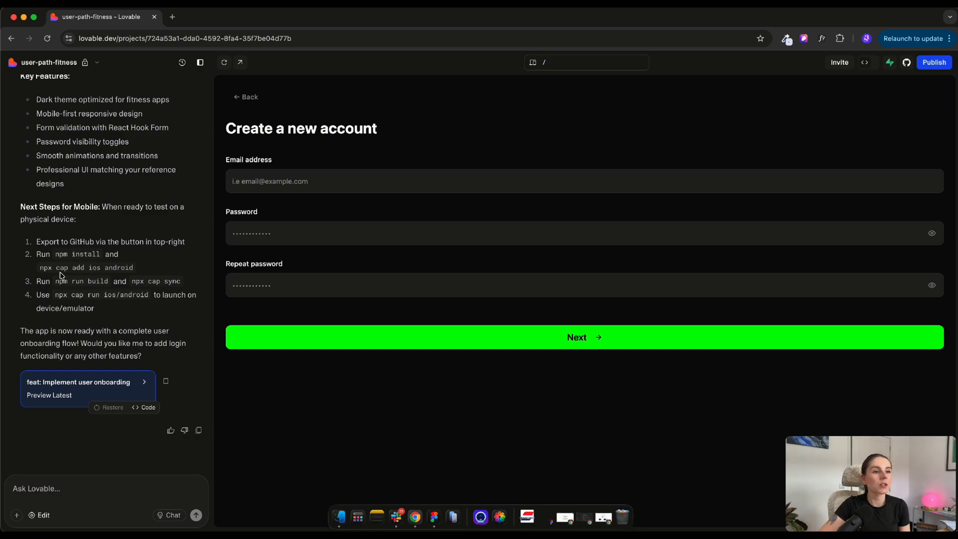
mouse_move(79, 241)
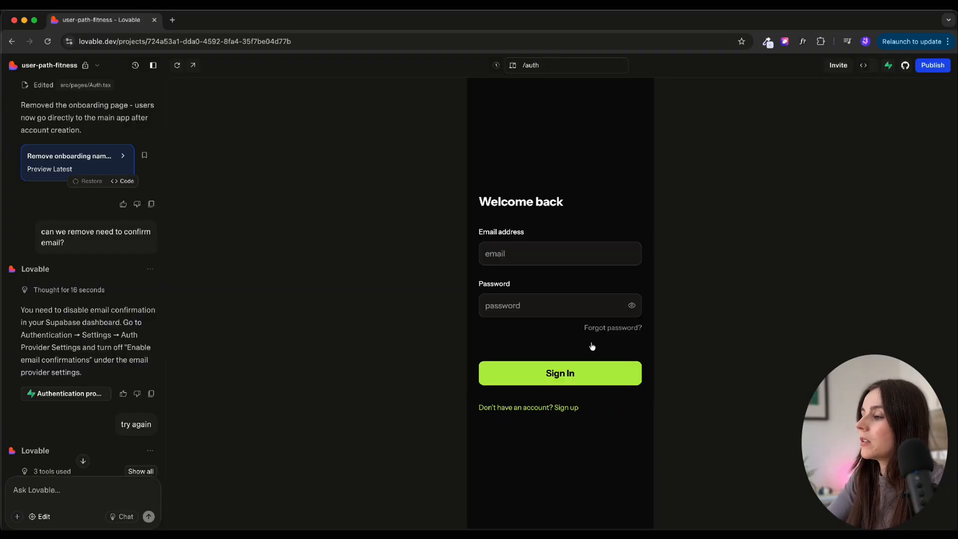
mouse_move(613, 327)
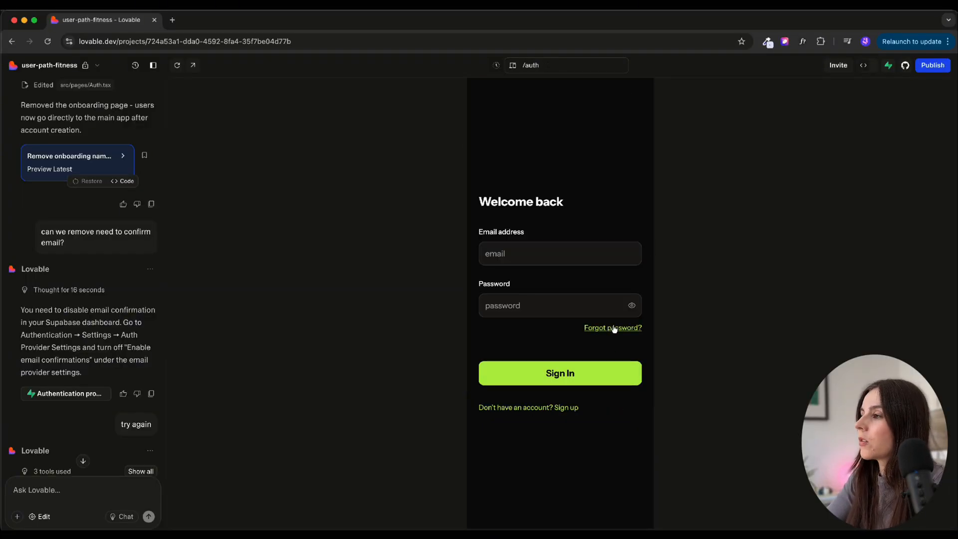
Test Forgot password through email code verification to the new-password form, then open Supabase options
click(613, 328)
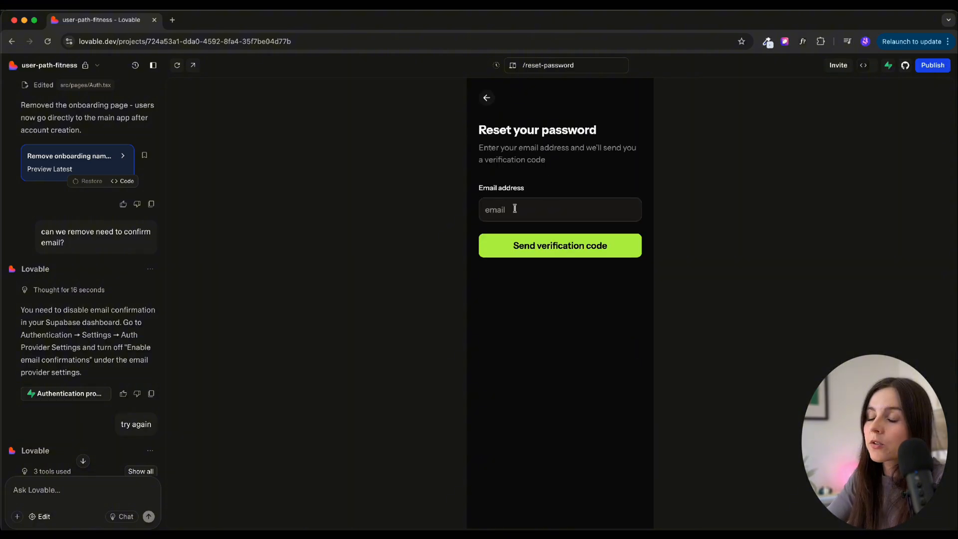
click(559, 245)
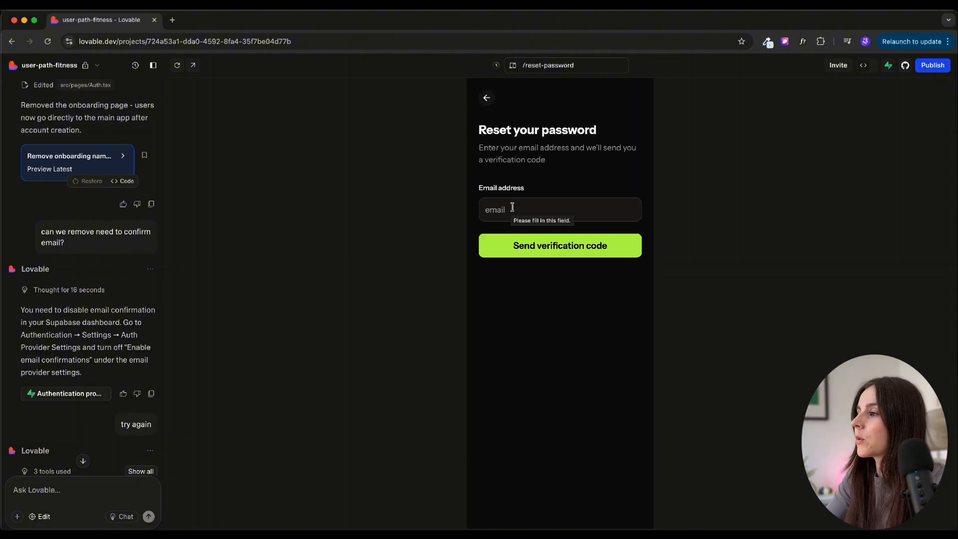
click(559, 209)
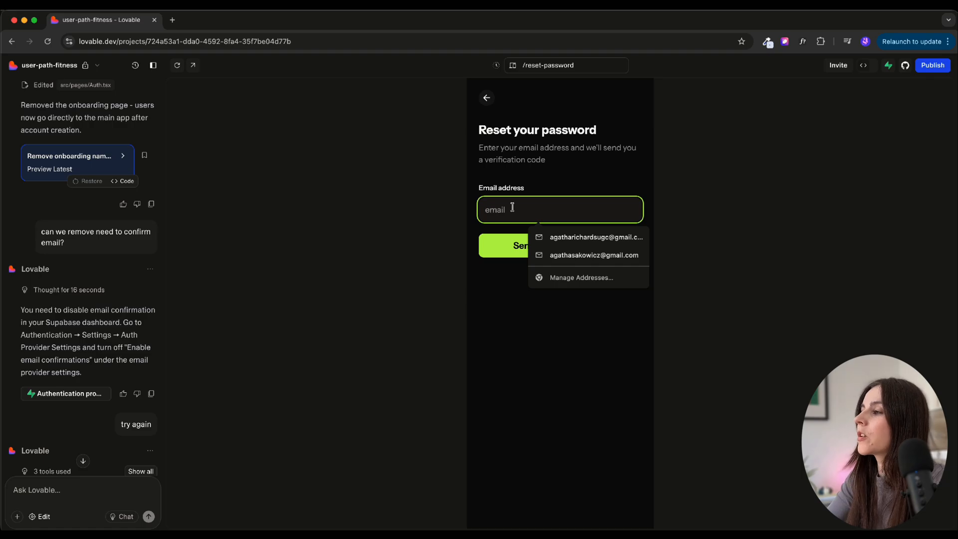
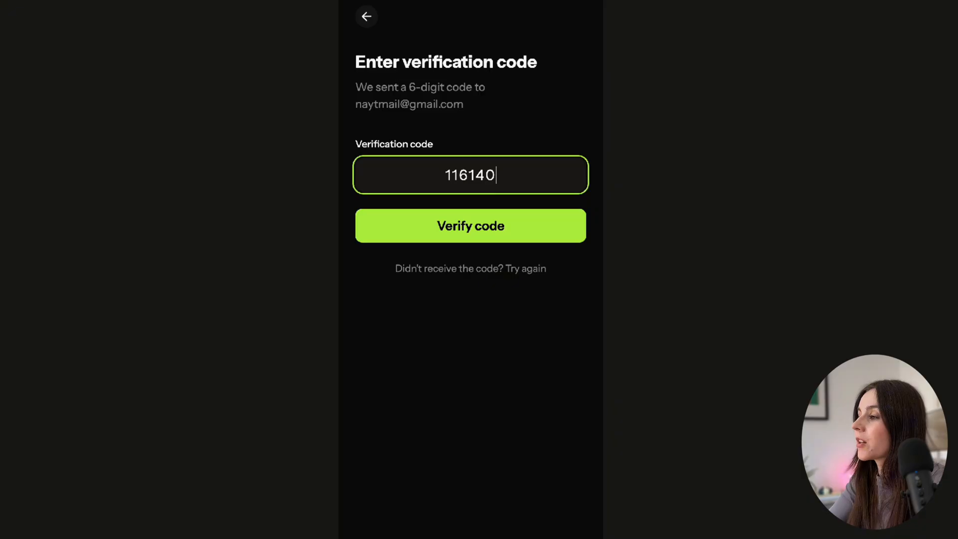
click(470, 226)
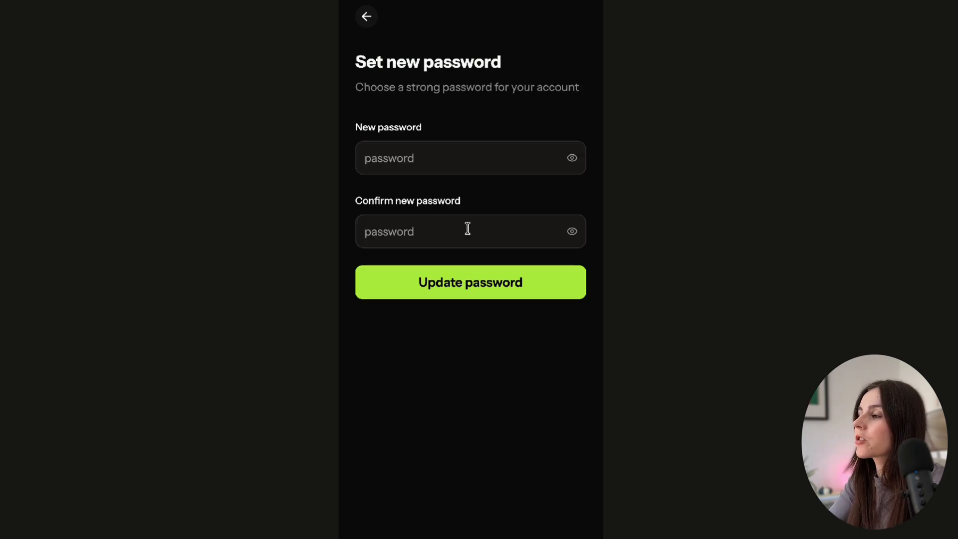
click(471, 157)
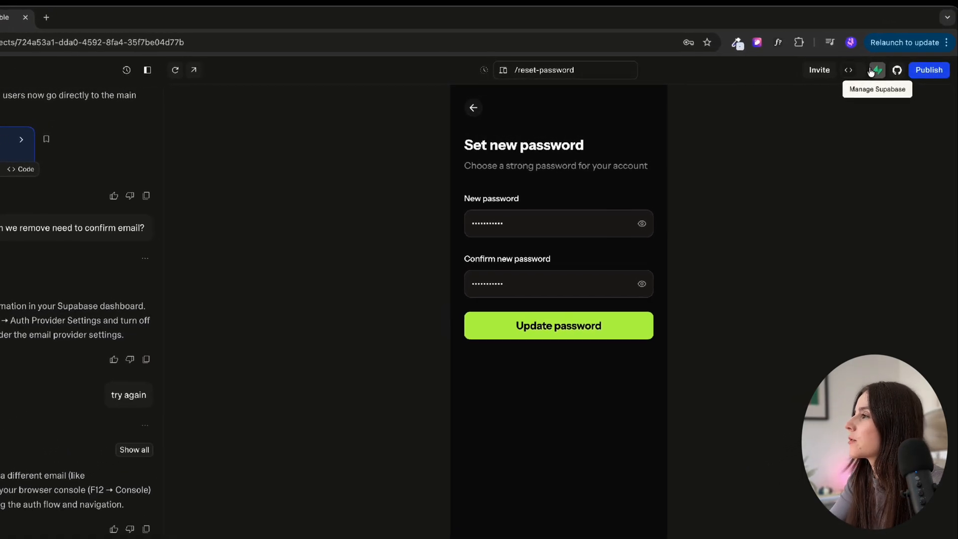
click(876, 70)
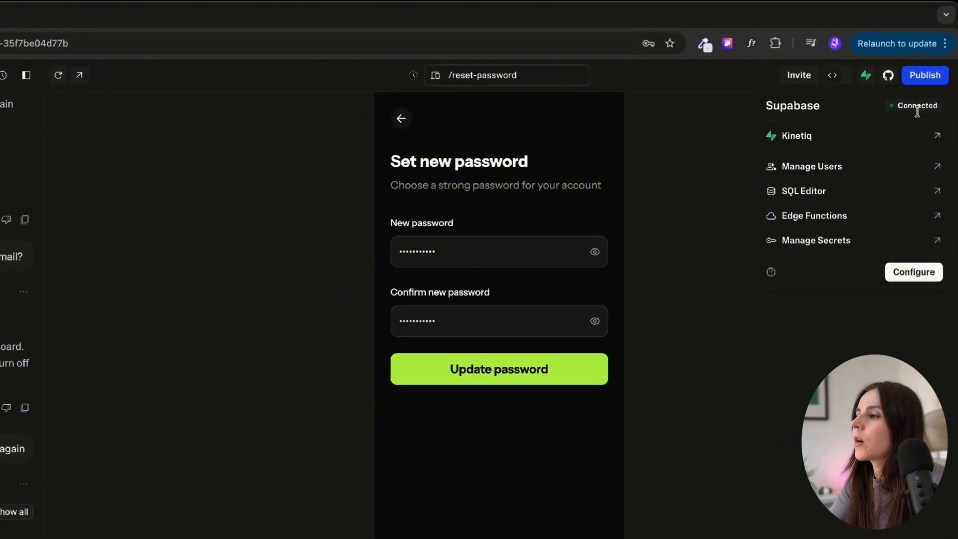
Review the Kinetiq Email provider's Confirm email and Secure password change toggles
click(221, 20)
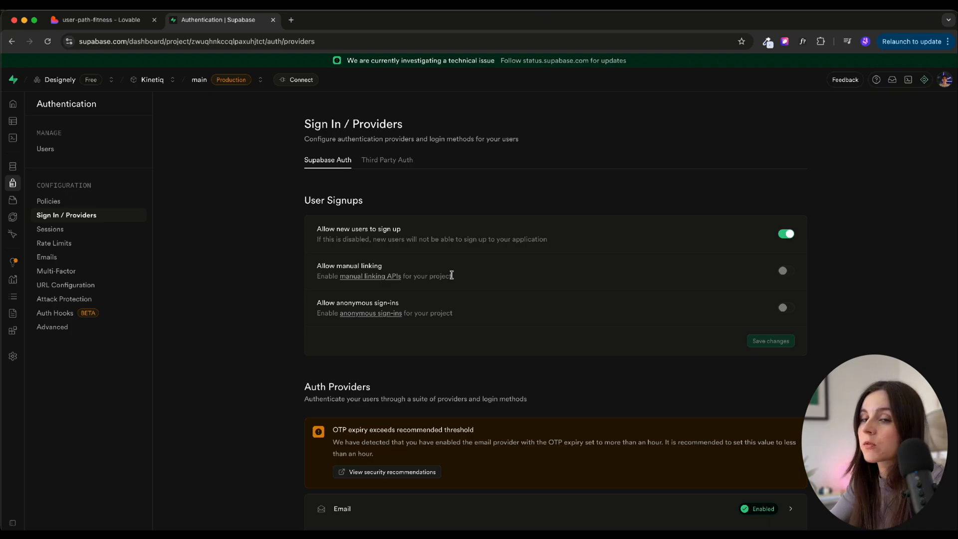
scroll(down, 3)
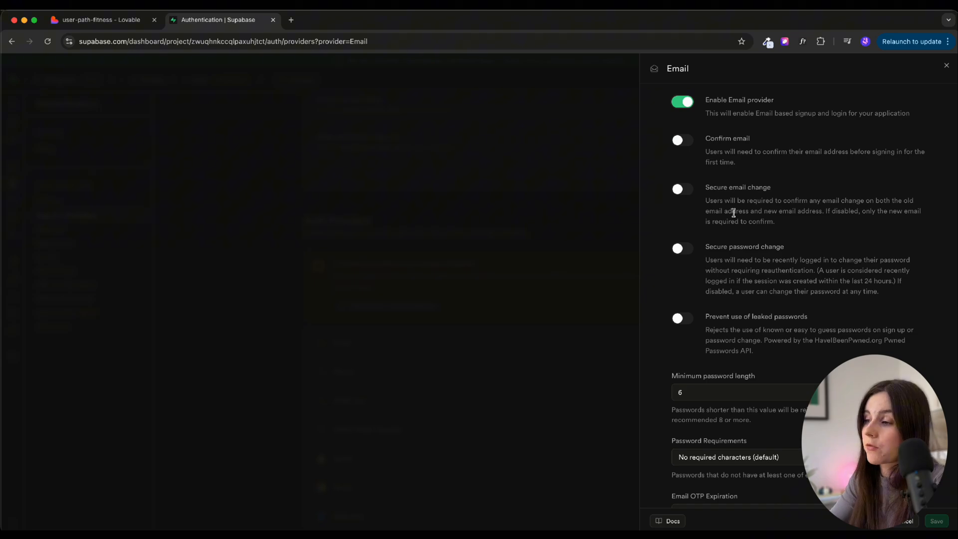
mouse_move(725, 256)
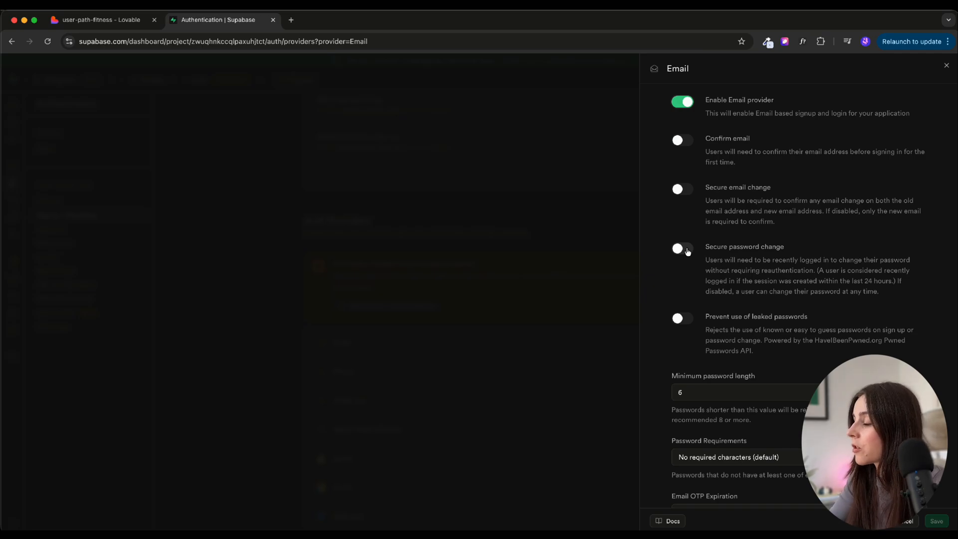
click(101, 20)
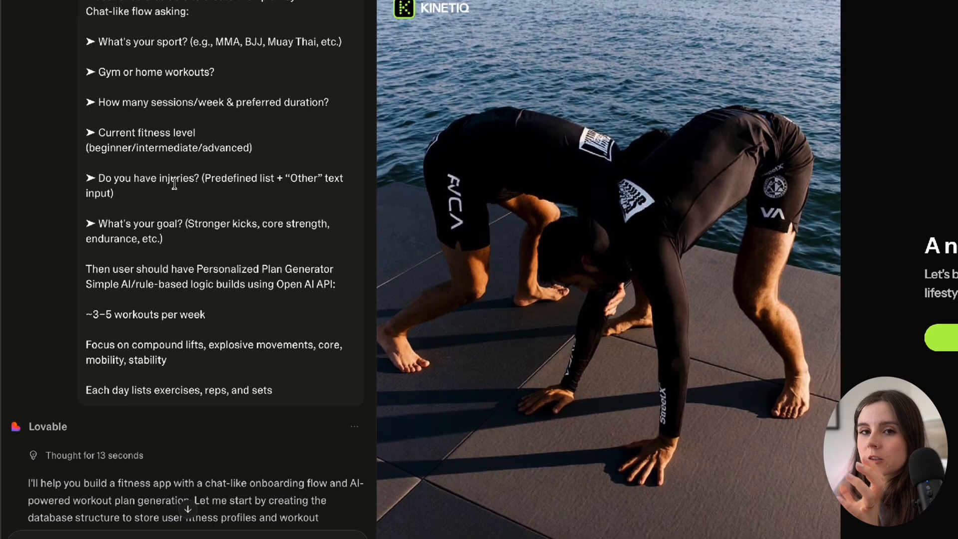
Review the fitness profile and workout plan SQL migration and approve running it
scroll(down, 3)
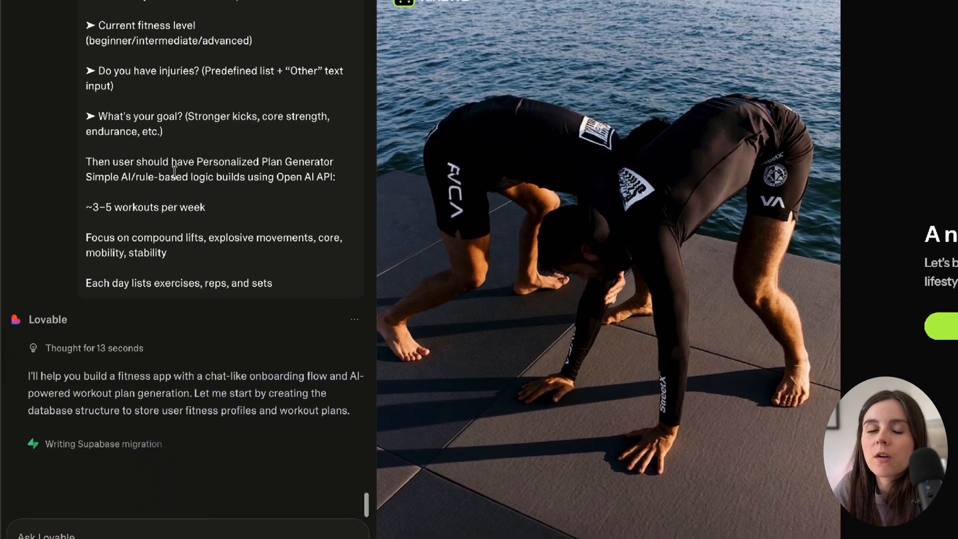
scroll(up, 3)
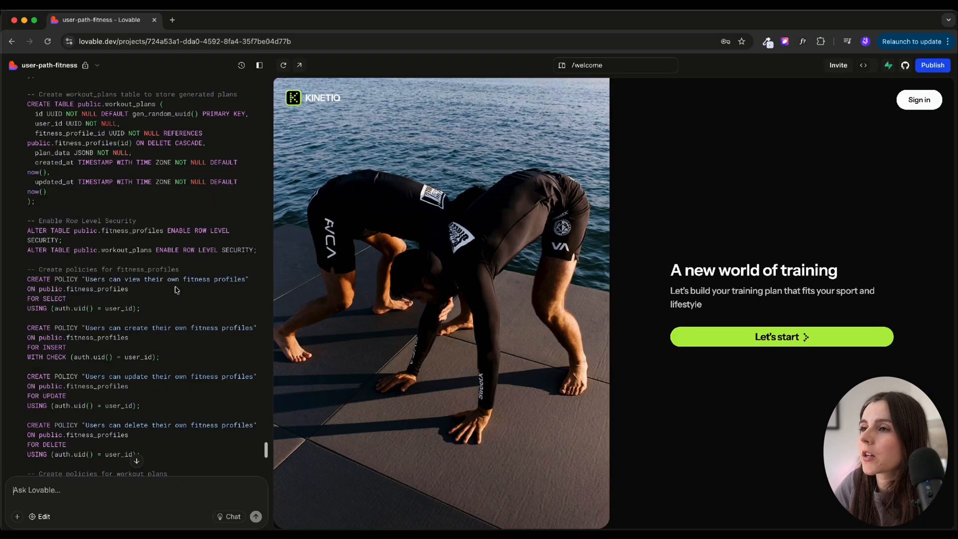
scroll(down, 3)
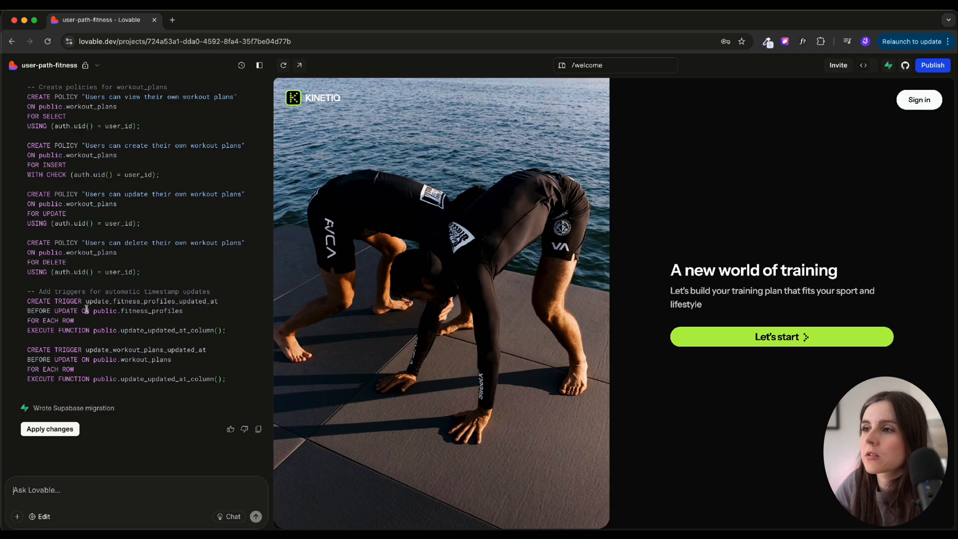
click(49, 428)
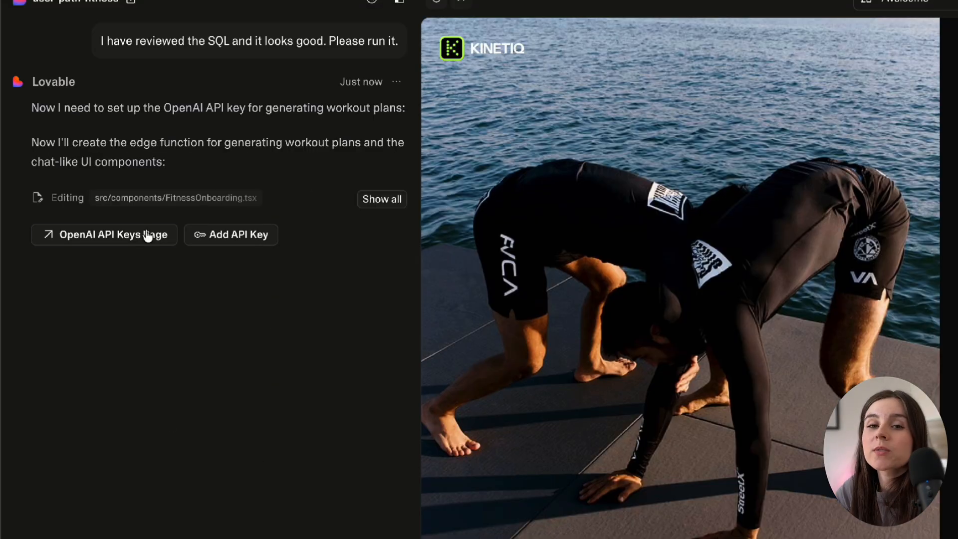
Log in to the OpenAI platform and create a secret key named Kinetique
click(104, 235)
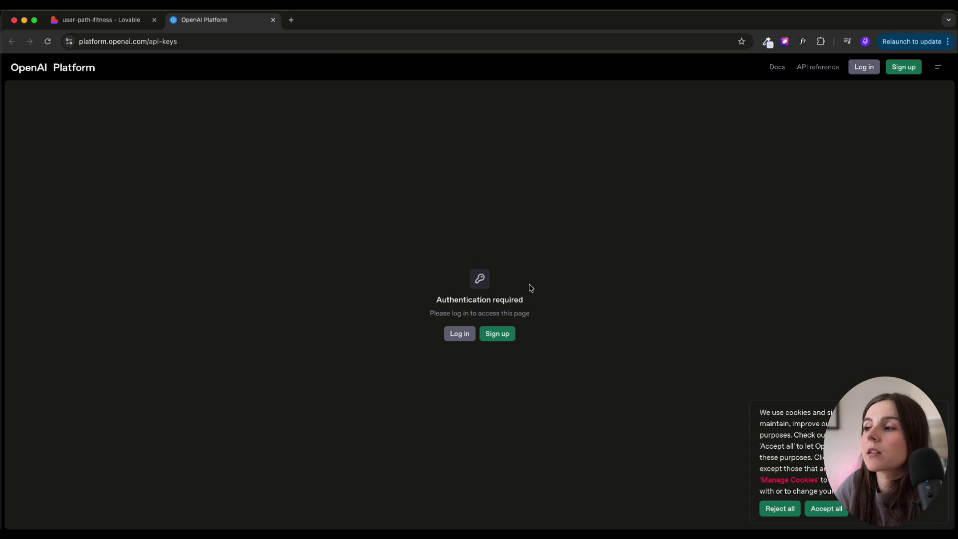
click(460, 334)
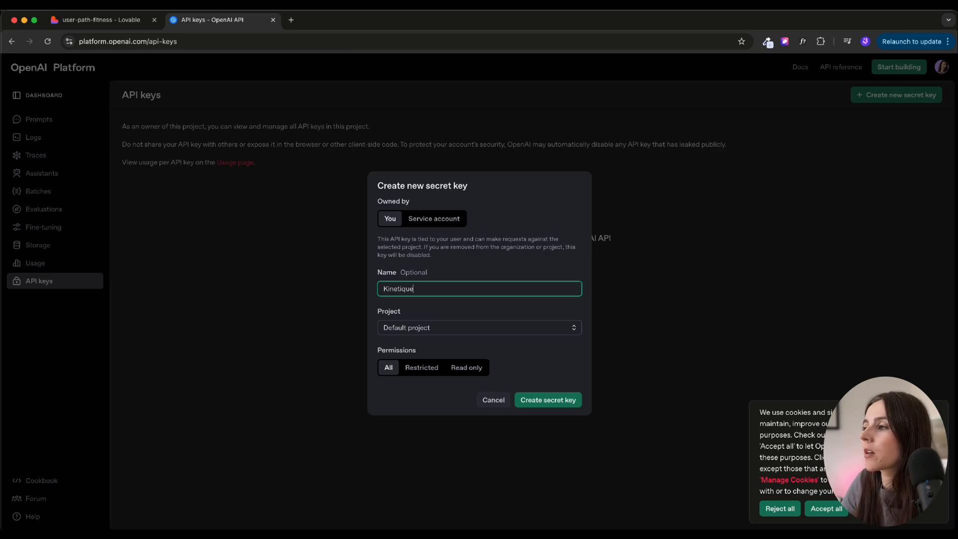
key(Backspace)
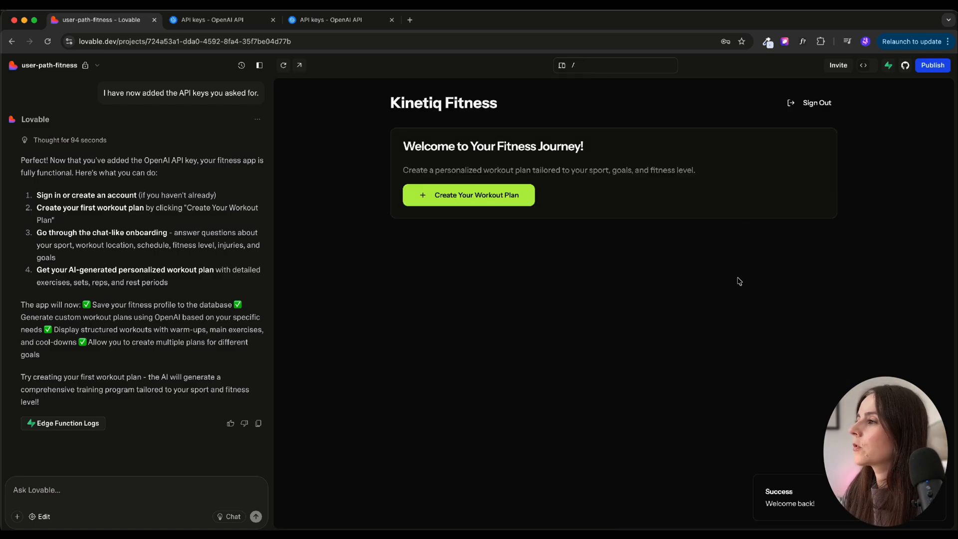
mouse_move(524, 158)
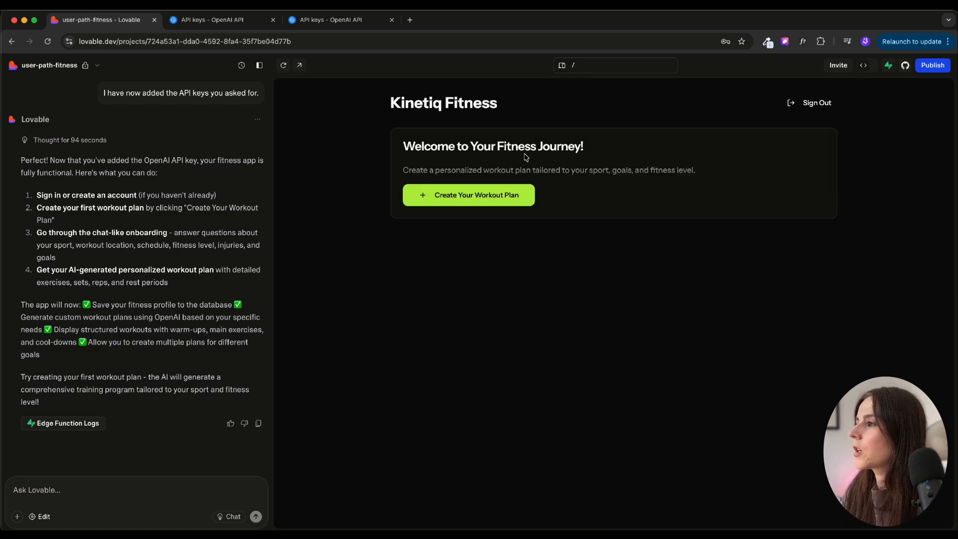
mouse_move(507, 179)
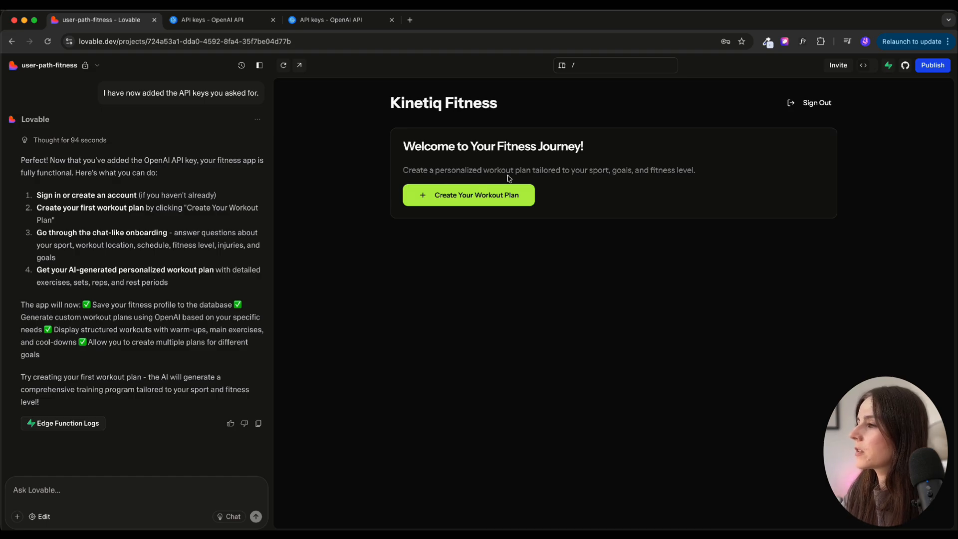
mouse_move(686, 172)
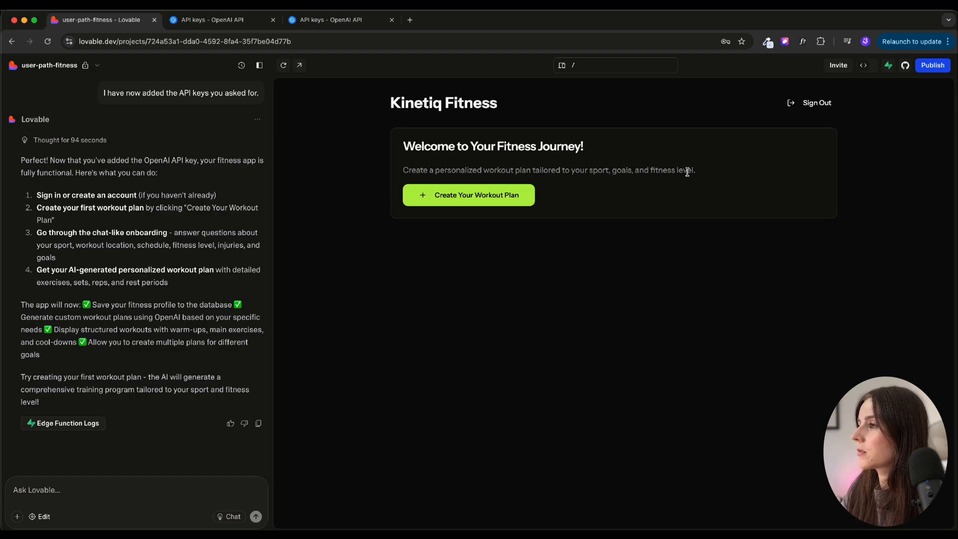
Answer the plan questionnaire with MMA, gym, sessions, knee injury and goals, then generate
click(468, 195)
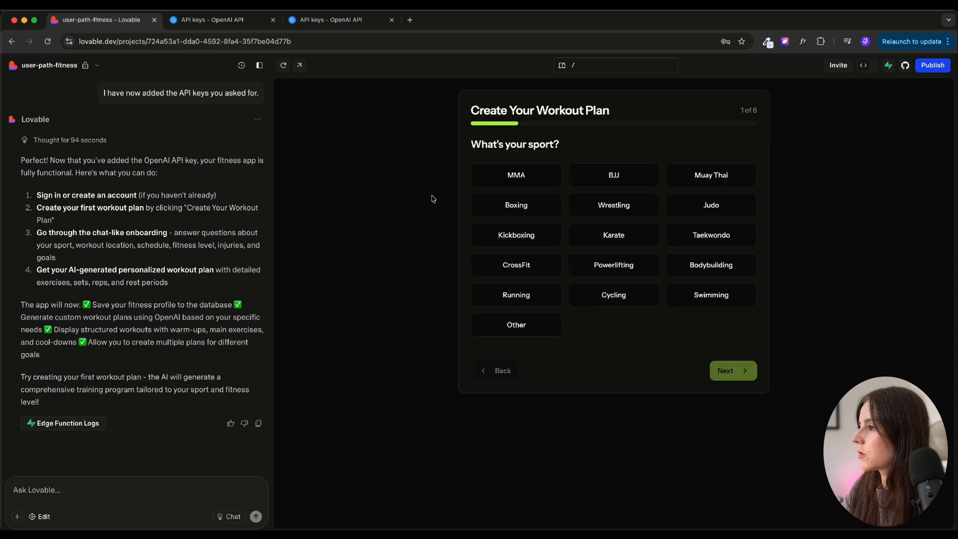
click(711, 204)
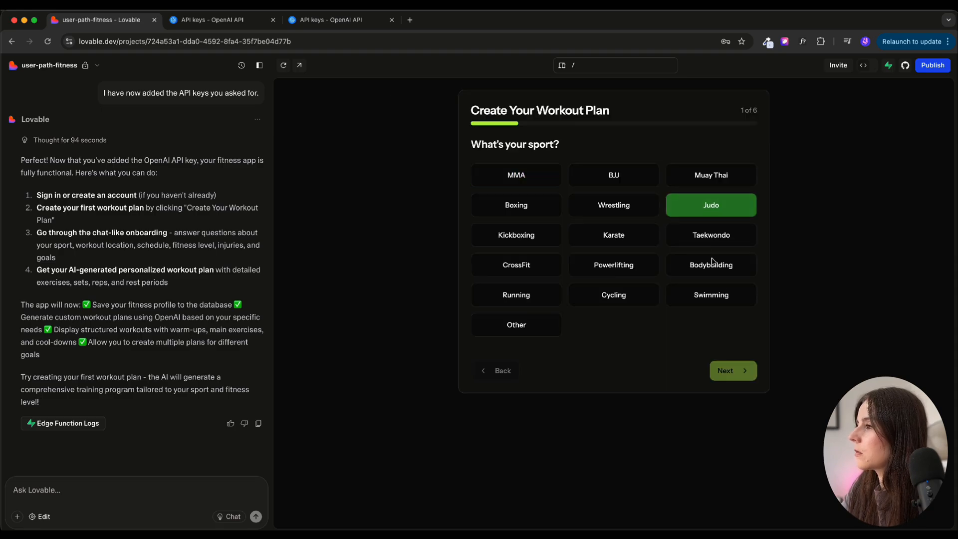
click(614, 175)
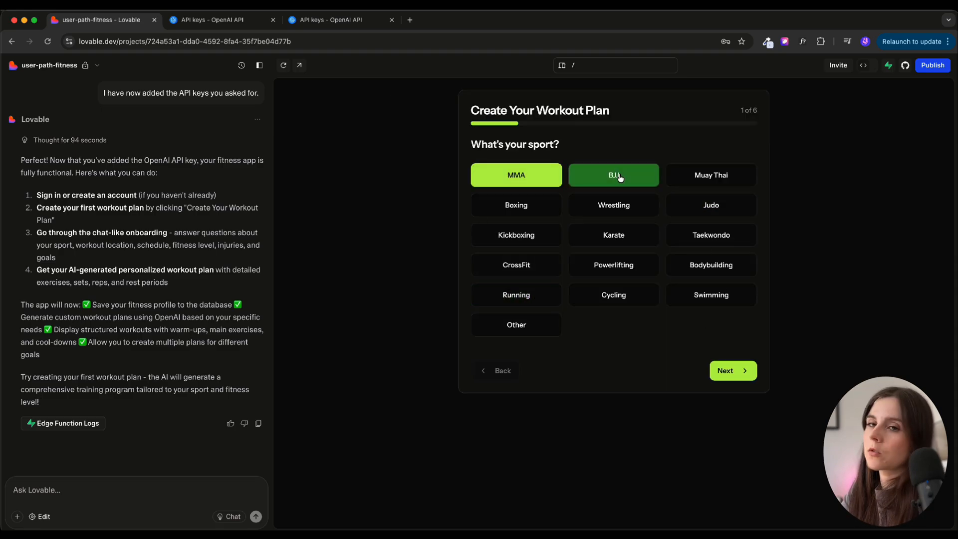
click(732, 371)
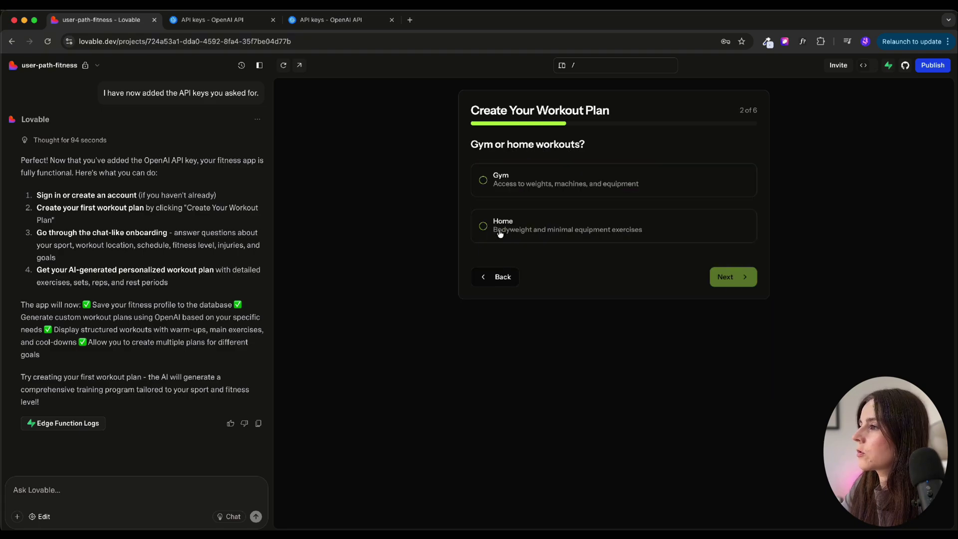
click(483, 180)
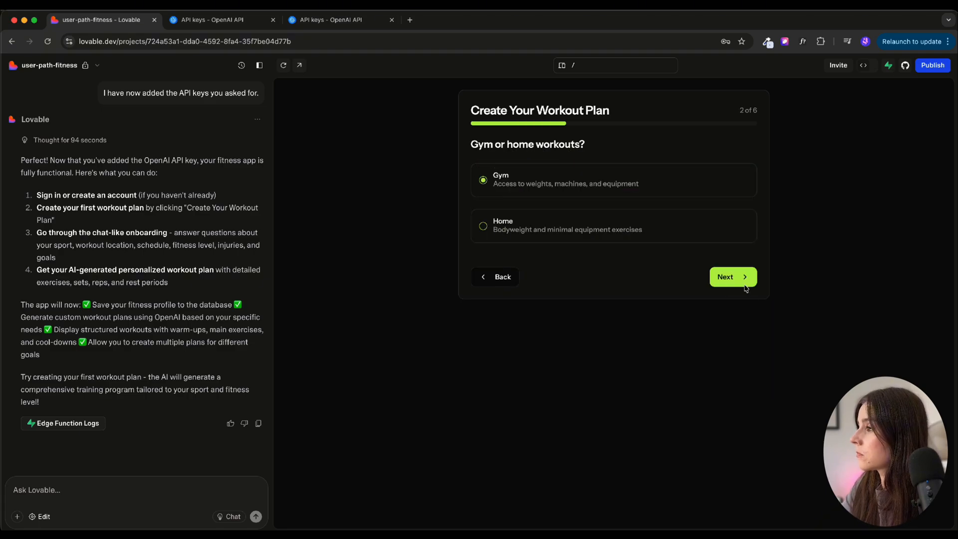
click(733, 276)
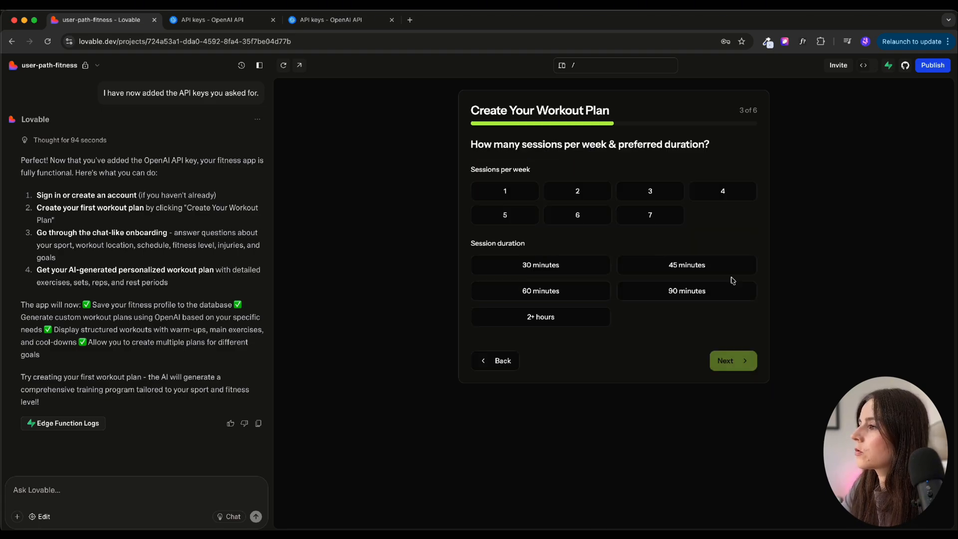
click(732, 361)
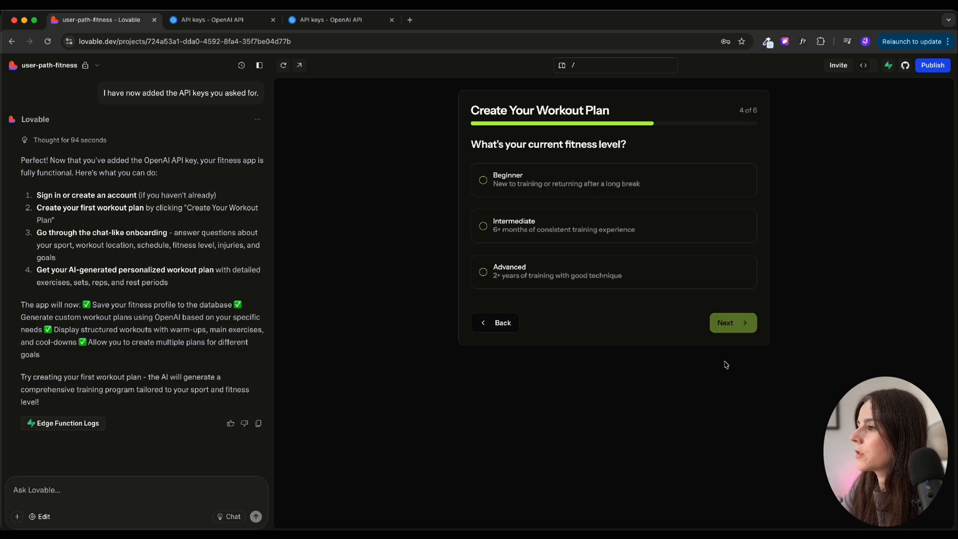
mouse_move(531, 245)
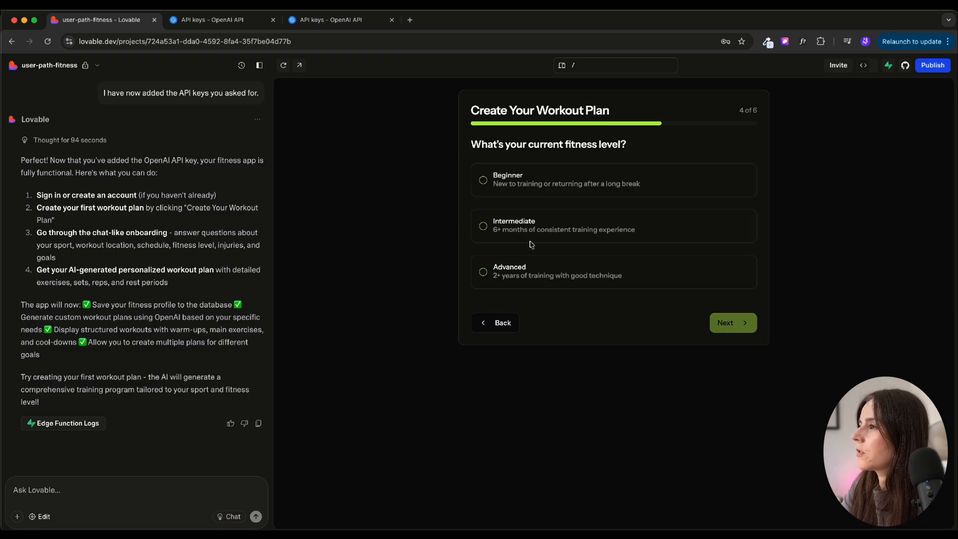
click(732, 323)
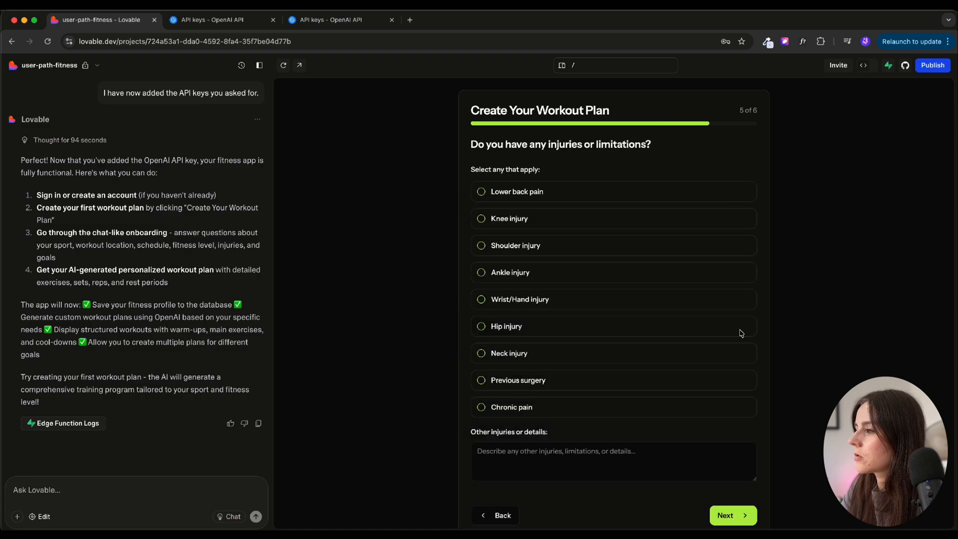
click(481, 218)
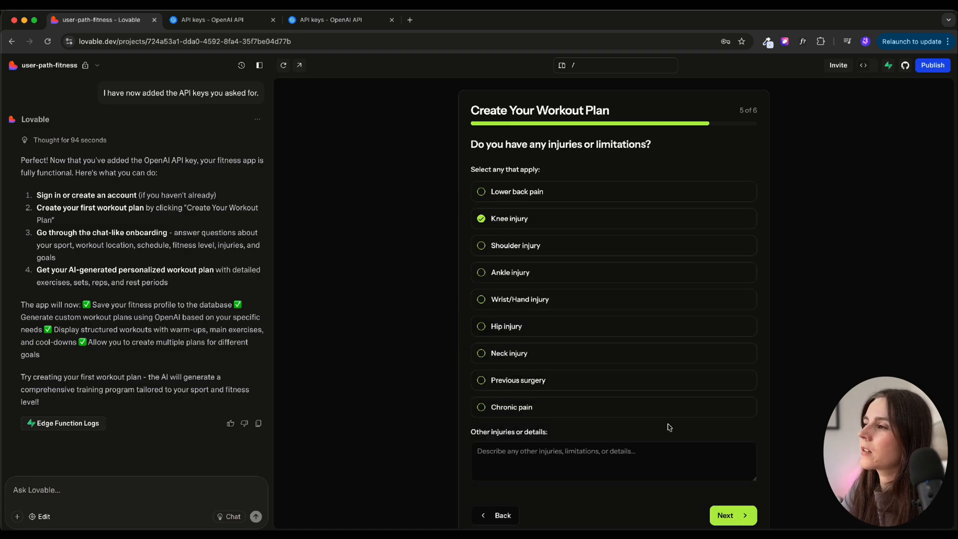
click(732, 515)
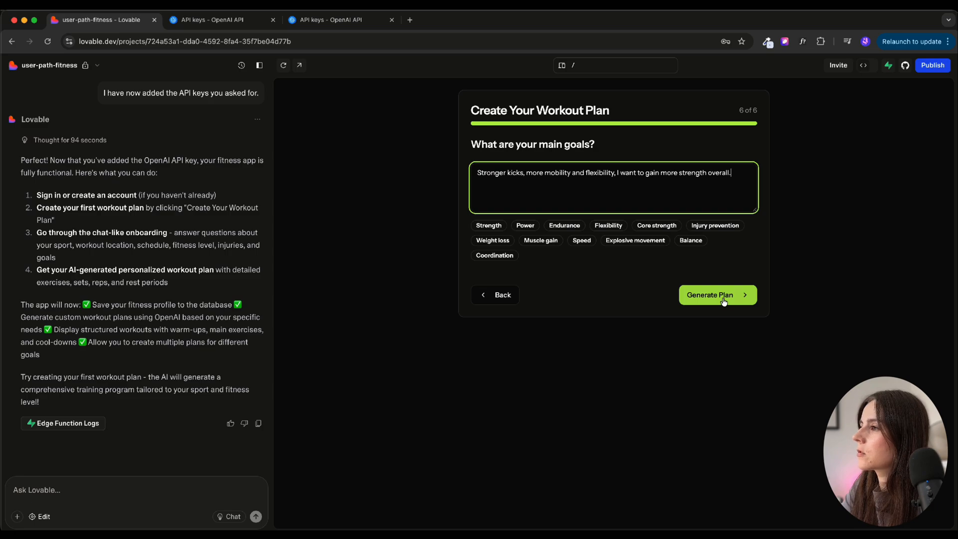
click(718, 295)
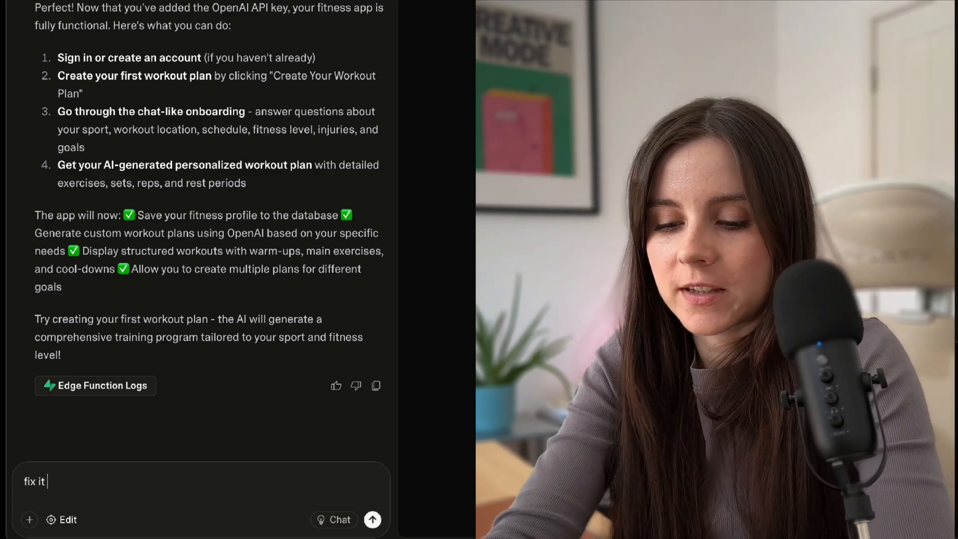
Send 'fix it' to the agent and scroll through its Dashboard.tsx edits
click(372, 519)
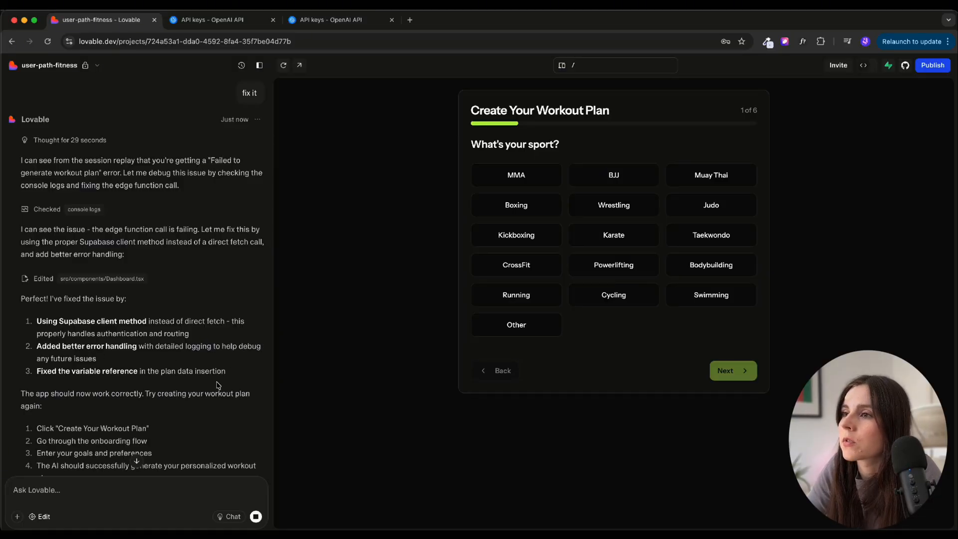
scroll(down, 3)
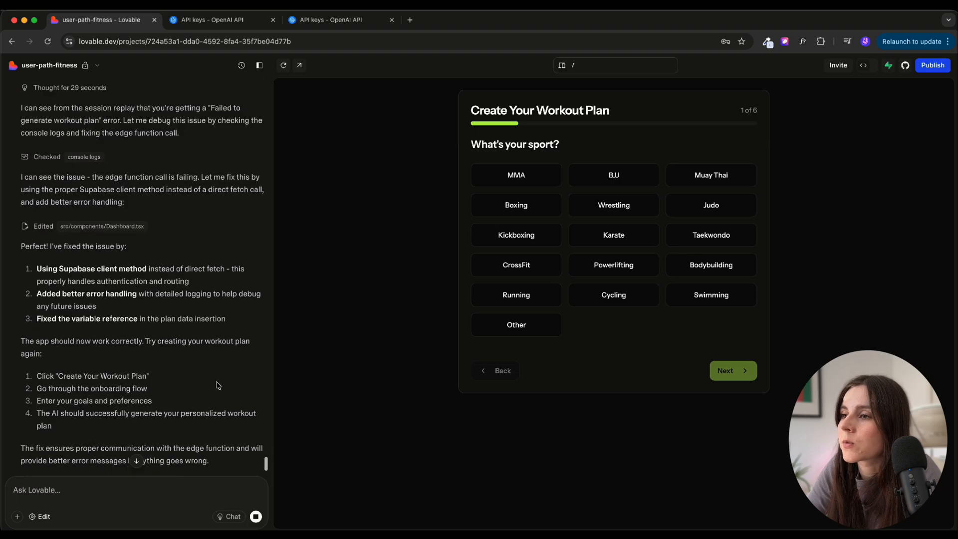
scroll(down, 3)
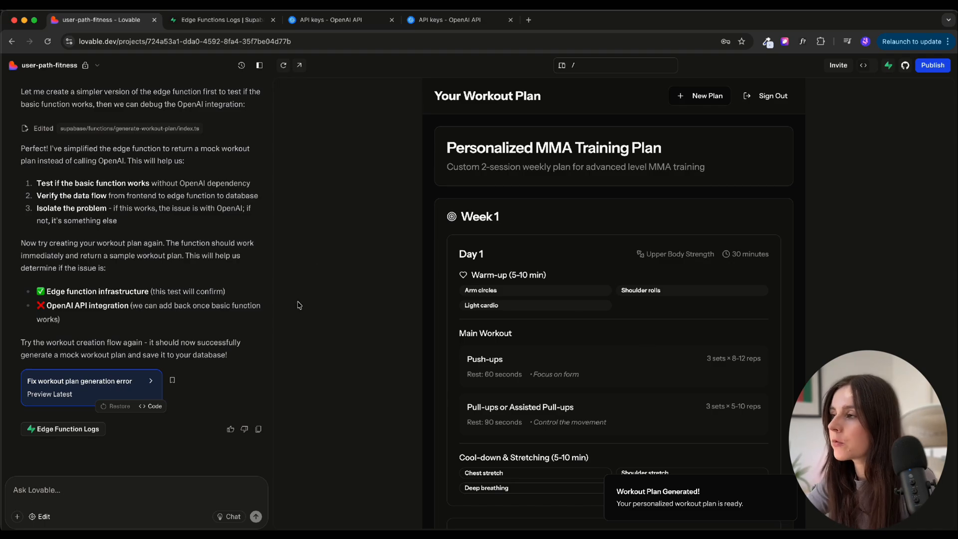
mouse_move(744, 258)
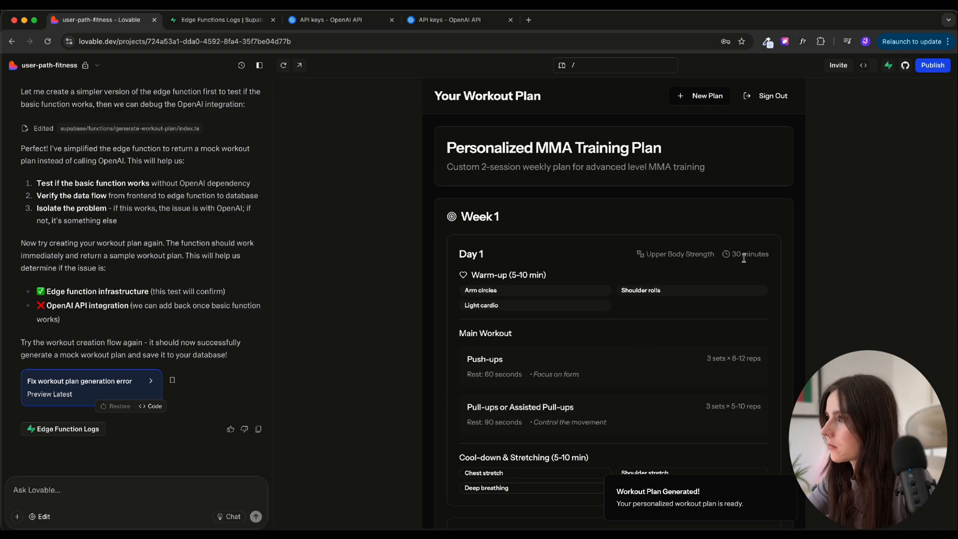
Scroll through both training days of the Personalized MMA Training Plan preview
scroll(down, 3)
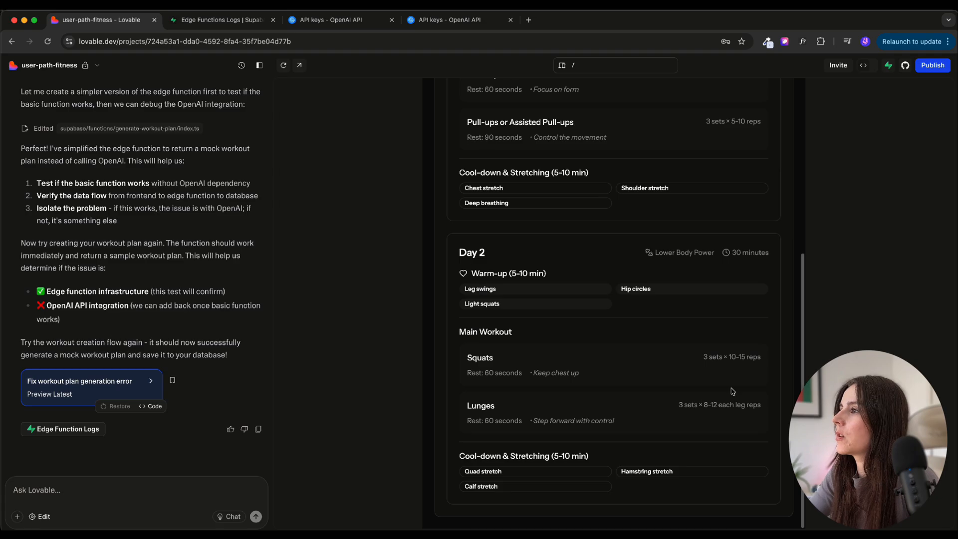
scroll(up, 3)
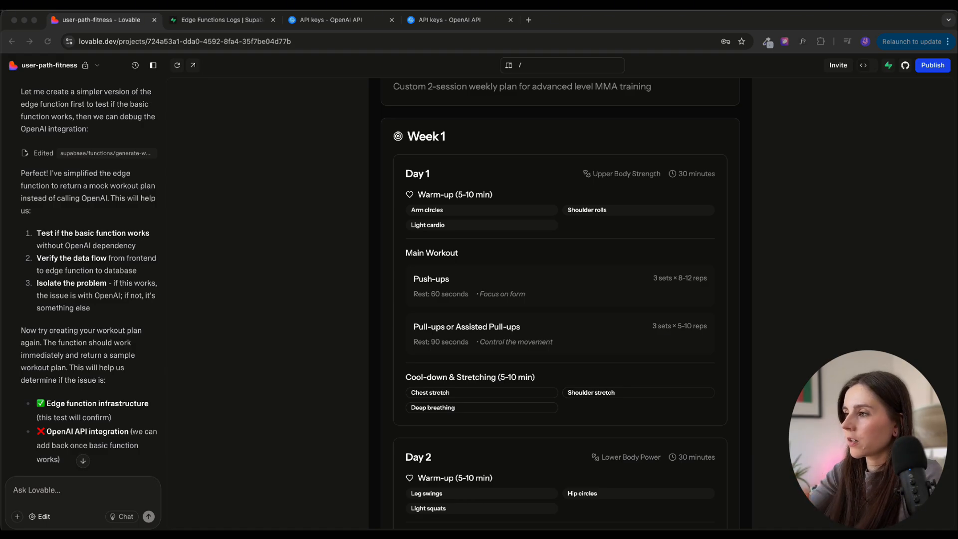
mouse_move(218, 195)
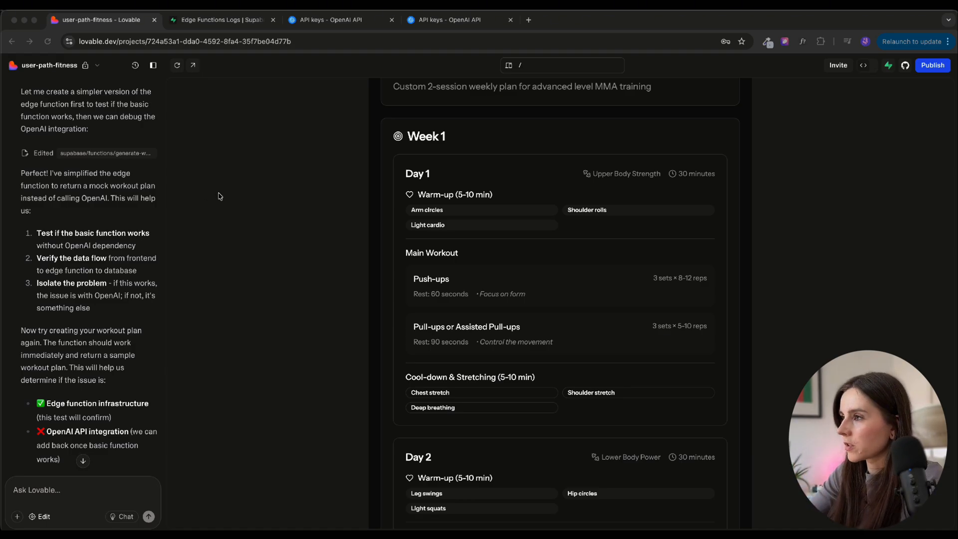
mouse_move(308, 238)
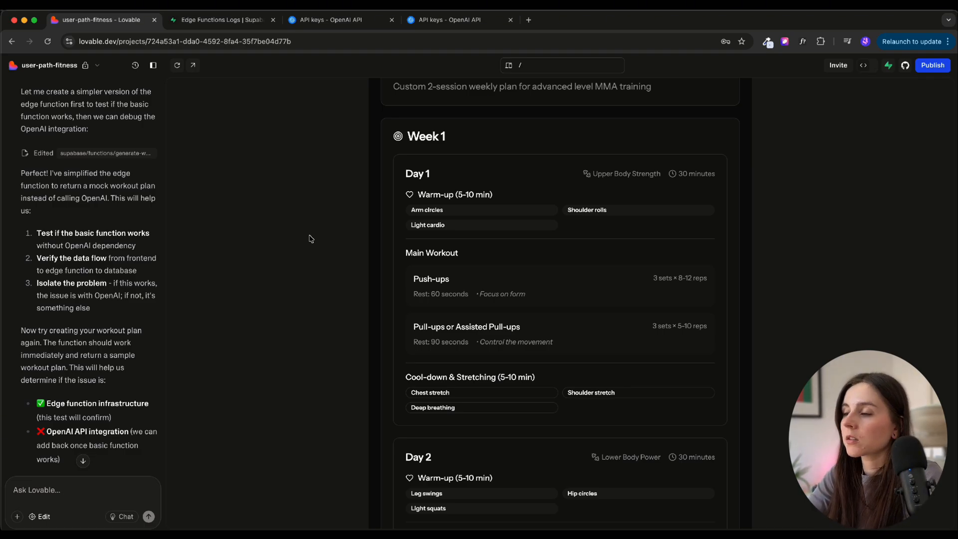
mouse_move(520, 98)
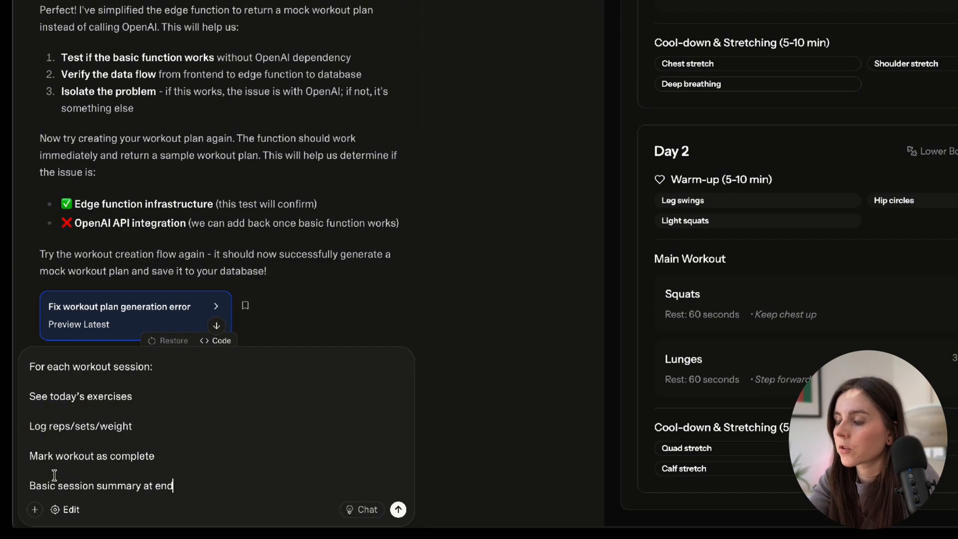
mouse_move(367, 492)
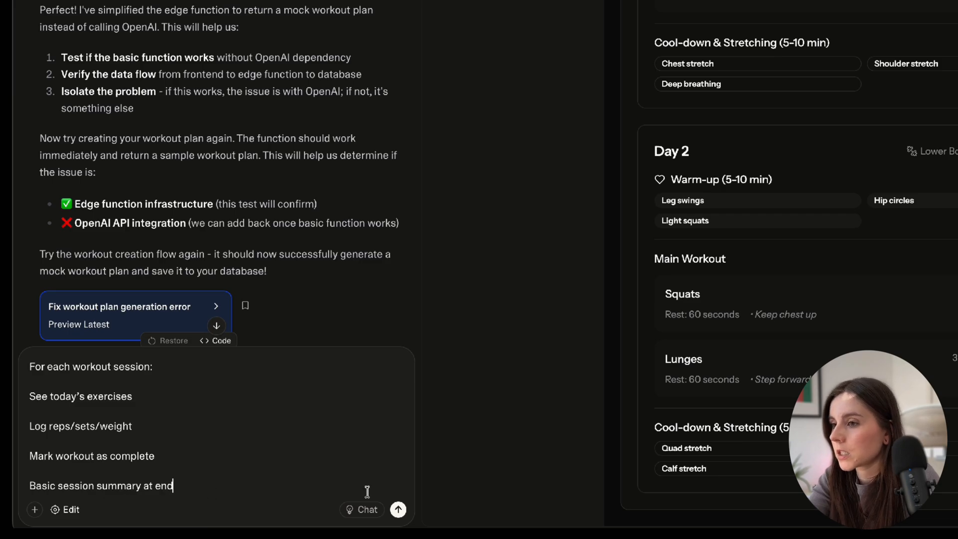
Send the request for today's exercises, rep/set/weight logging, completion marking and session summary
click(398, 509)
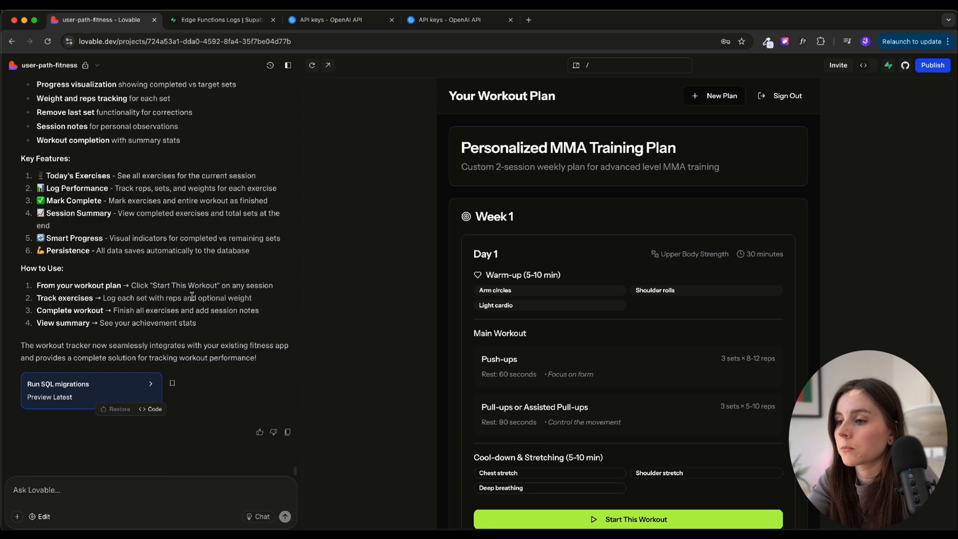
Start the Day 1 workout, log 10-rep sets, and complete it to reach the summary
scroll(down, 3)
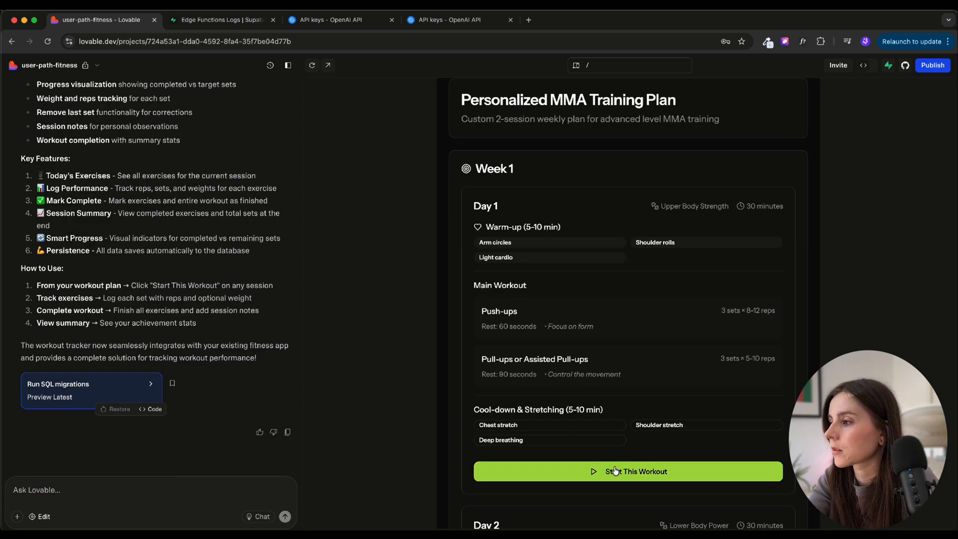
click(627, 471)
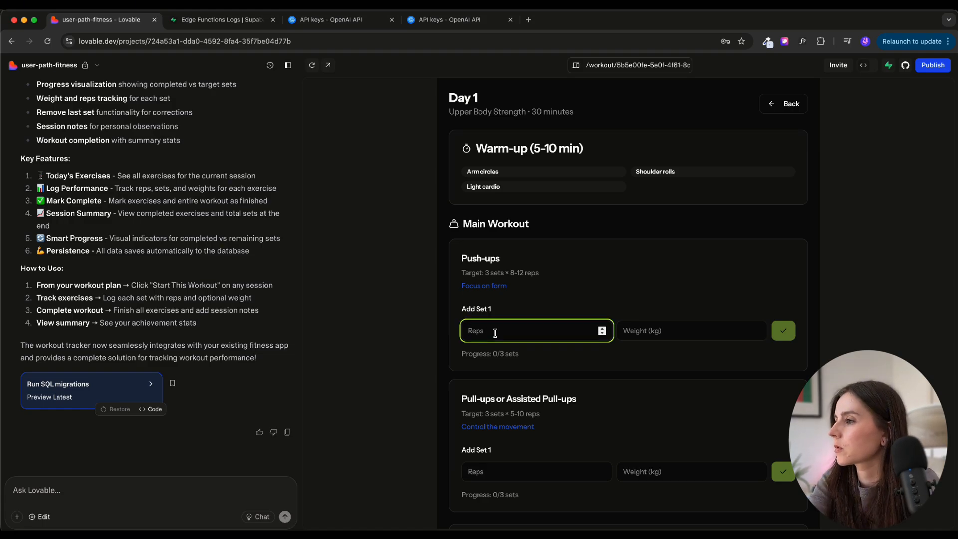
text(10)
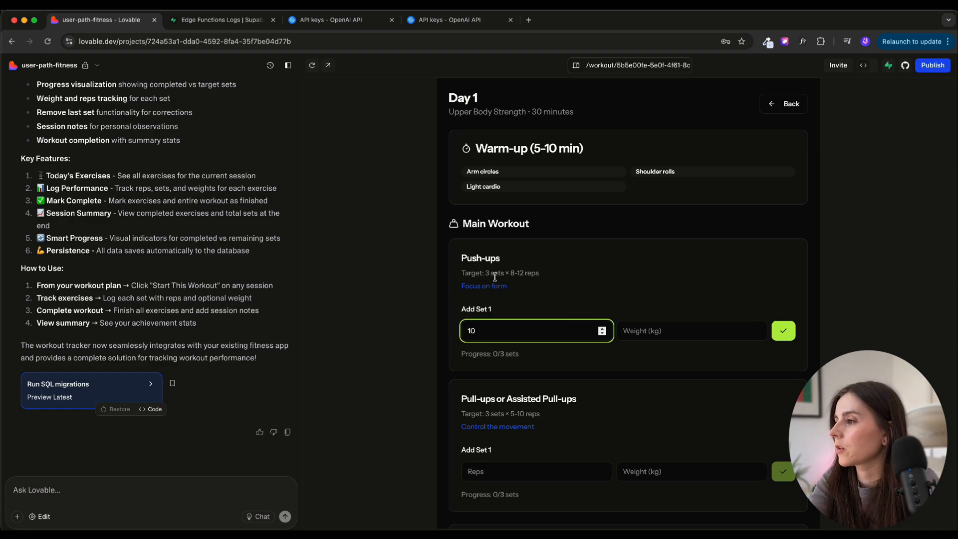
click(691, 331)
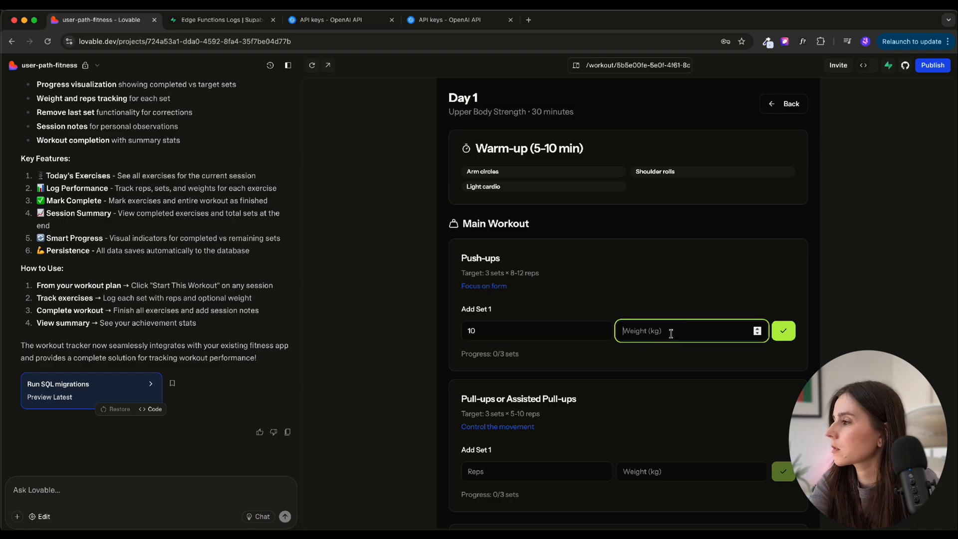
click(783, 330)
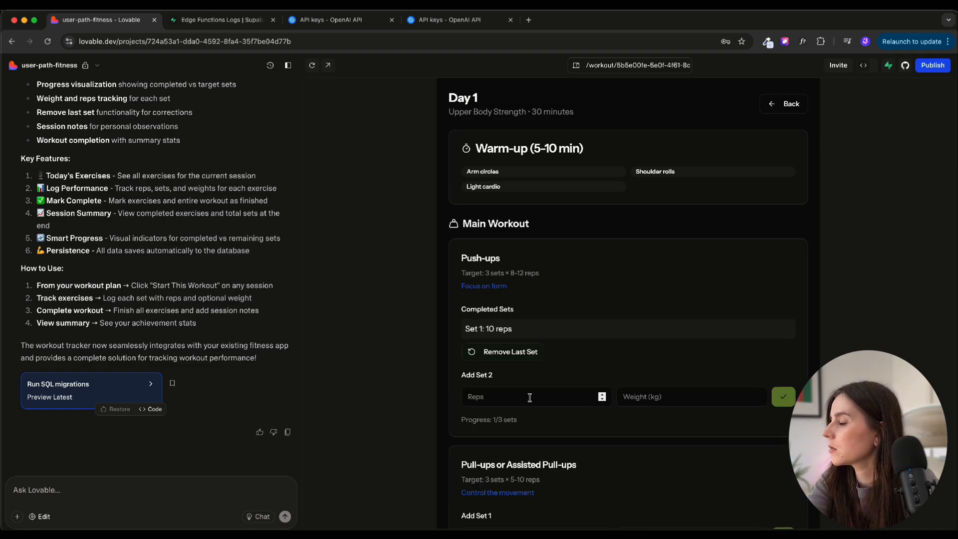
text(10)
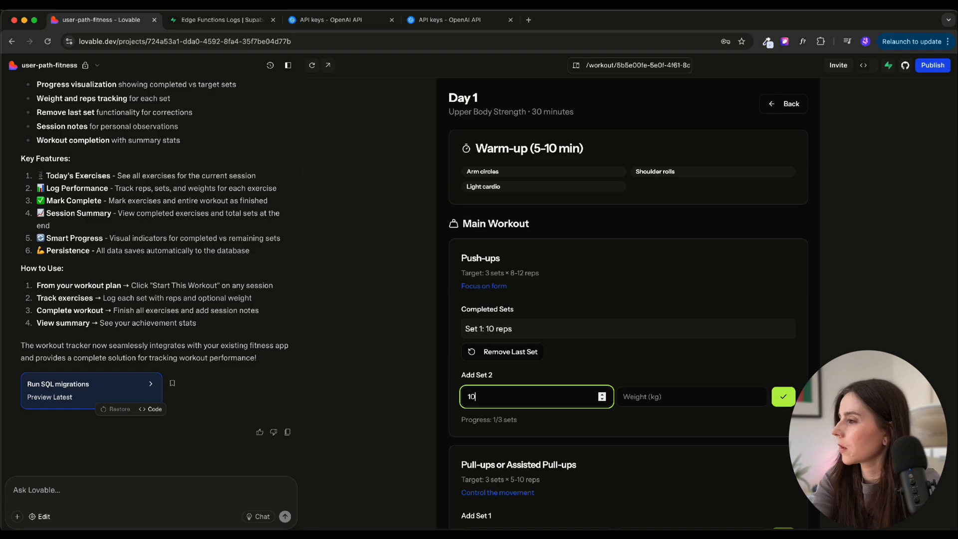
scroll(down, 3)
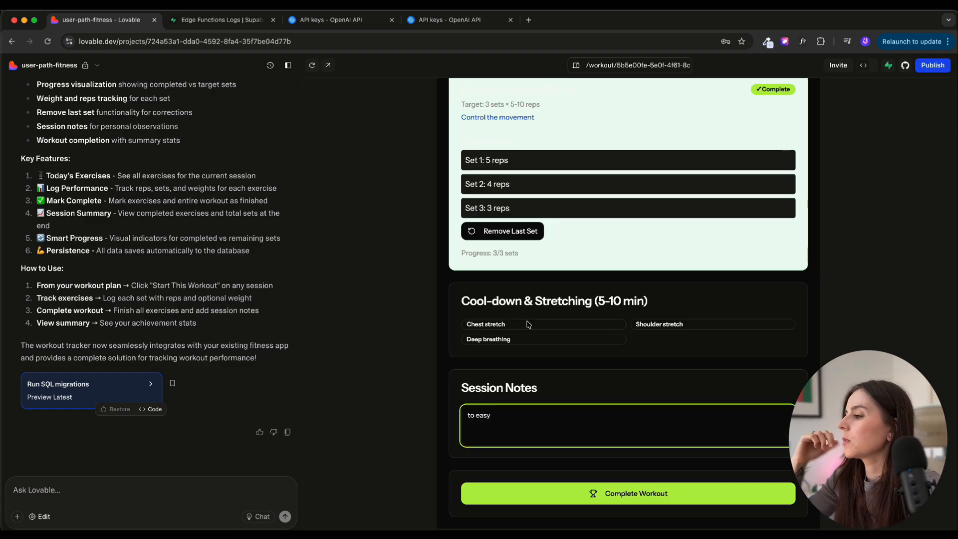
click(628, 494)
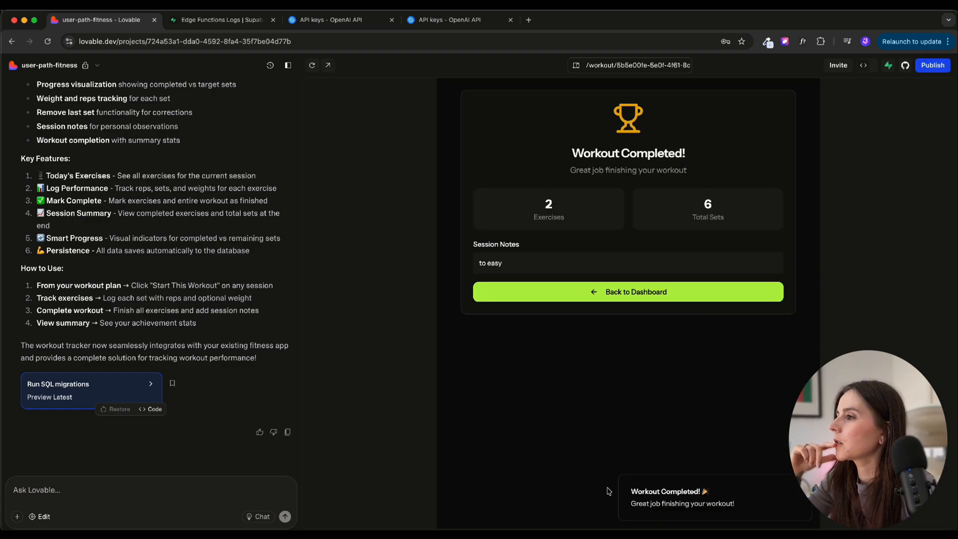
mouse_move(703, 215)
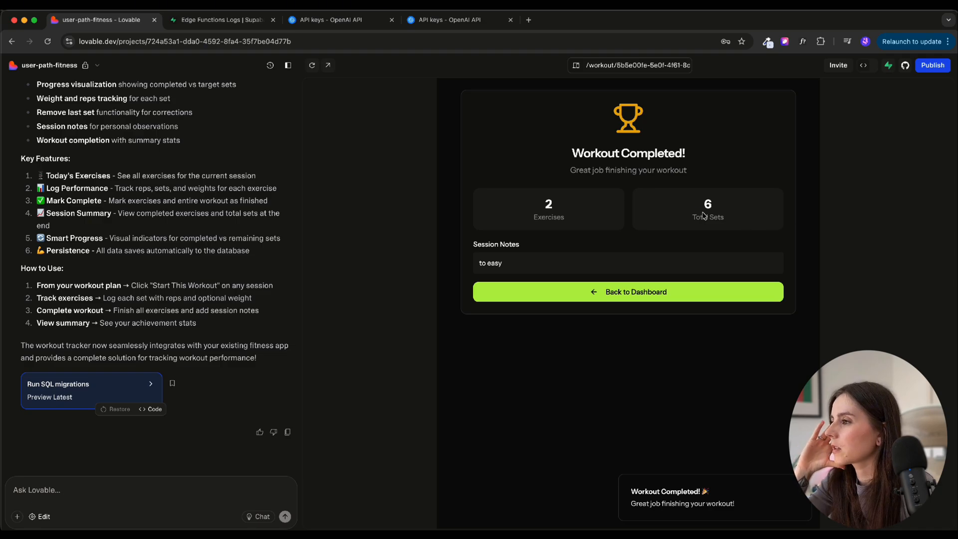
mouse_move(633, 291)
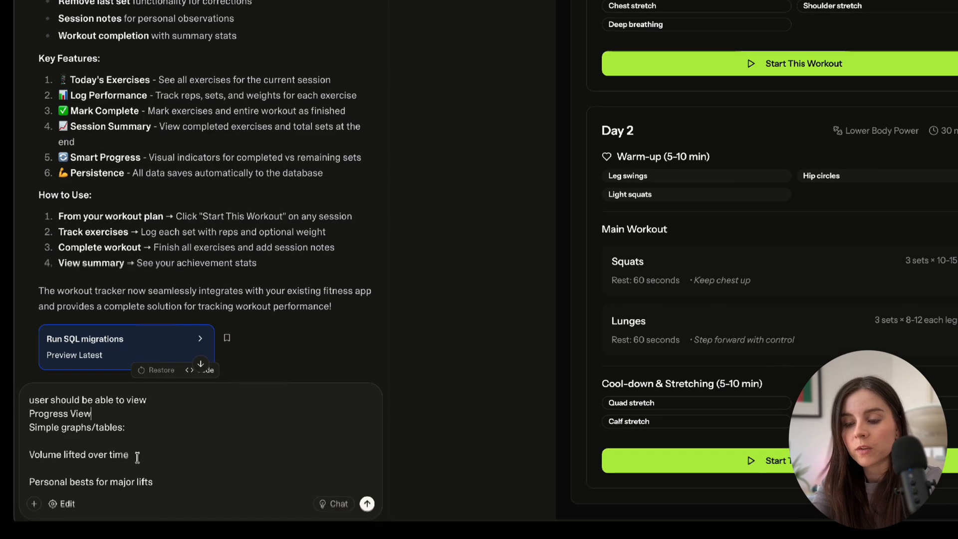
Submit the volume and personal-bests progress view request, then open the new Progress page
click(367, 504)
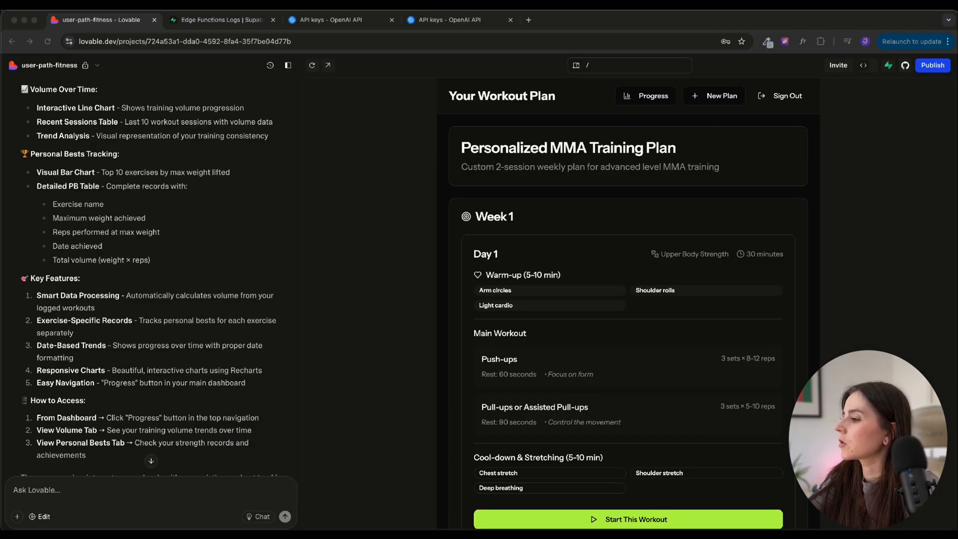
scroll(down, 3)
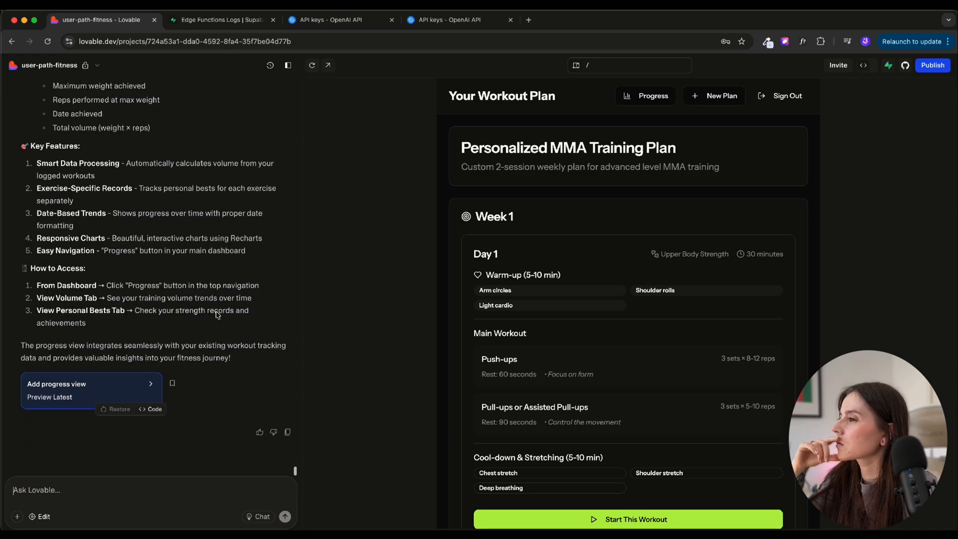
mouse_move(637, 145)
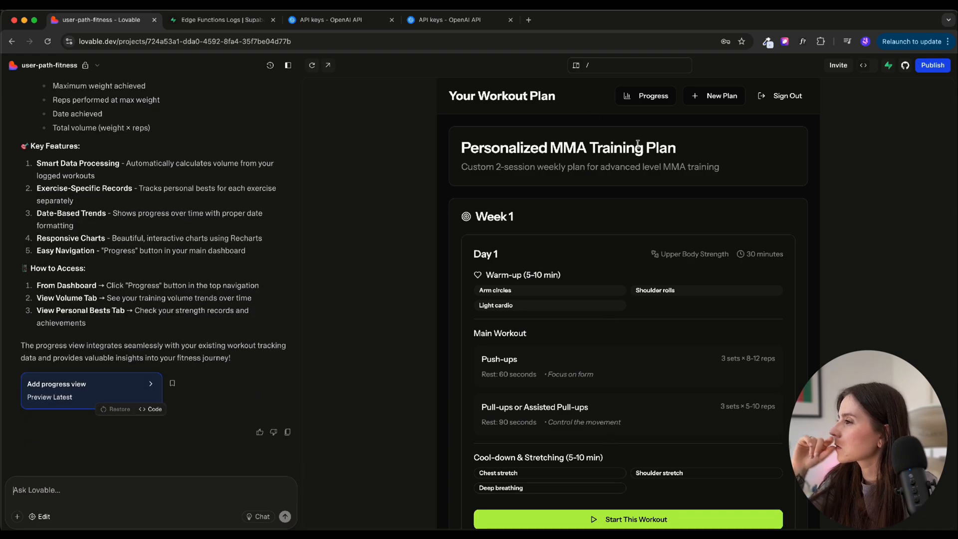
click(645, 96)
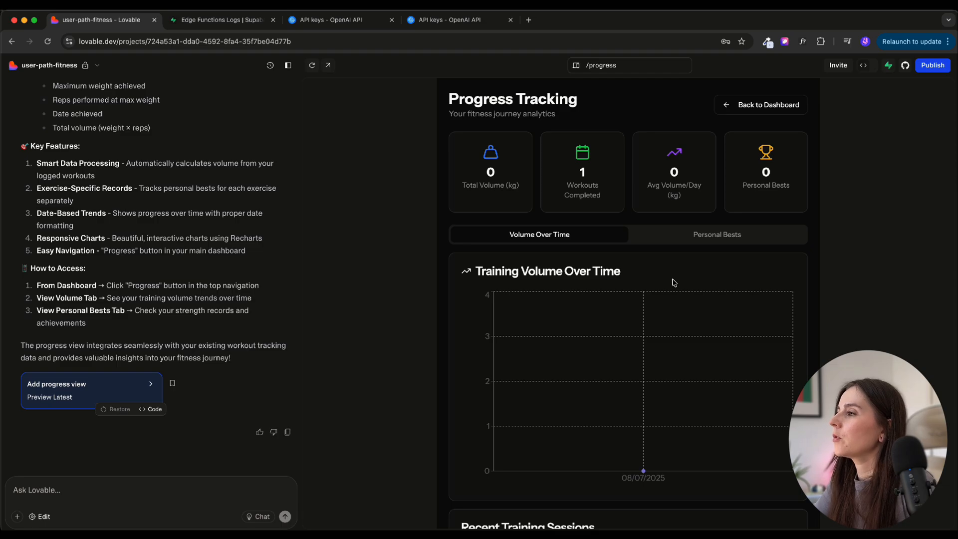
mouse_move(519, 112)
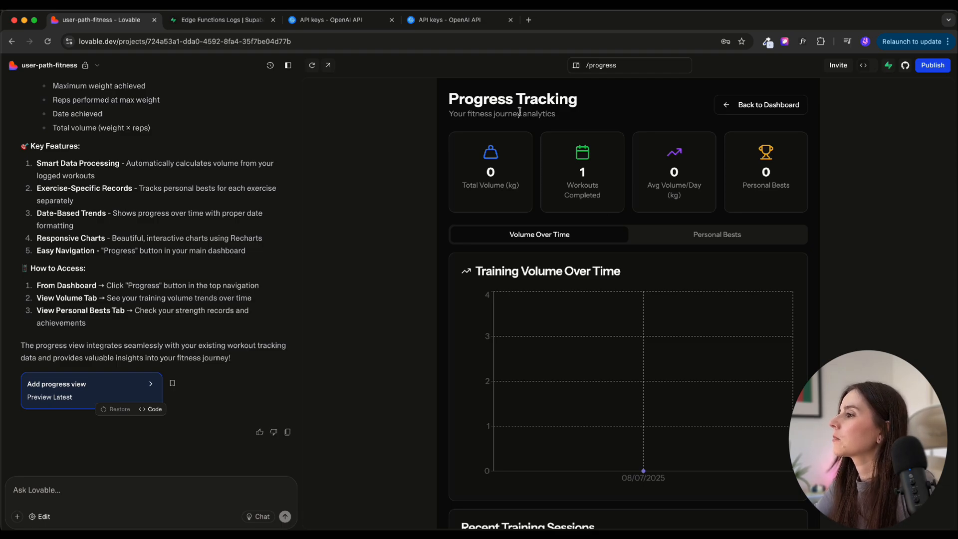
mouse_move(560, 193)
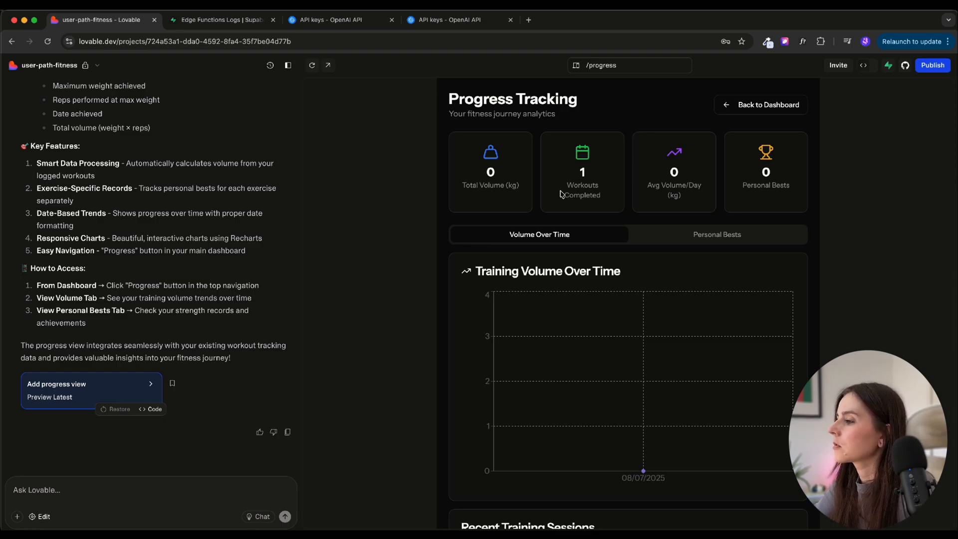
mouse_move(783, 175)
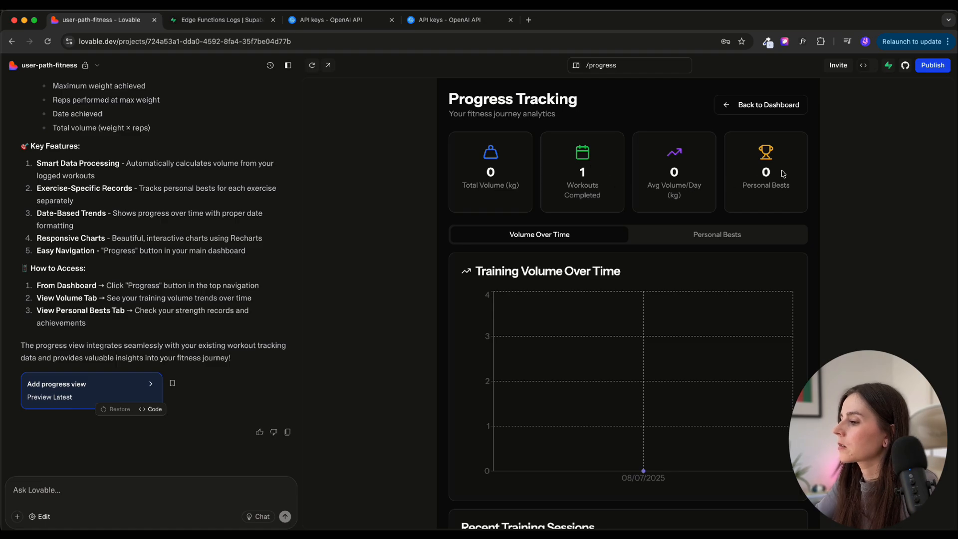
mouse_move(683, 427)
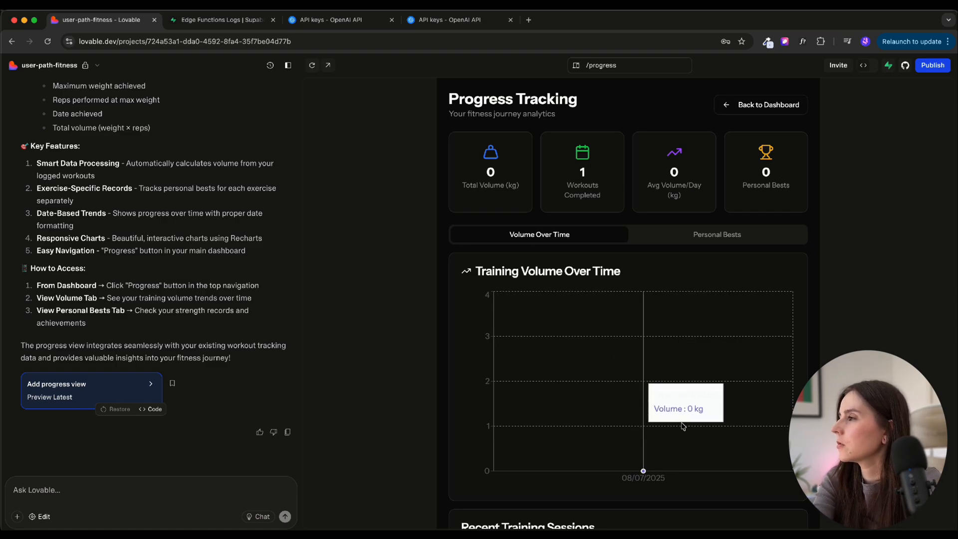
Log the second lunges set at 45 kg and review the updated progress
scroll(down, 3)
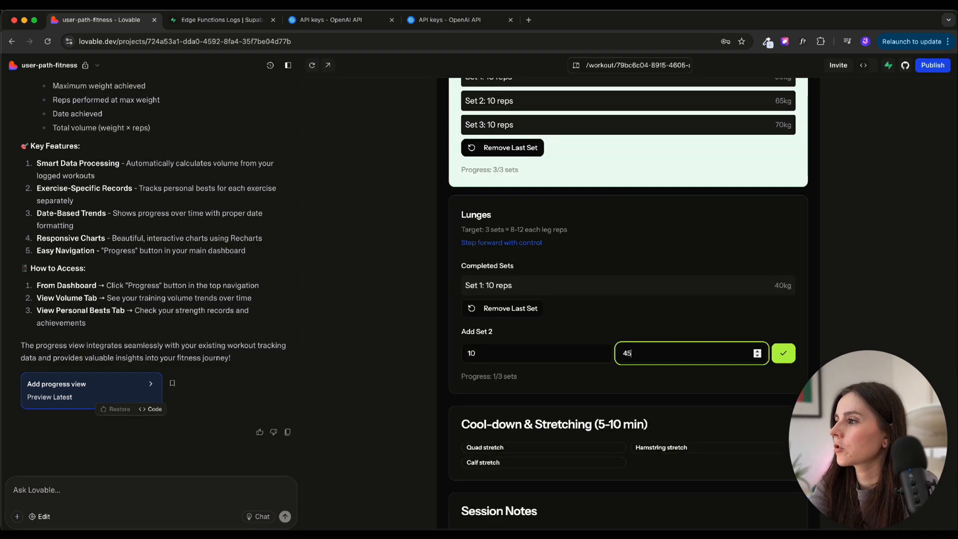
click(783, 353)
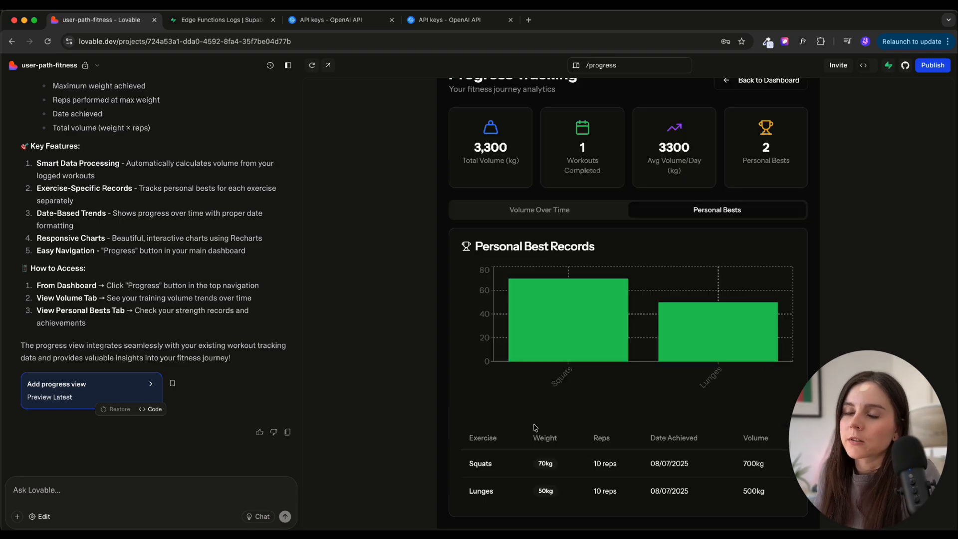
scroll(up, 3)
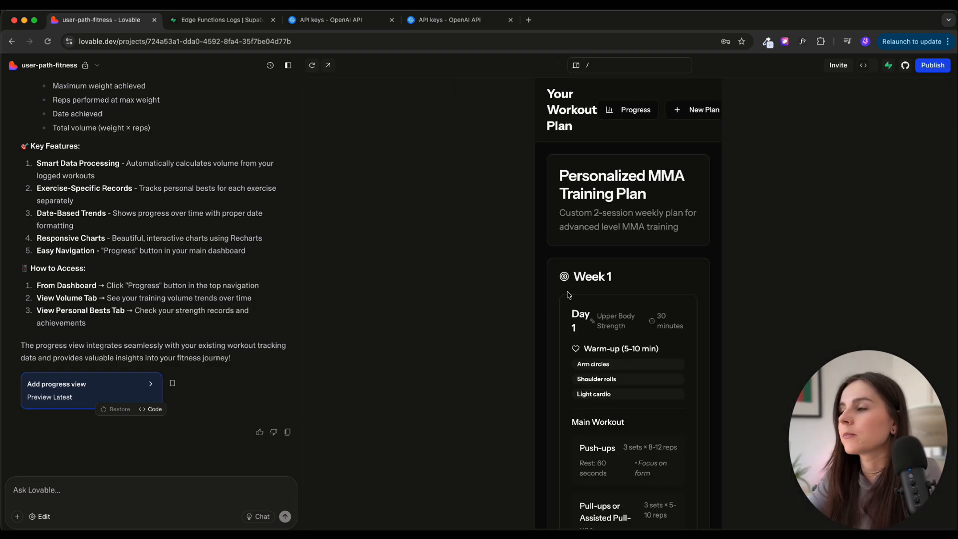
Draft a request to change the layout on mobile to be responsive
scroll(down, 3)
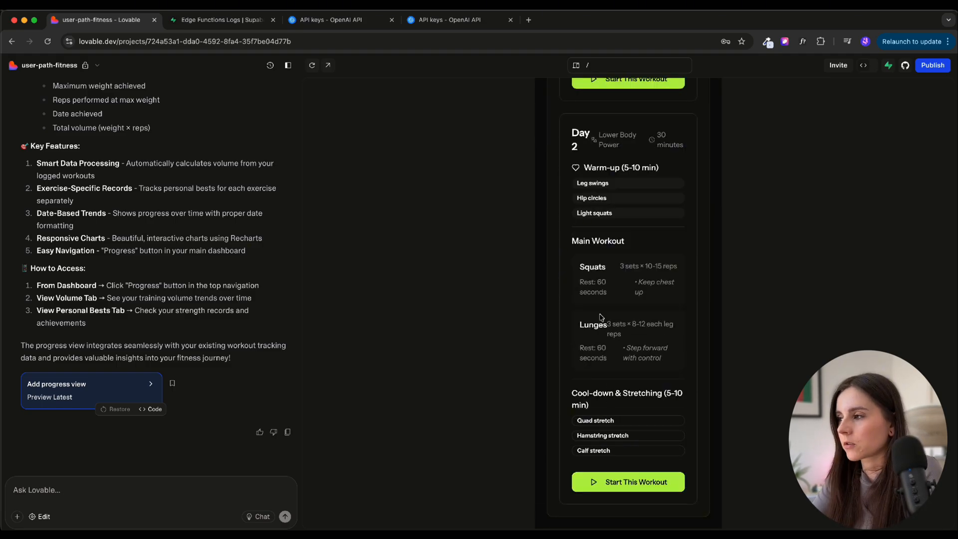
scroll(up, 3)
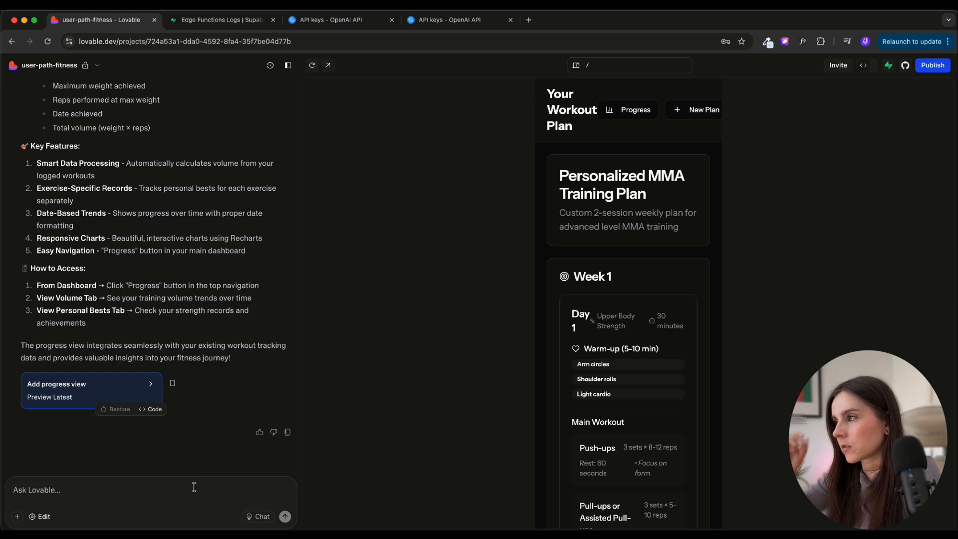
text(chang)
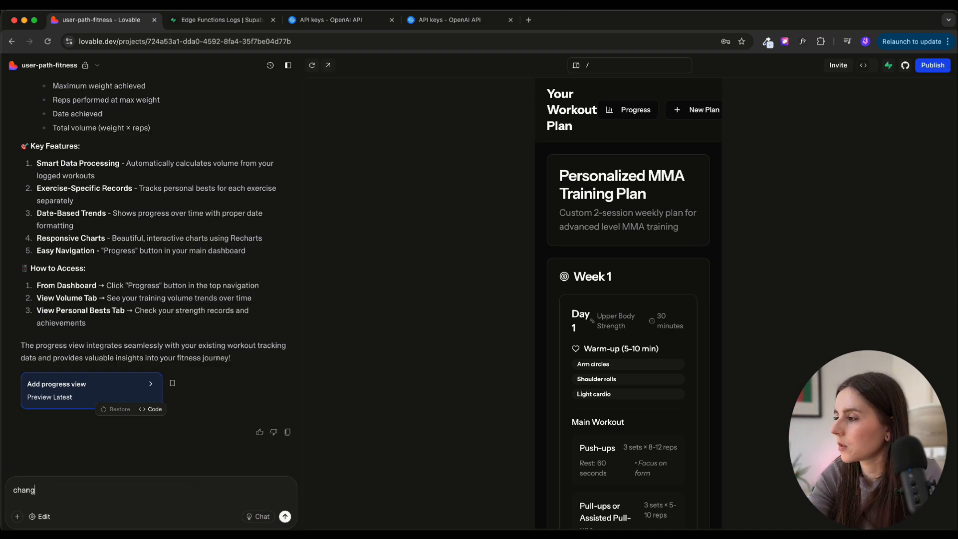
text(e layout on mobile to be more re)
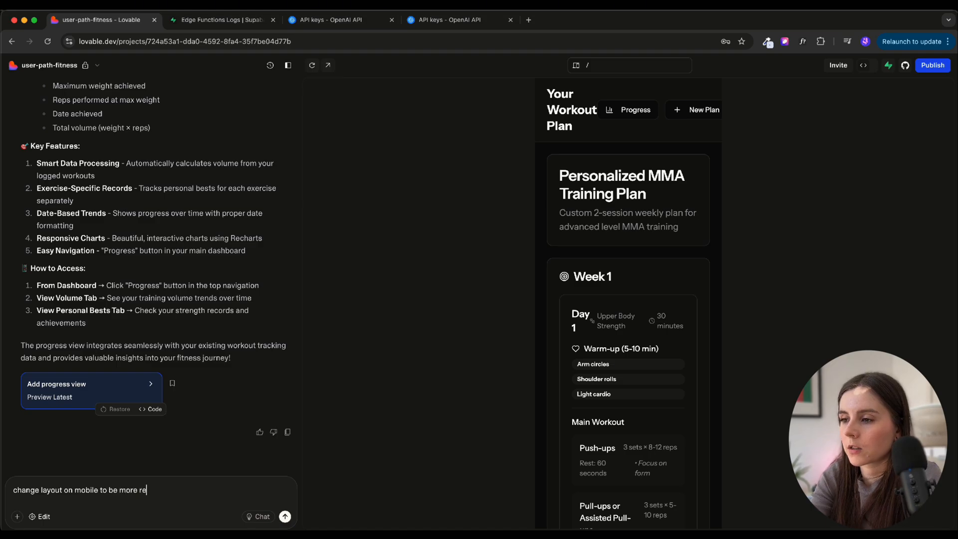
text(sponsive)
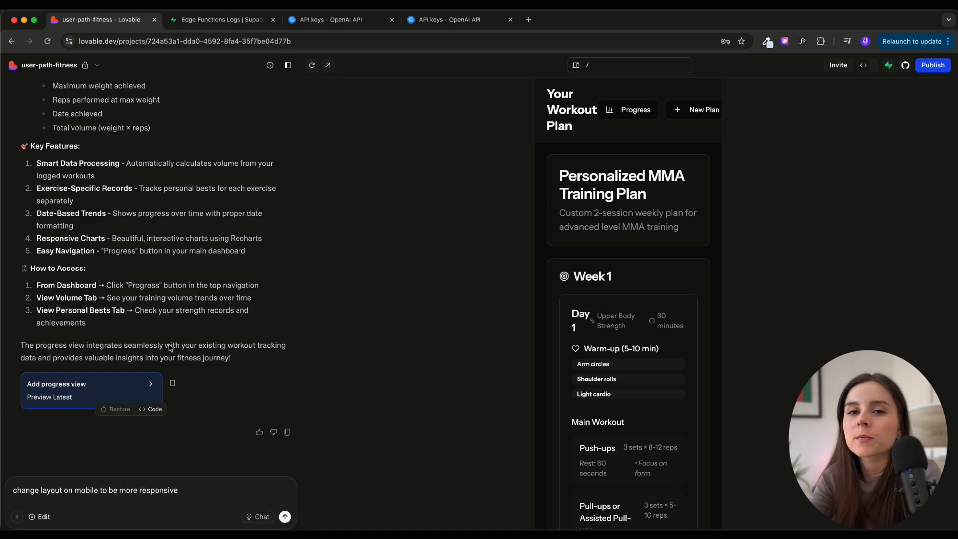
click(150, 490)
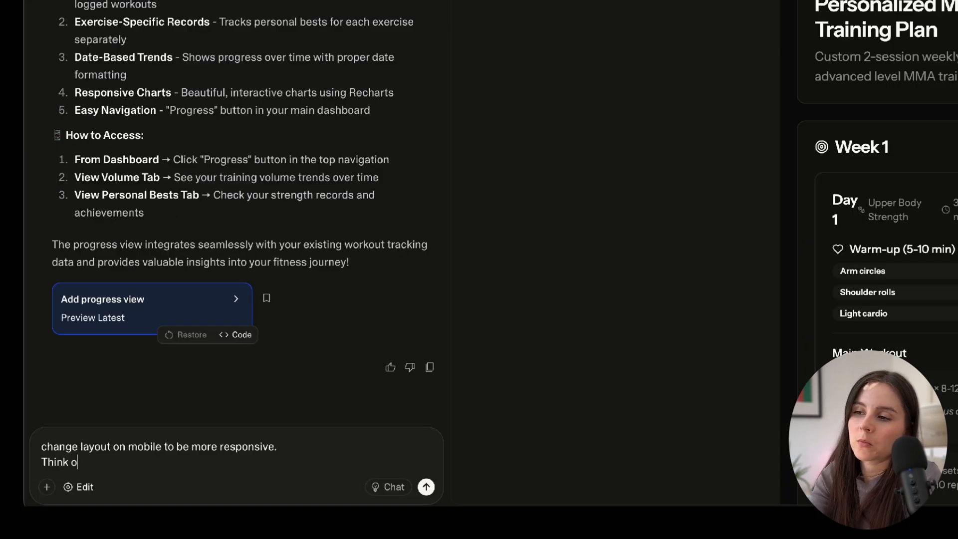
Add a modern iOS-like UI ask, send it, and switch on Edit mode
text(moder)
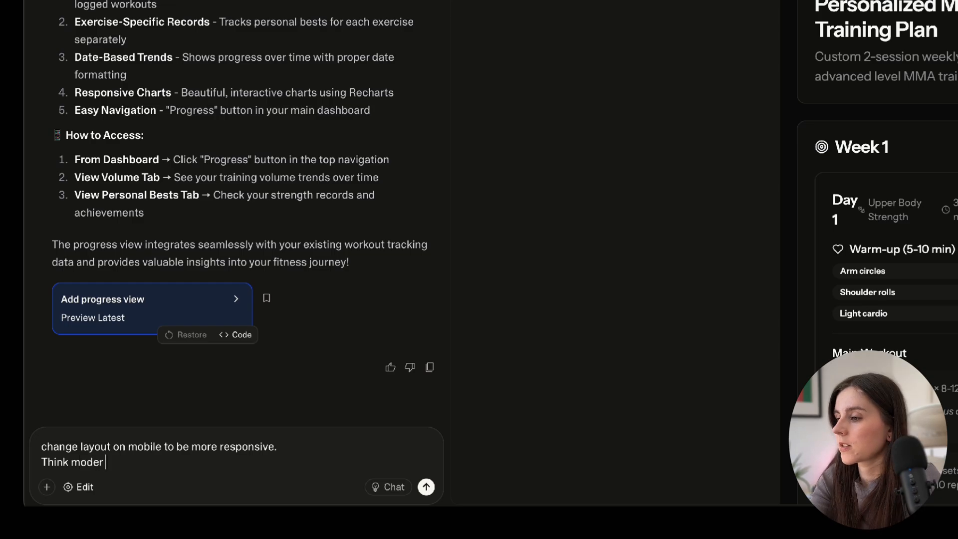
text(UI like ios)
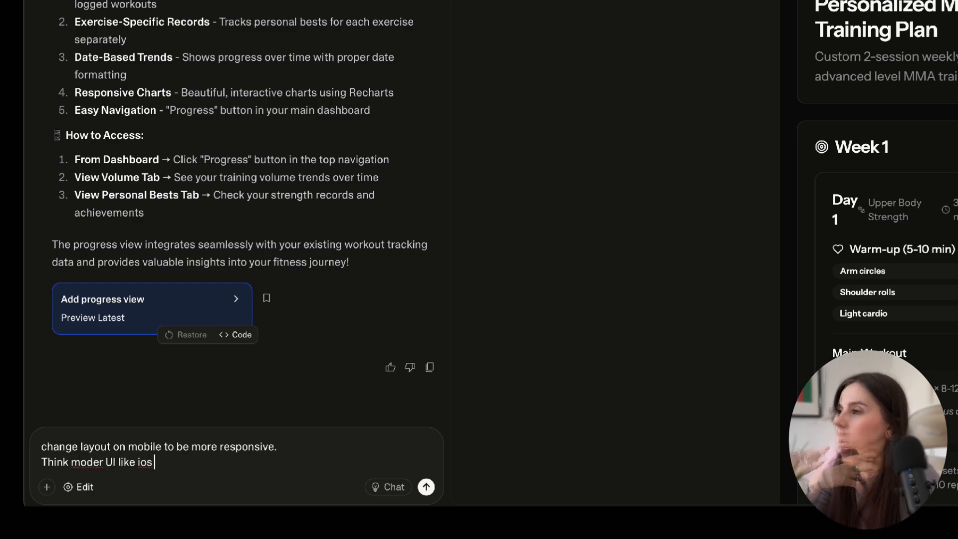
click(425, 487)
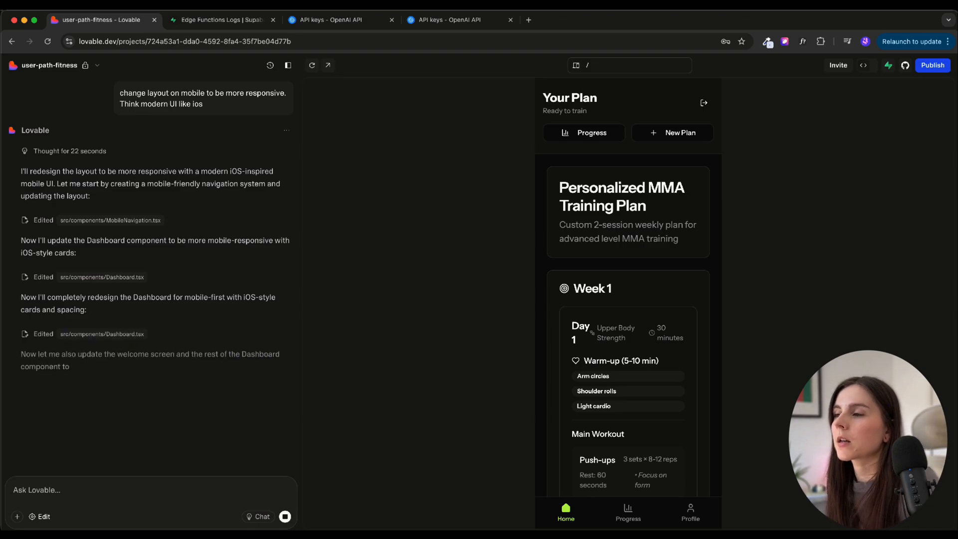
scroll(down, 3)
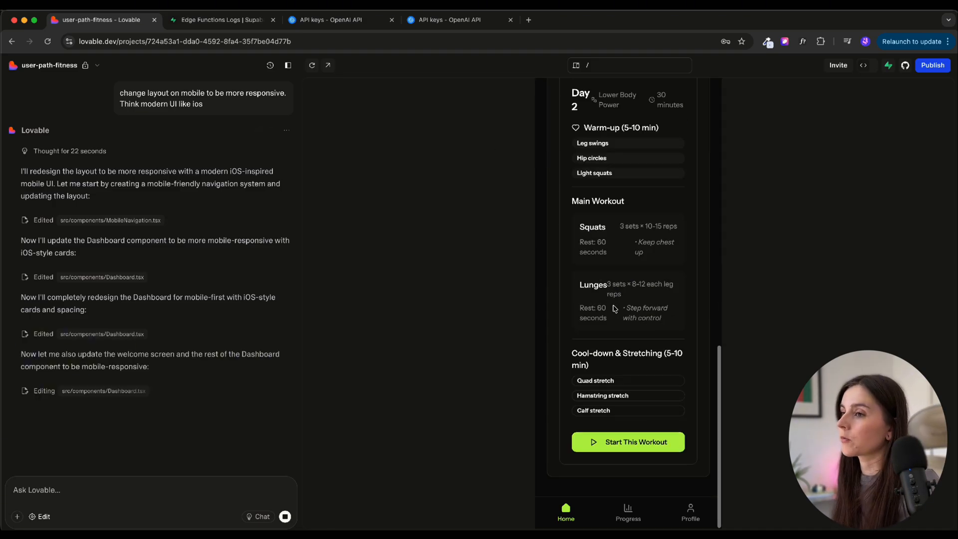
click(43, 517)
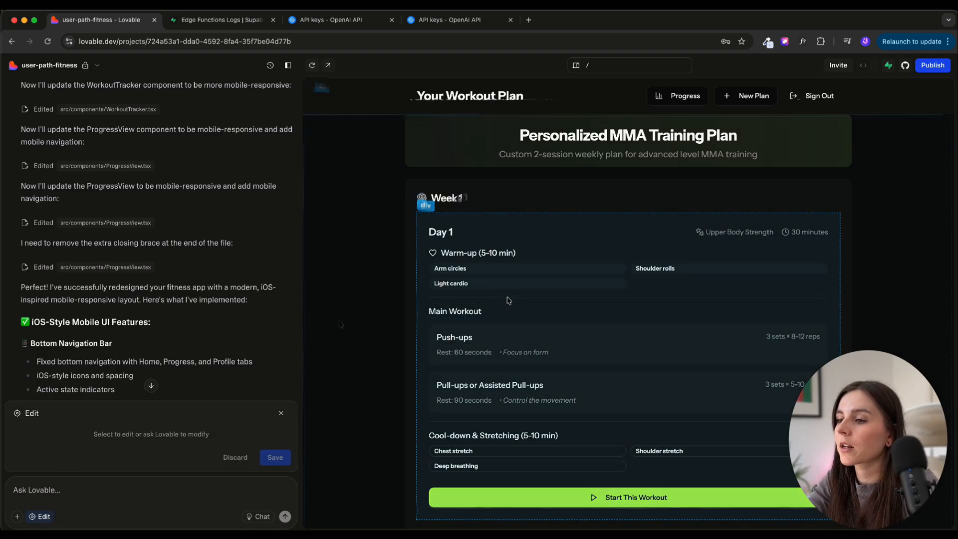
mouse_move(42, 517)
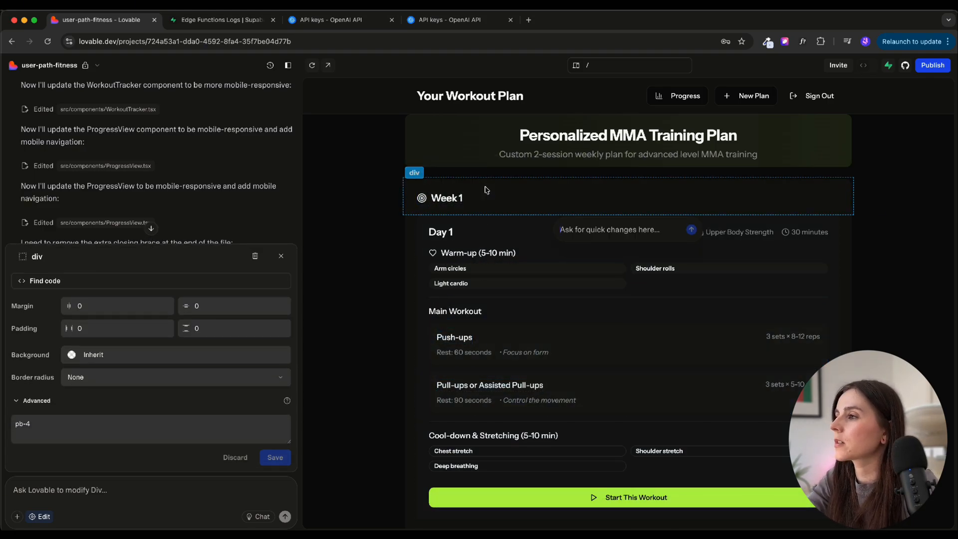
Restyle Week 1 with padding 240, lime-400 background, 3XL radius, then delete it
click(71, 354)
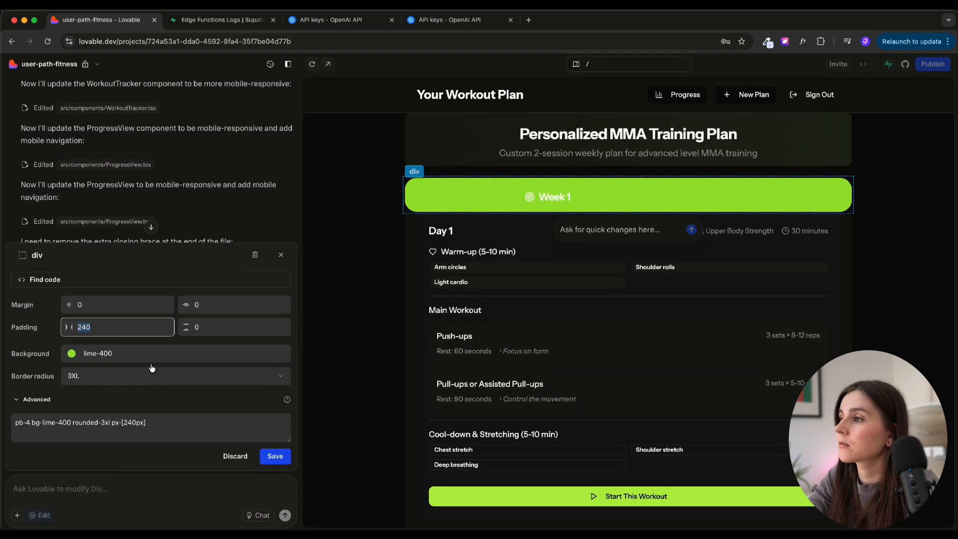
click(255, 255)
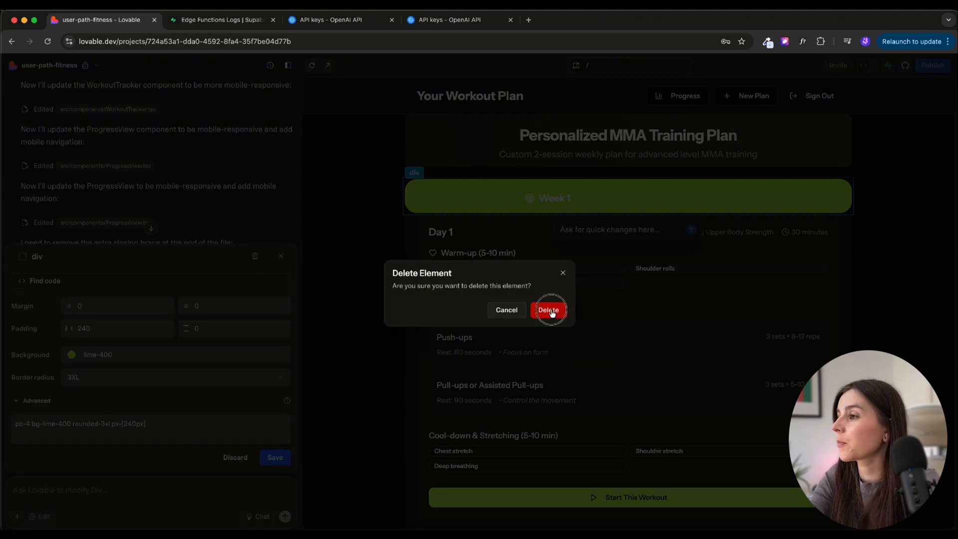
Confirm the deletion and send a gradient-graphs, frosty-depth, modern restyle prompt
click(549, 310)
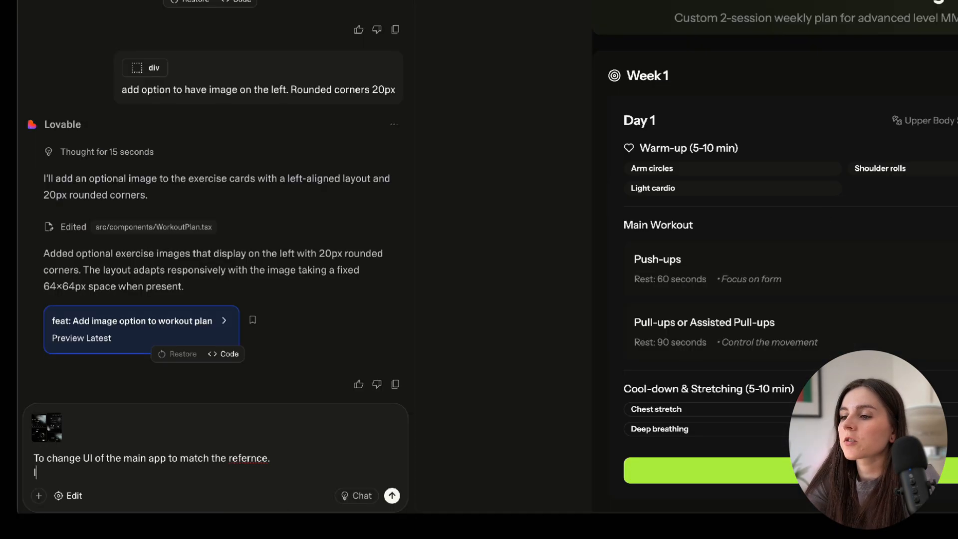
text(I like gradient)
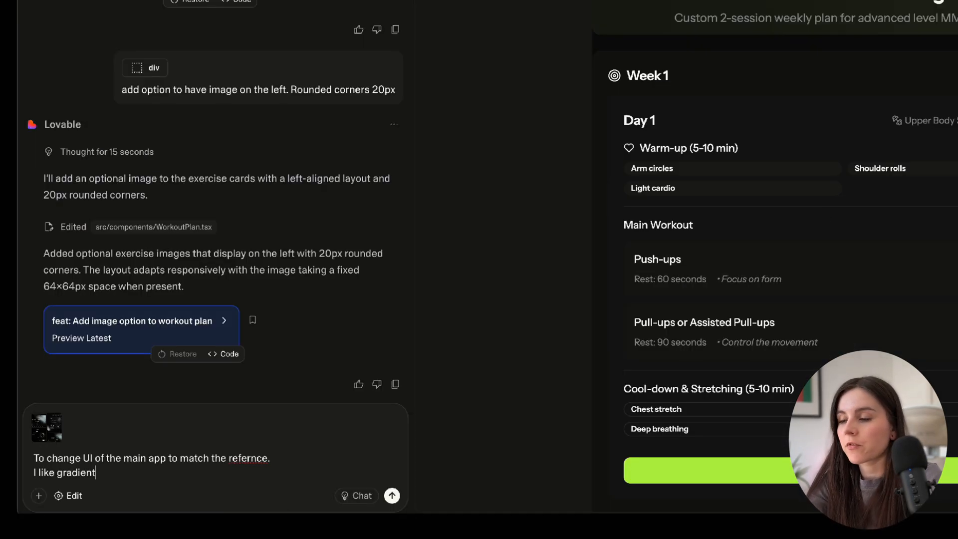
text(graphs)
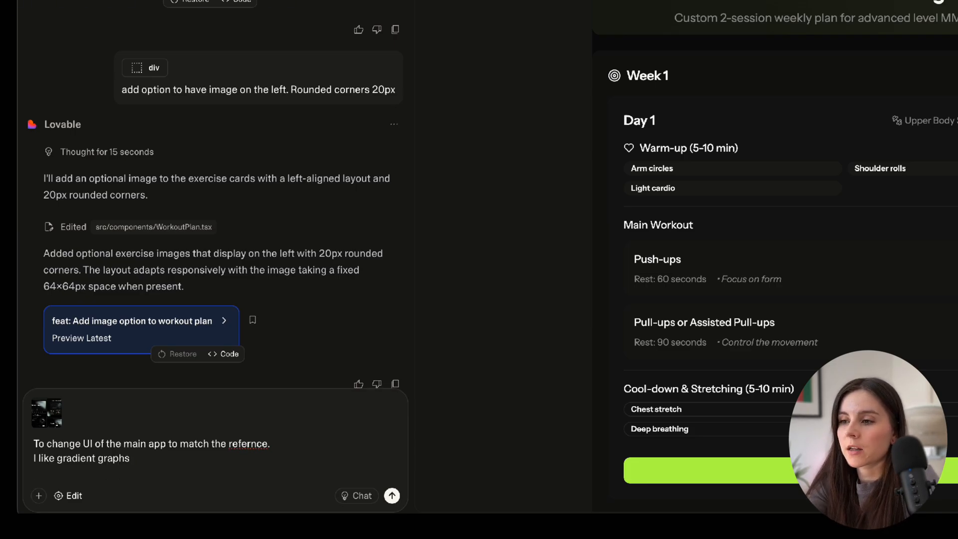
text(Depth and)
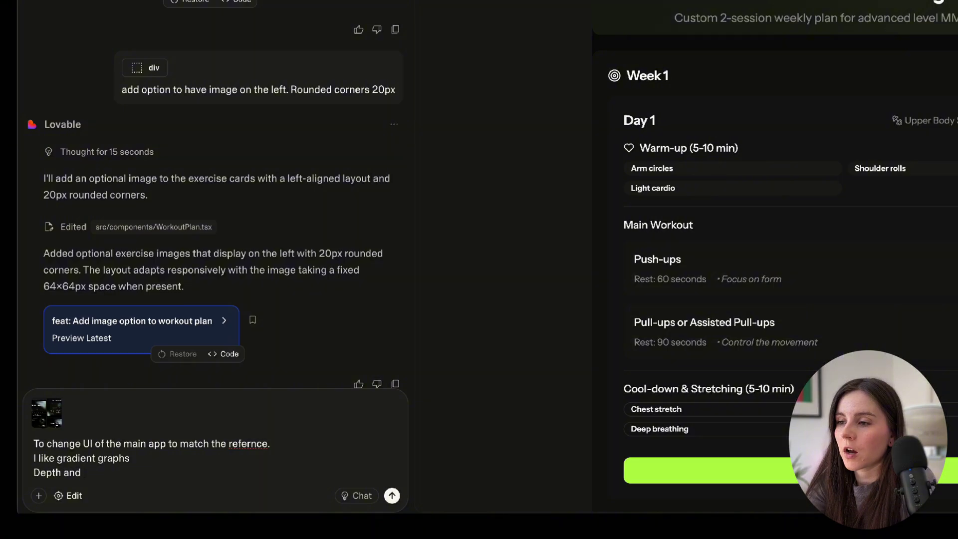
text(frosty UI)
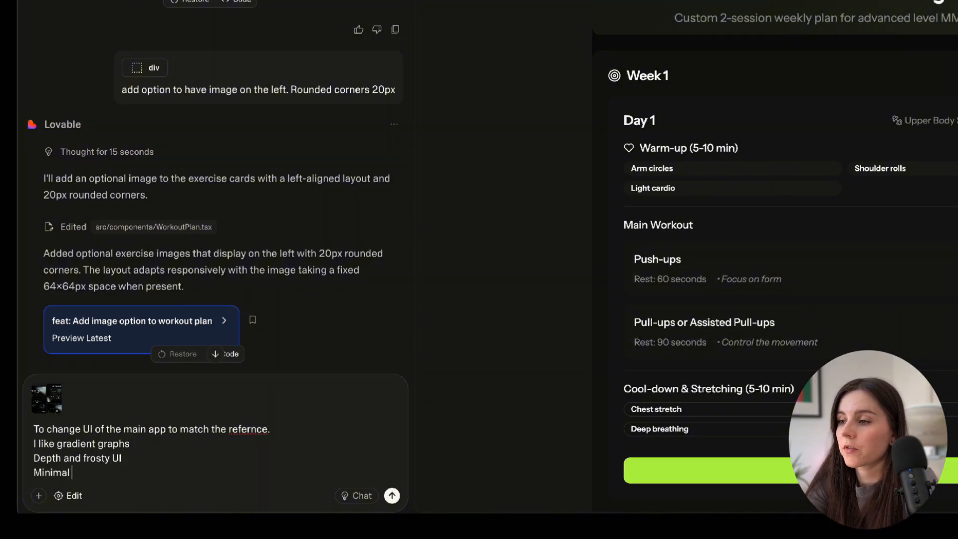
text(and modern)
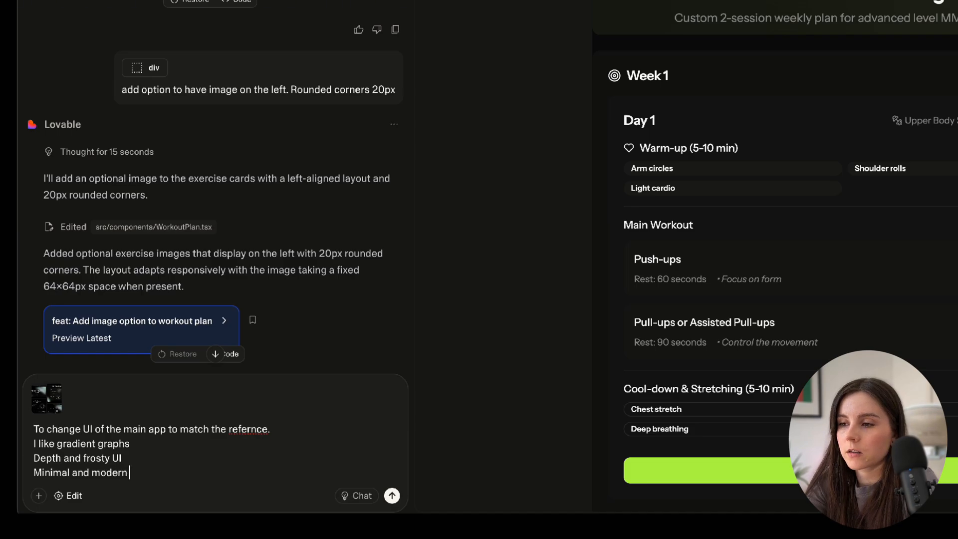
click(392, 496)
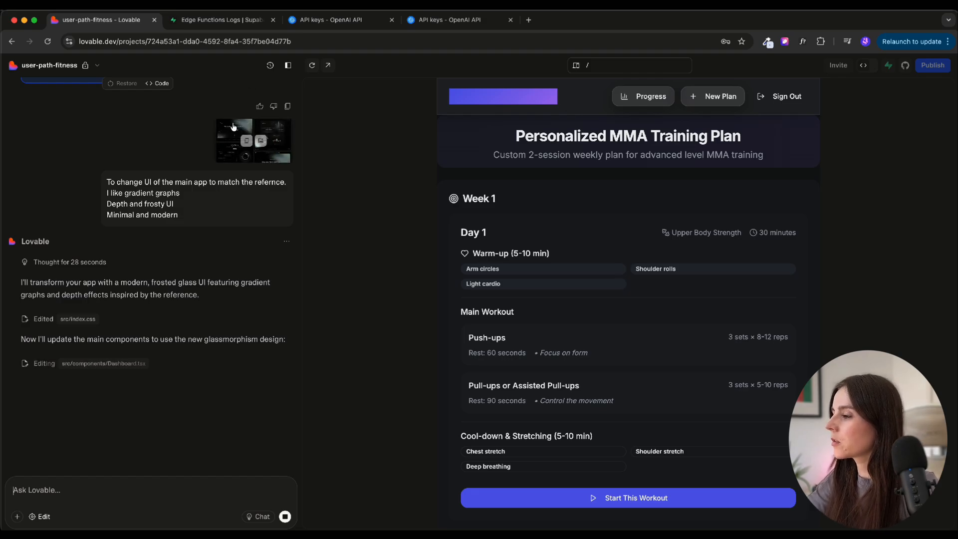
mouse_move(430, 226)
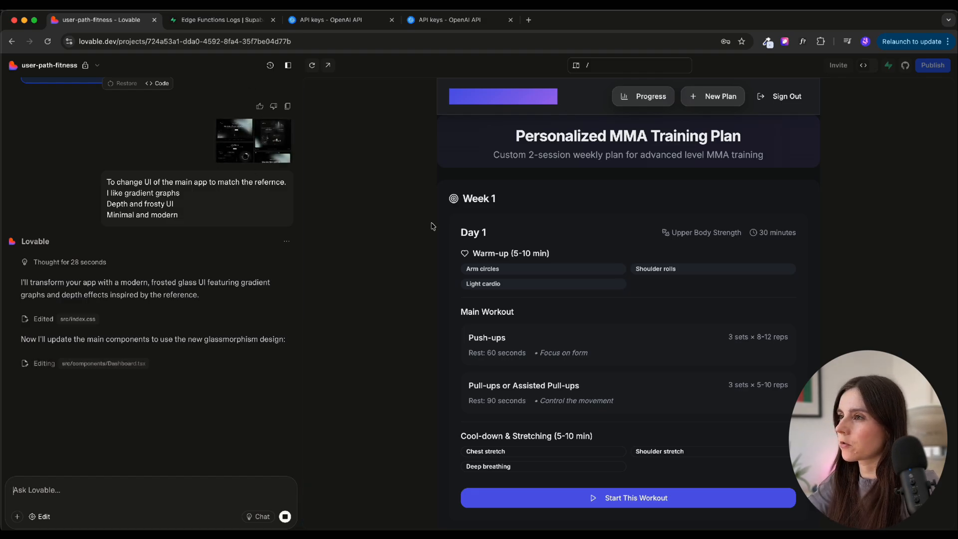
Scroll the preview to review the frosted-glass, blue-purple gradient restyle
scroll(down, 3)
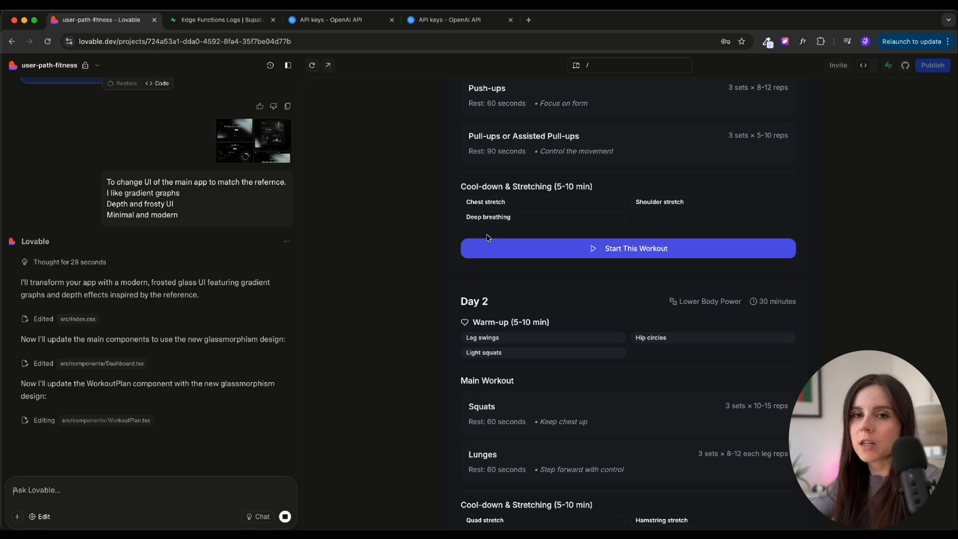
mouse_move(505, 248)
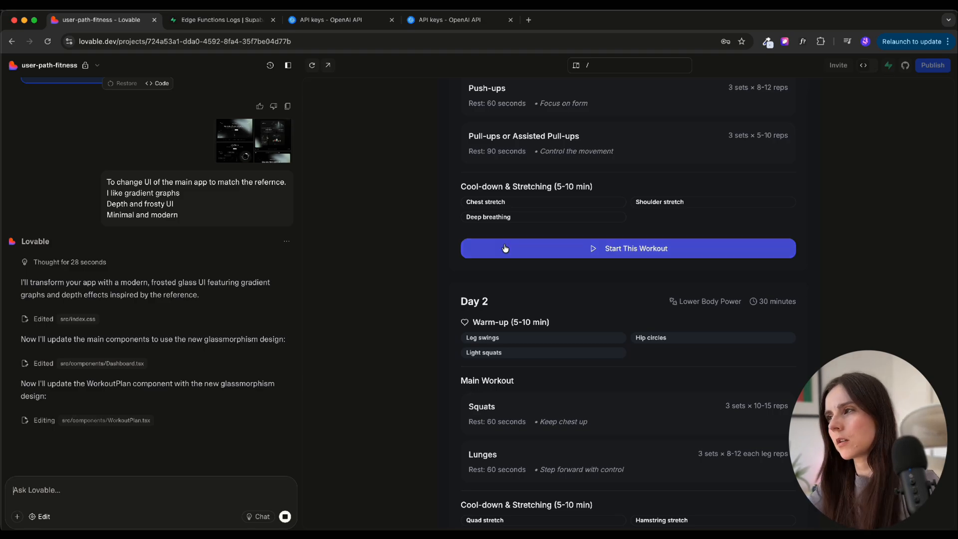
scroll(up, 3)
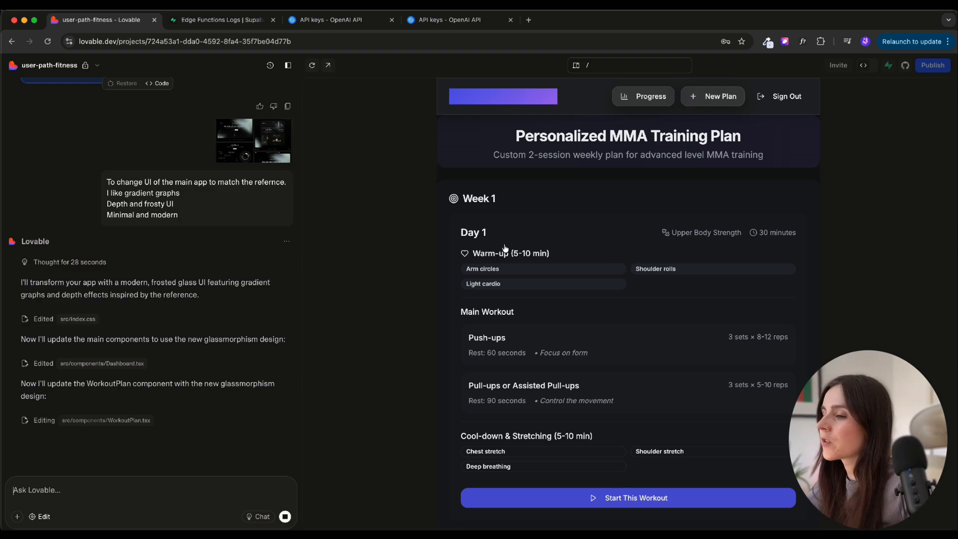
scroll(down, 3)
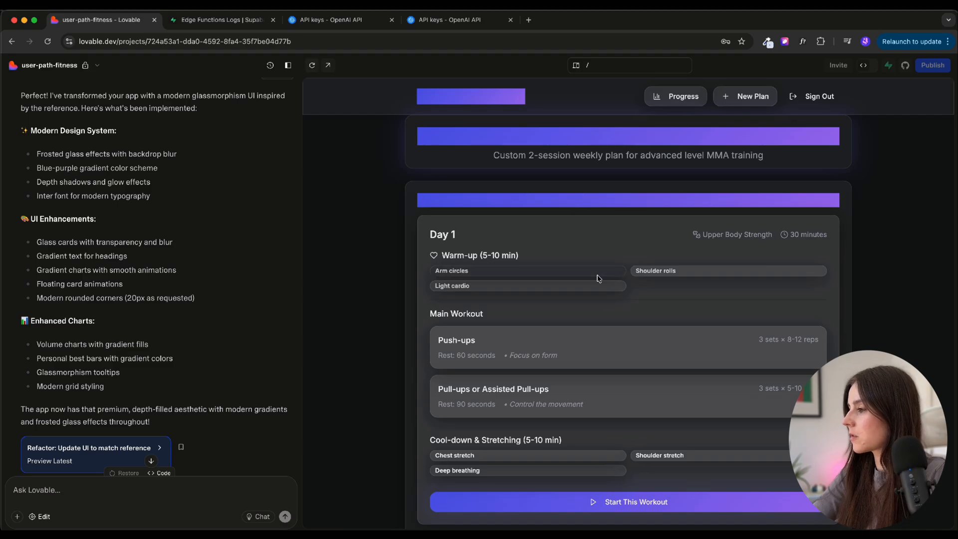
Scroll through the chat reviewing the glassmorphism write-up and ProgressView edit log
scroll(down, 3)
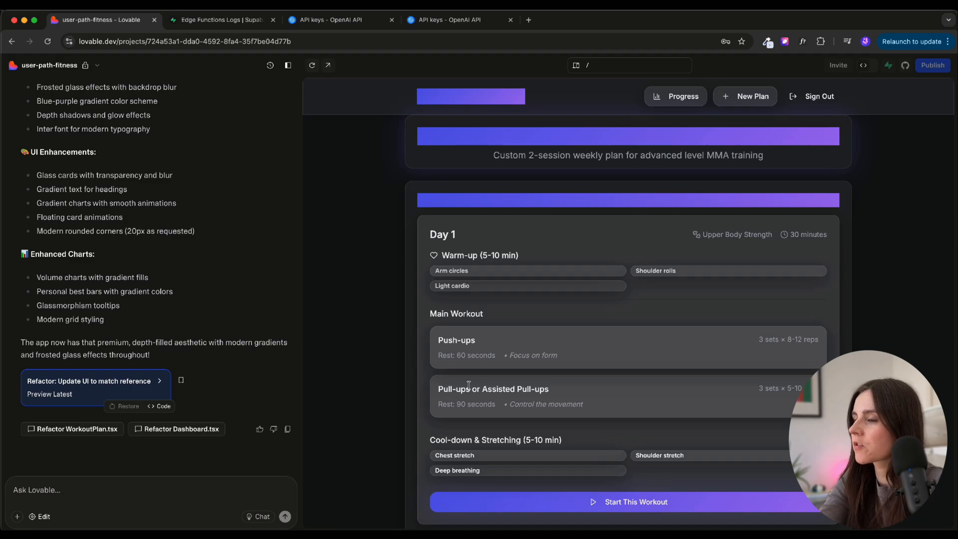
scroll(up, 3)
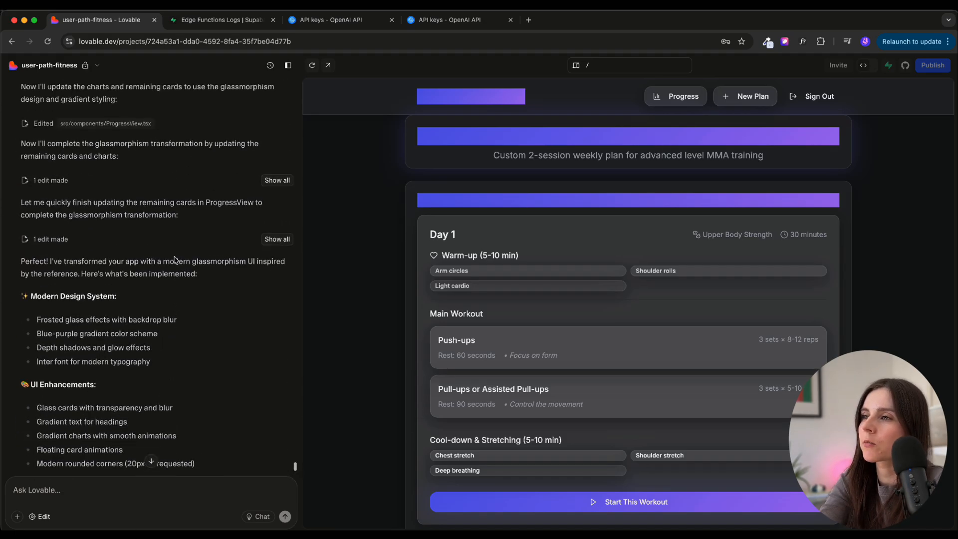
scroll(up, 3)
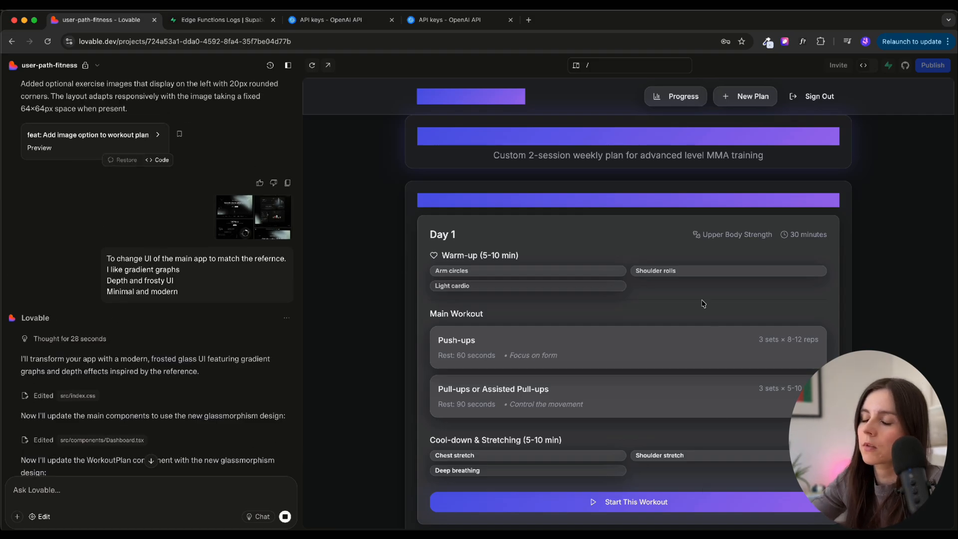
mouse_move(668, 305)
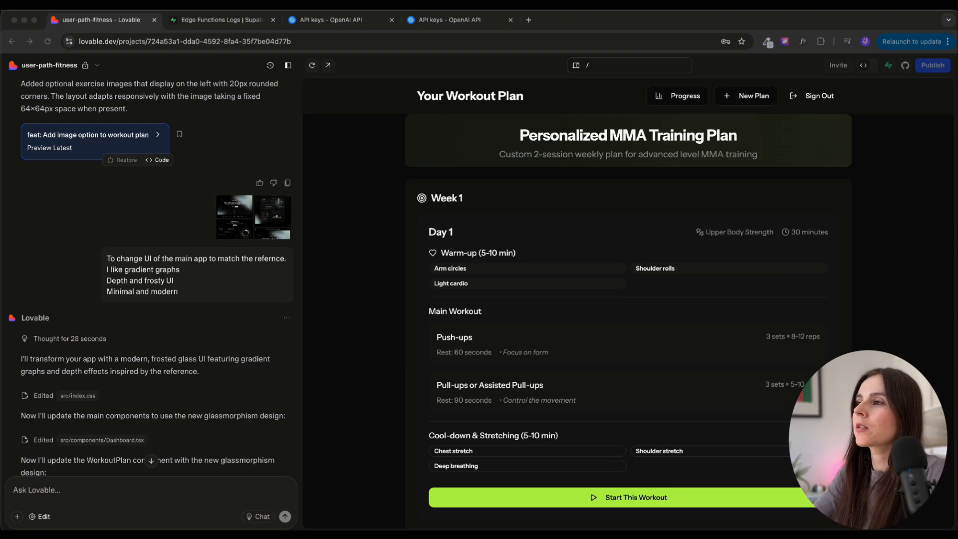
mouse_move(327, 111)
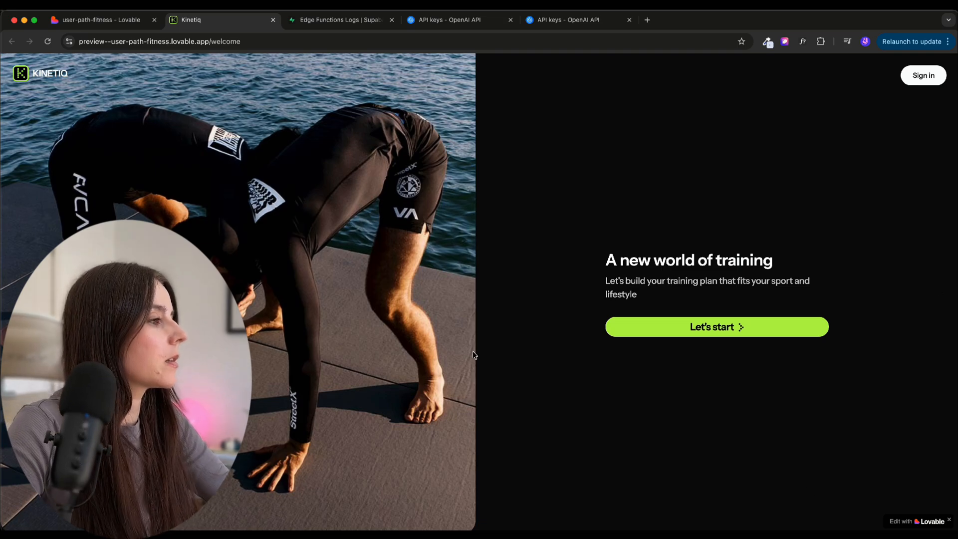
mouse_move(724, 316)
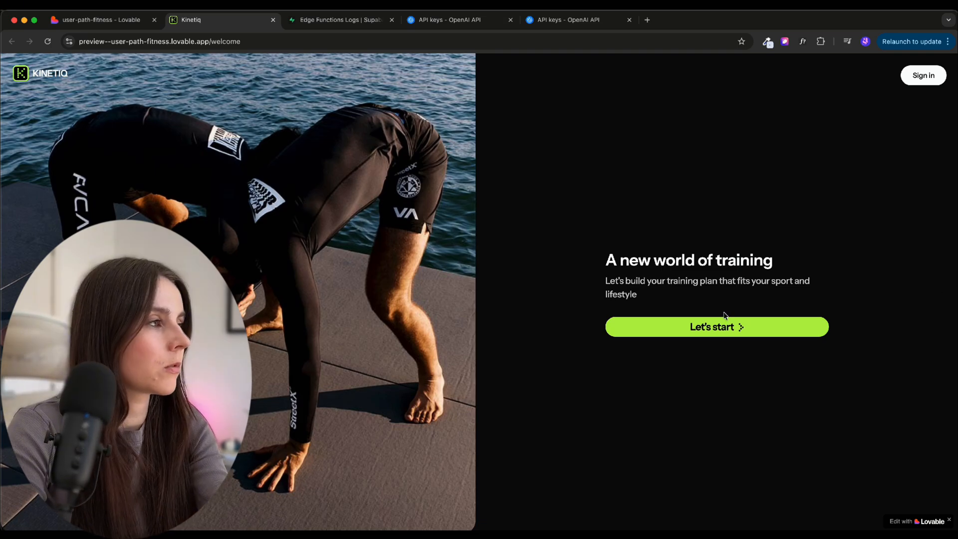
Sign up in Kinetiq with a test106 Gmail address and password
click(716, 326)
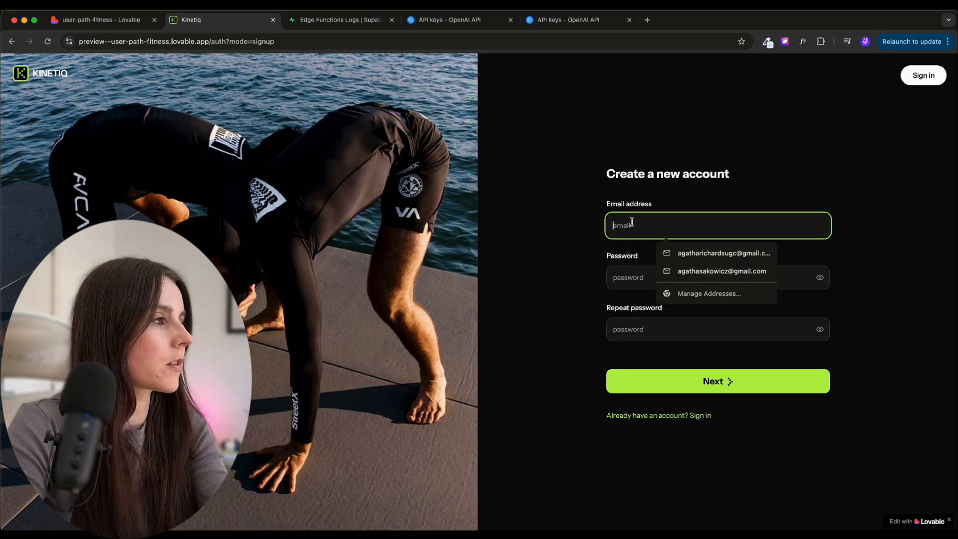
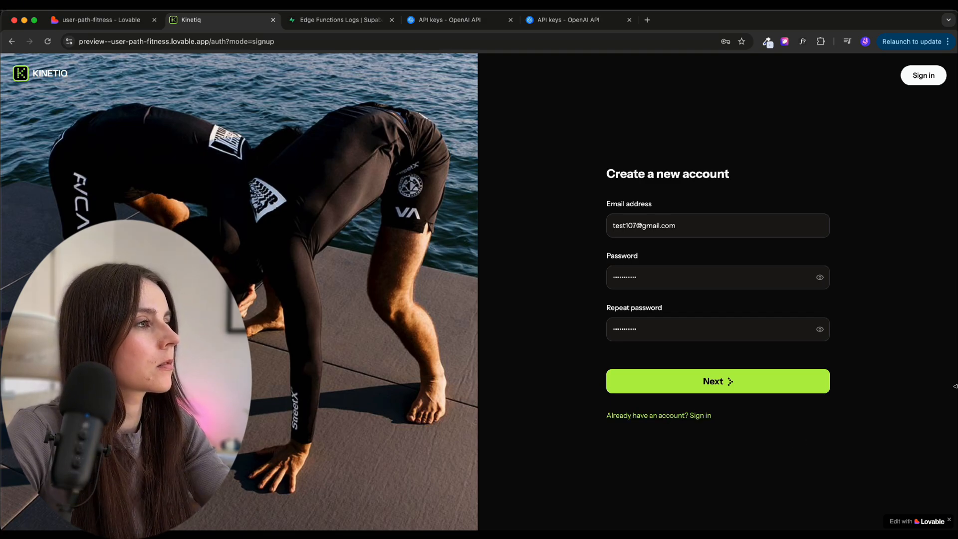
click(718, 381)
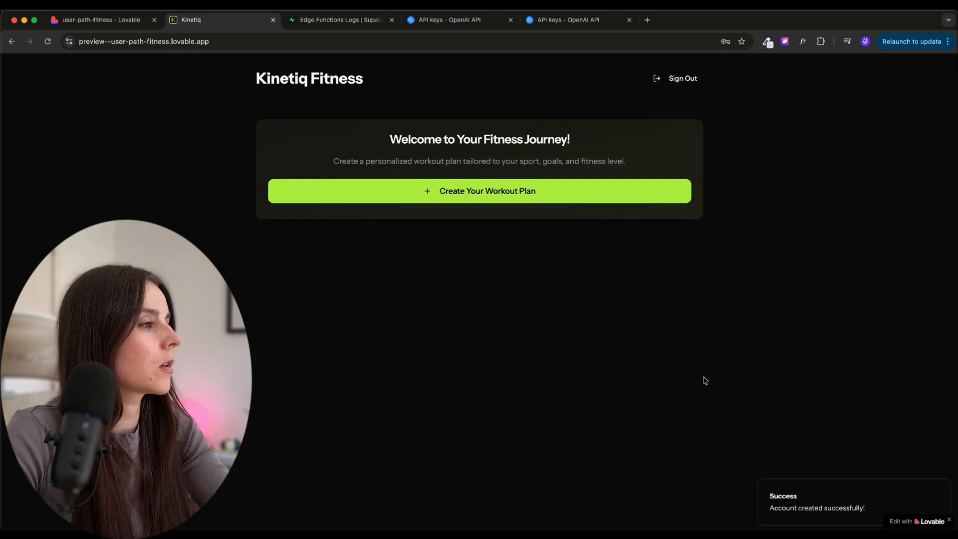
Choose Powerlifting at the gym, with three 60-minute sessions per week
click(480, 191)
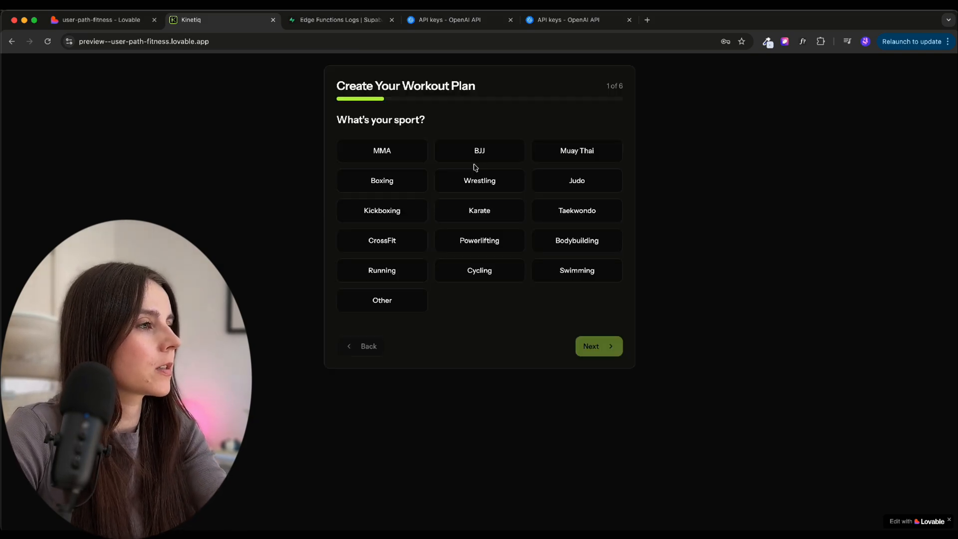
click(479, 240)
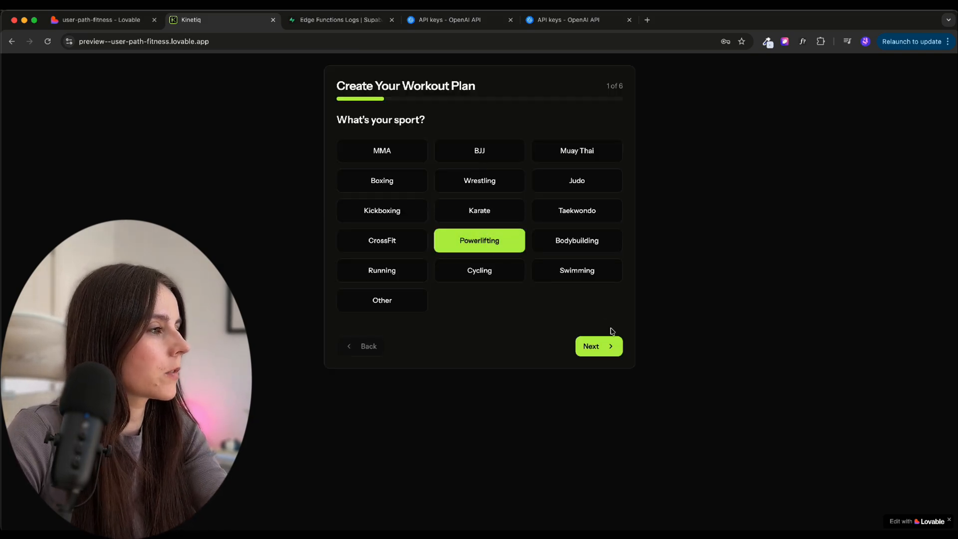
click(598, 346)
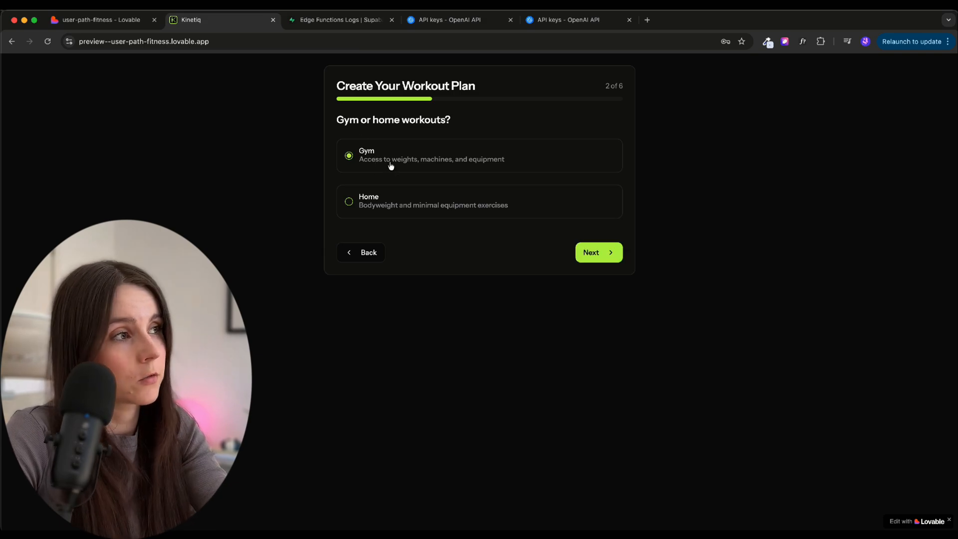
click(598, 251)
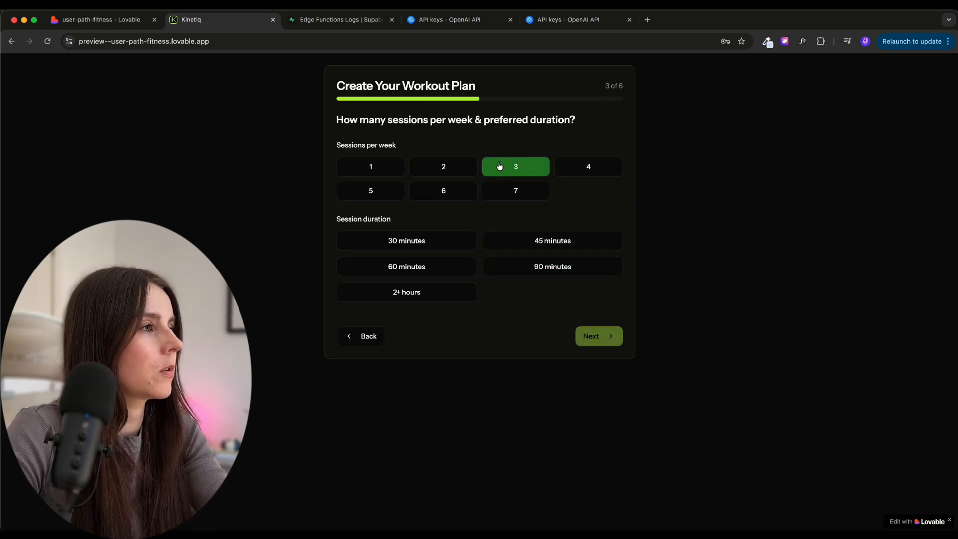
click(406, 266)
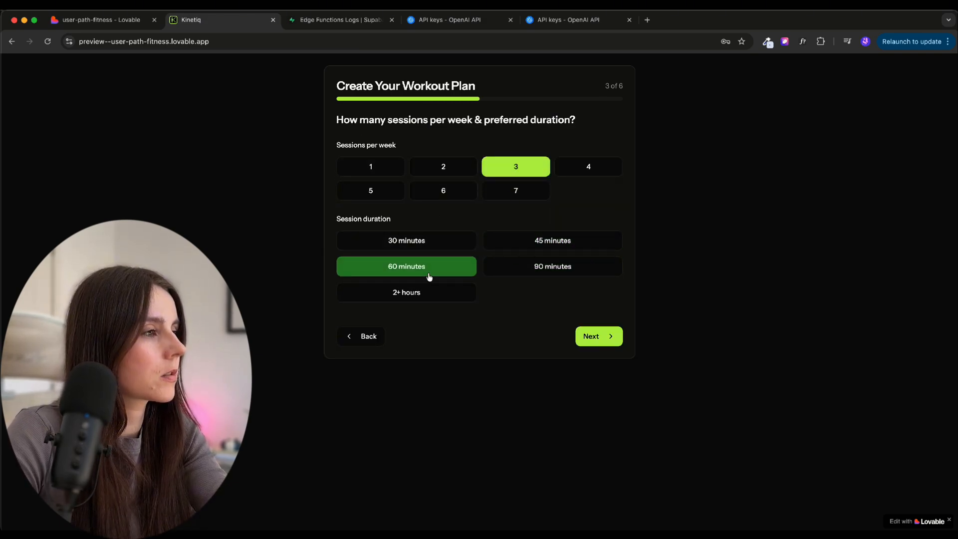
click(597, 336)
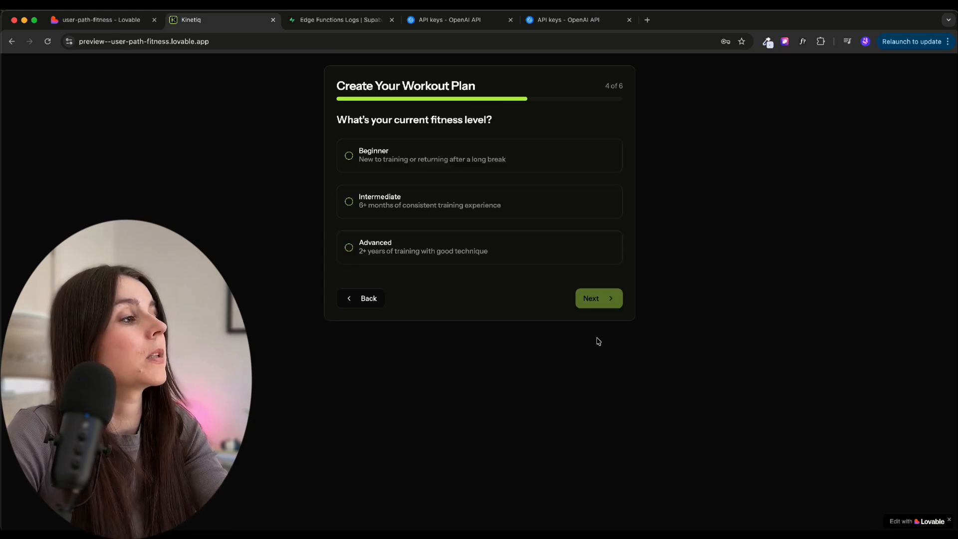
click(598, 298)
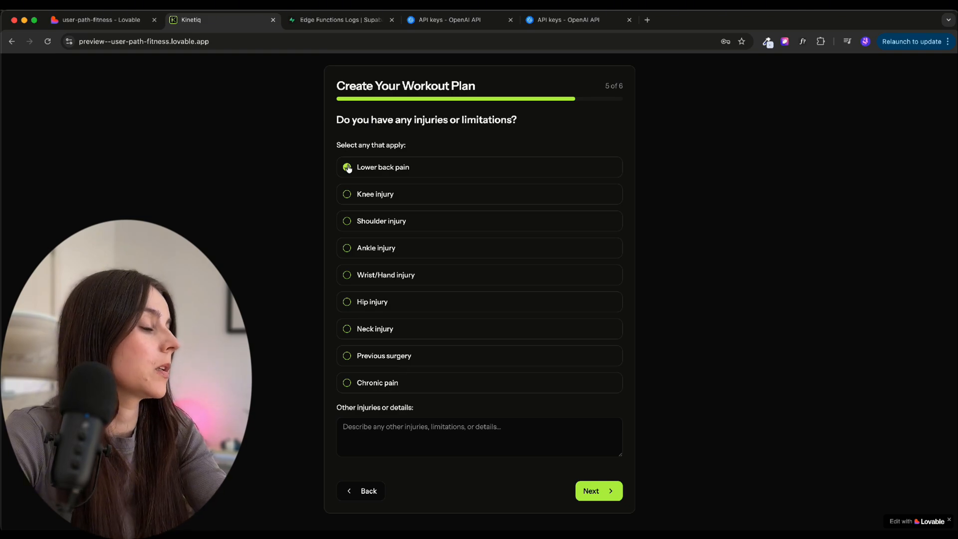
Mark lower back pain and knee injury, add squat/deadlift strength goals, and generate the plan
click(346, 167)
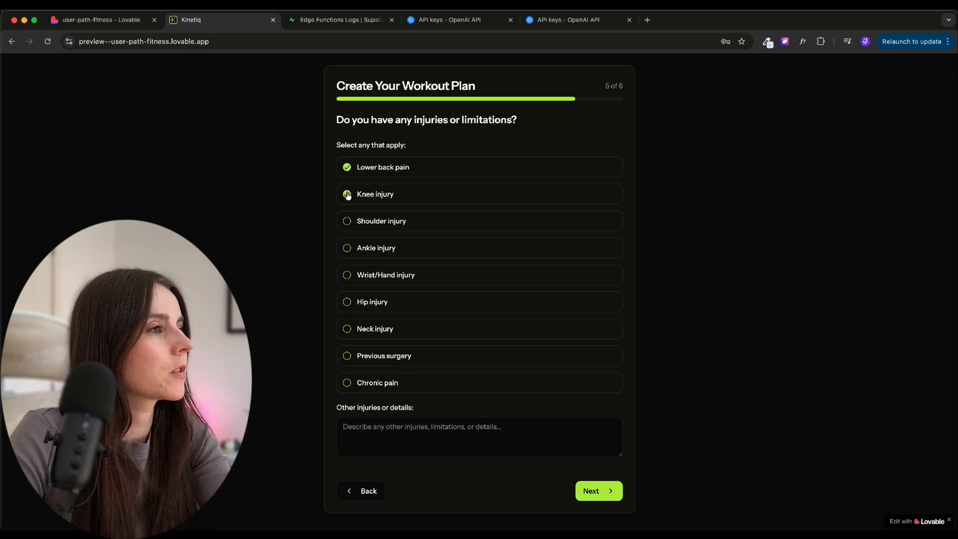
click(597, 491)
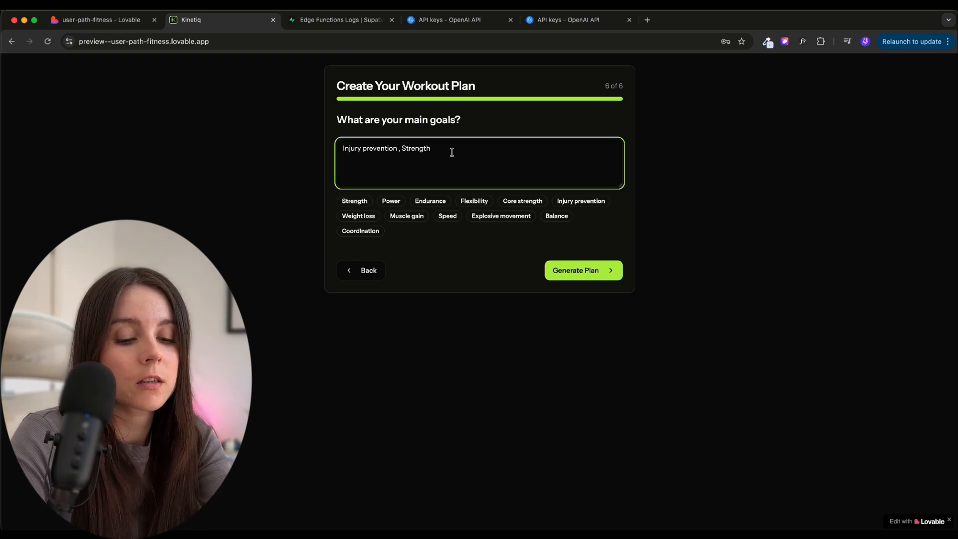
text(, Explosive movement, get stronger at squats and deadlift)
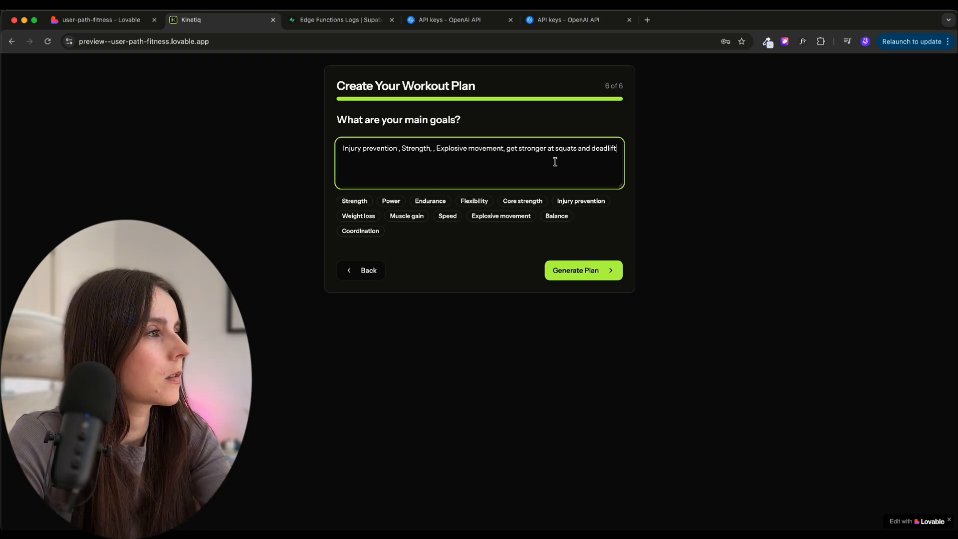
click(582, 270)
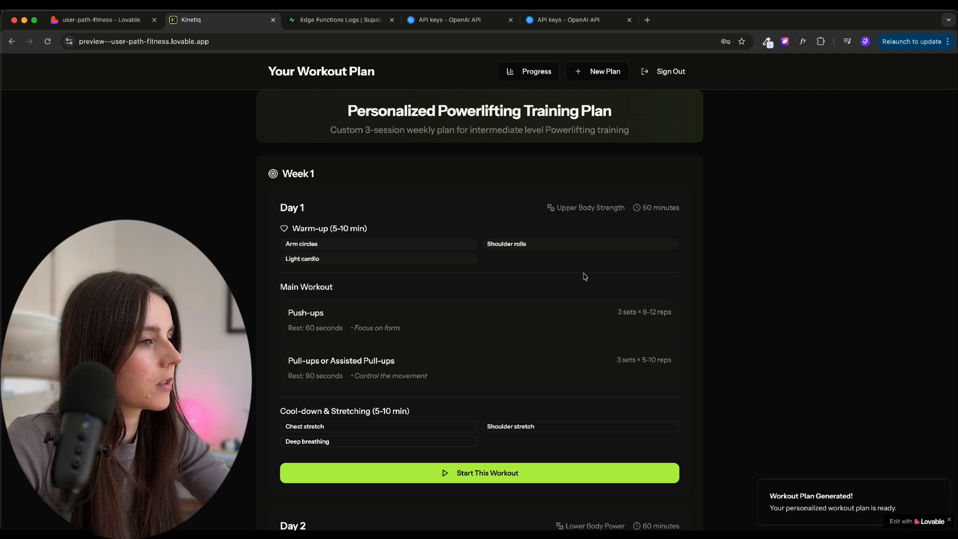
Scroll through the Powerlifting plan's Day 1 and Day 2 workouts, then return to Lovable
scroll(down, 3)
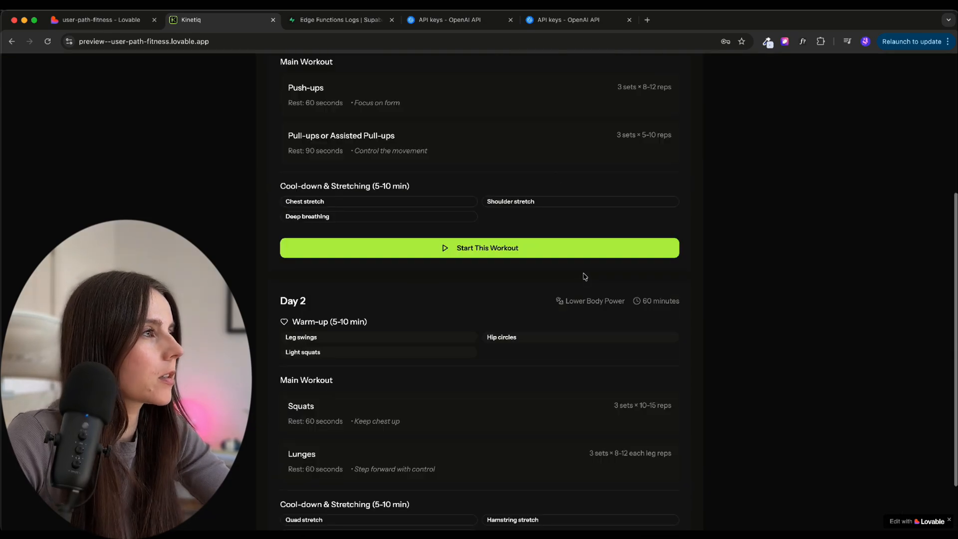
click(101, 19)
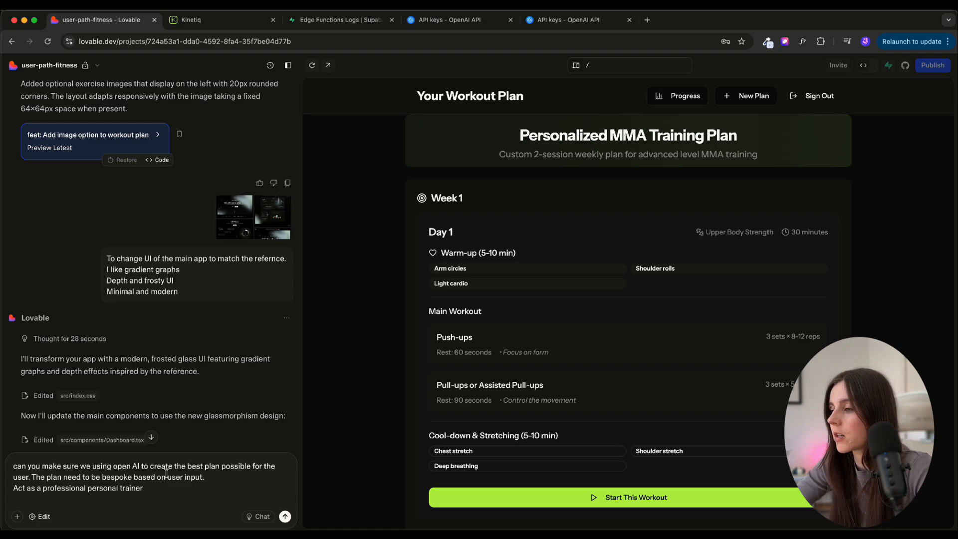
mouse_move(71, 488)
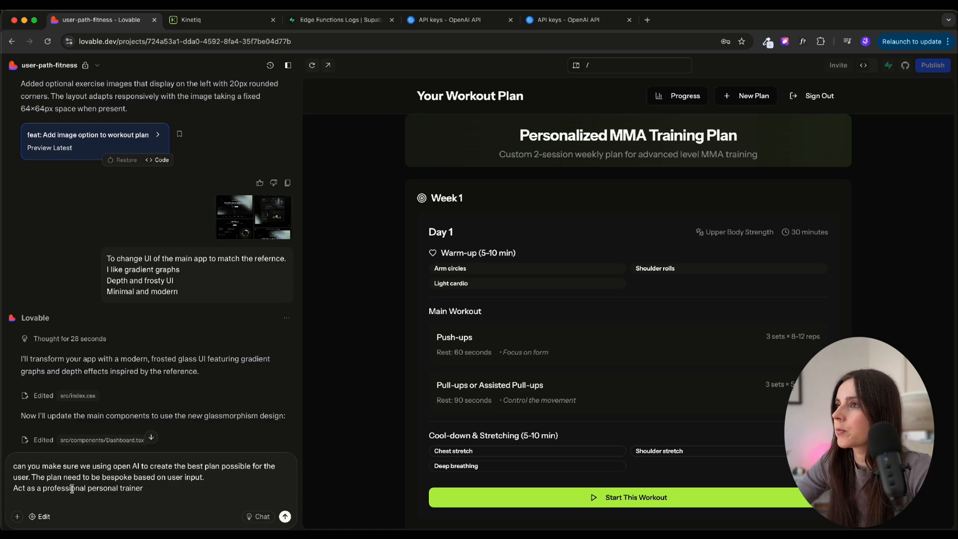
Send the request for OpenAI to generate bespoke plans as a professional personal trainer
click(284, 517)
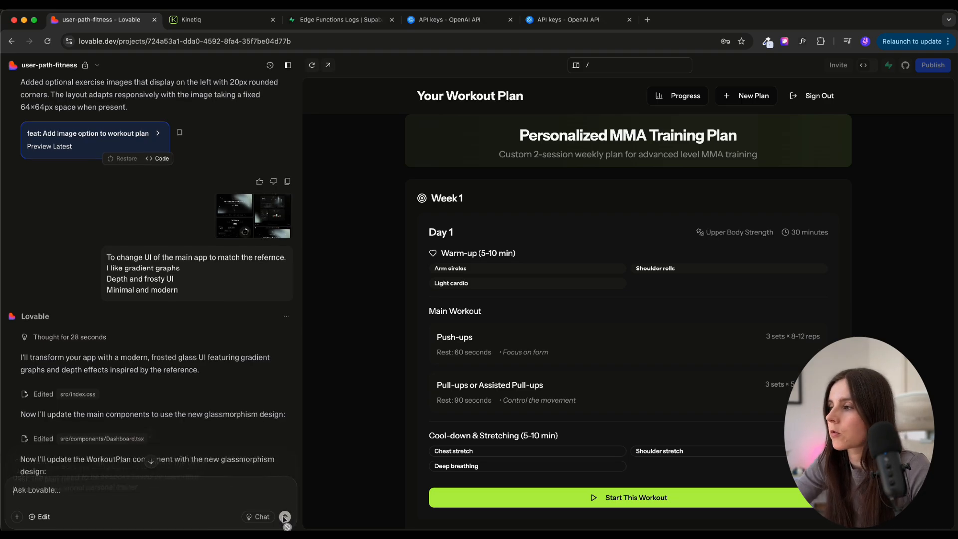
click(284, 517)
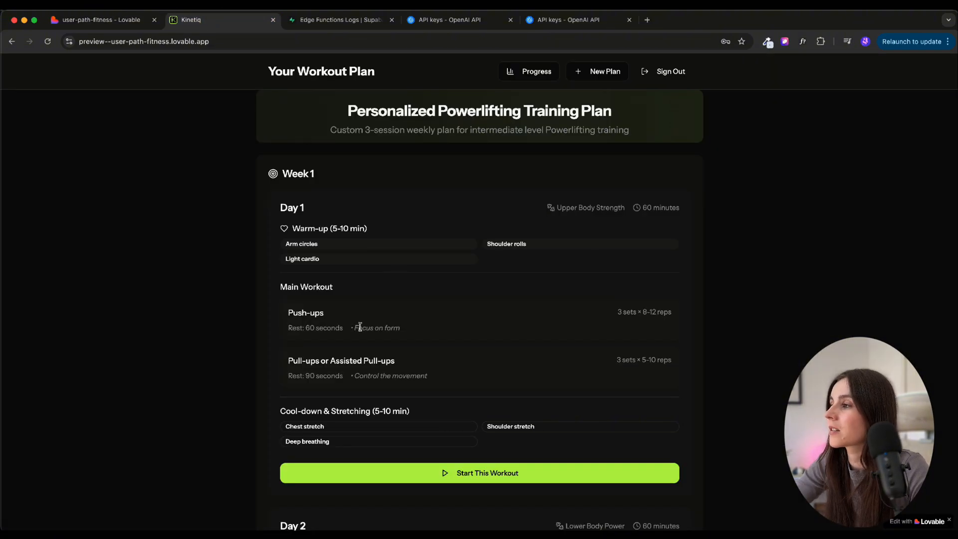
Scroll the Powerlifting plan to review Day 1 exercises, sets and reps
scroll(down, 3)
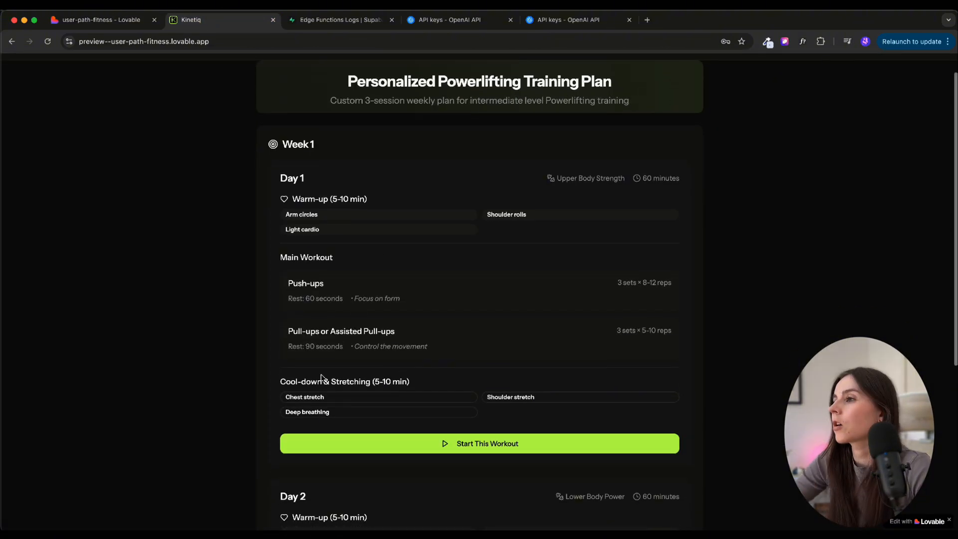
scroll(down, 3)
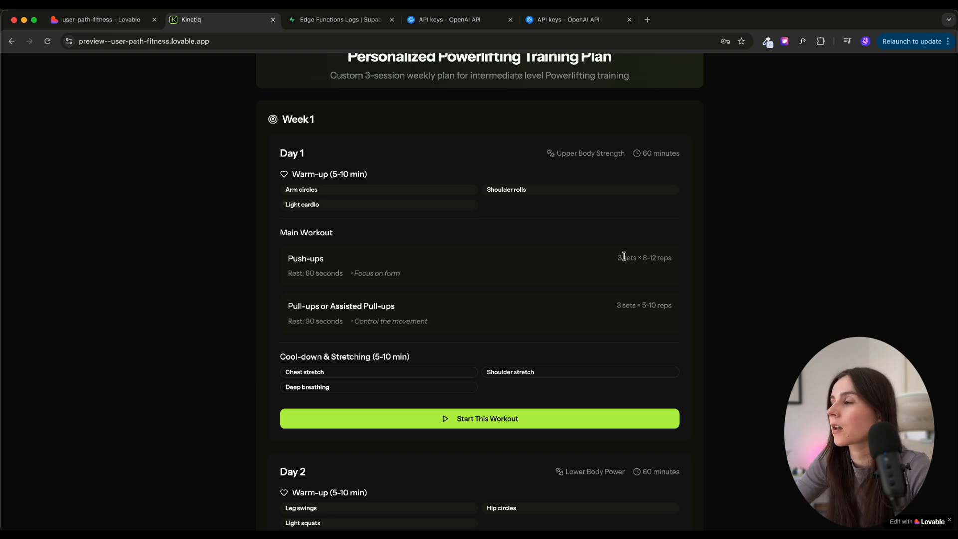
mouse_move(665, 261)
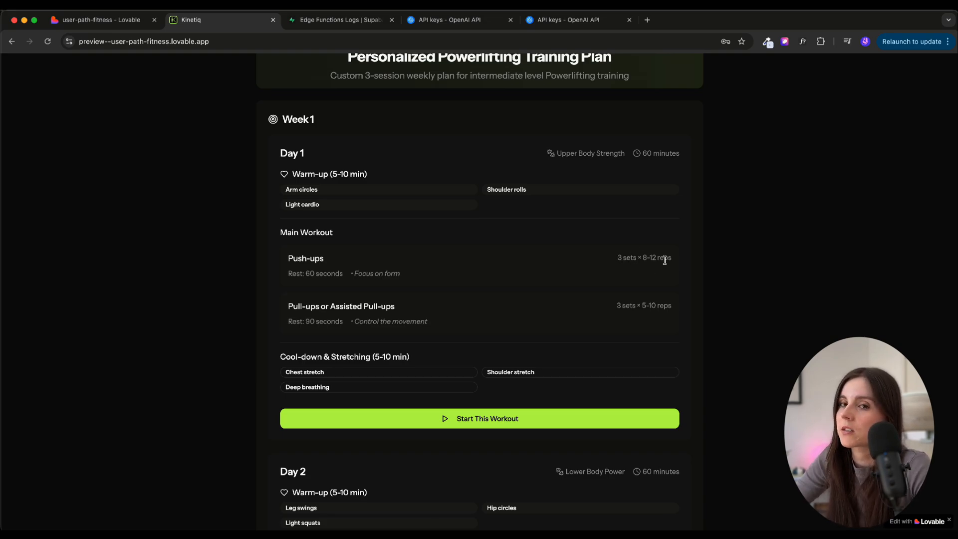
mouse_move(645, 153)
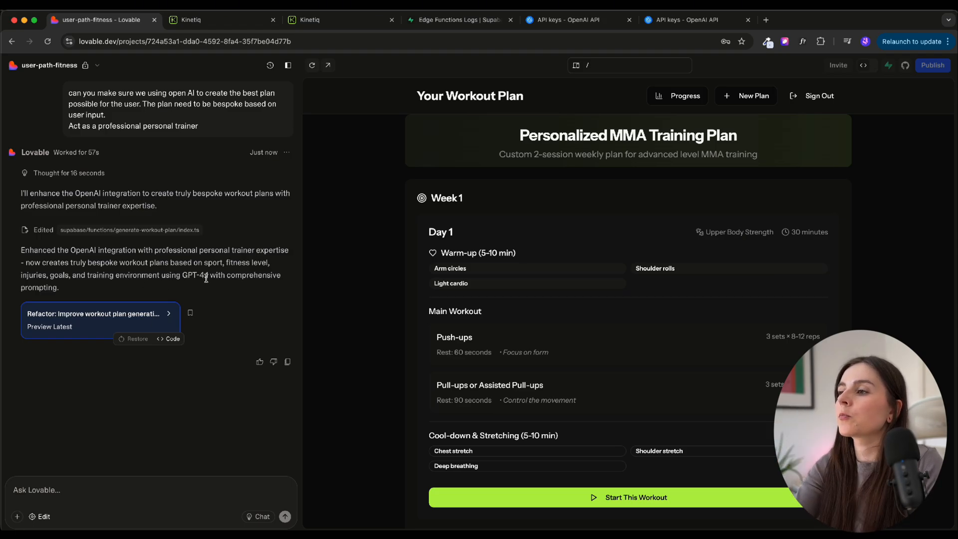
mouse_move(238, 306)
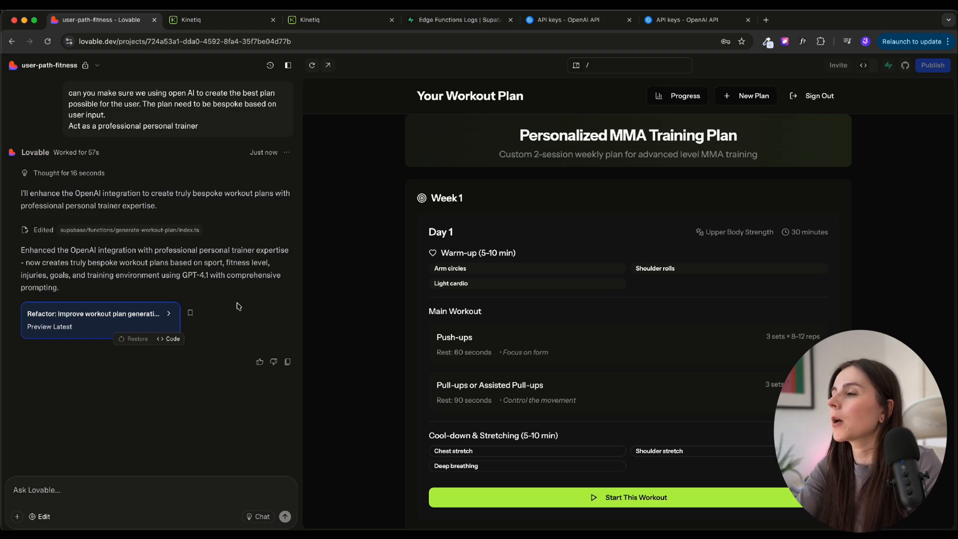
Read Lovable's summary of the GPT-4.1 personal-trainer generate-workout-plan update
click(309, 19)
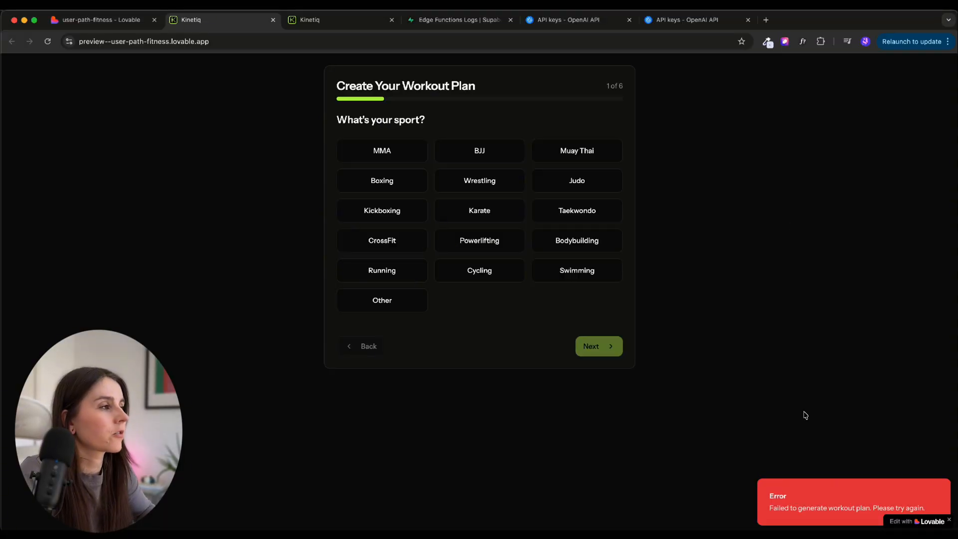
Inspect the Kinetiq page and find the edge function's 500 error in the console
right_click(623, 397)
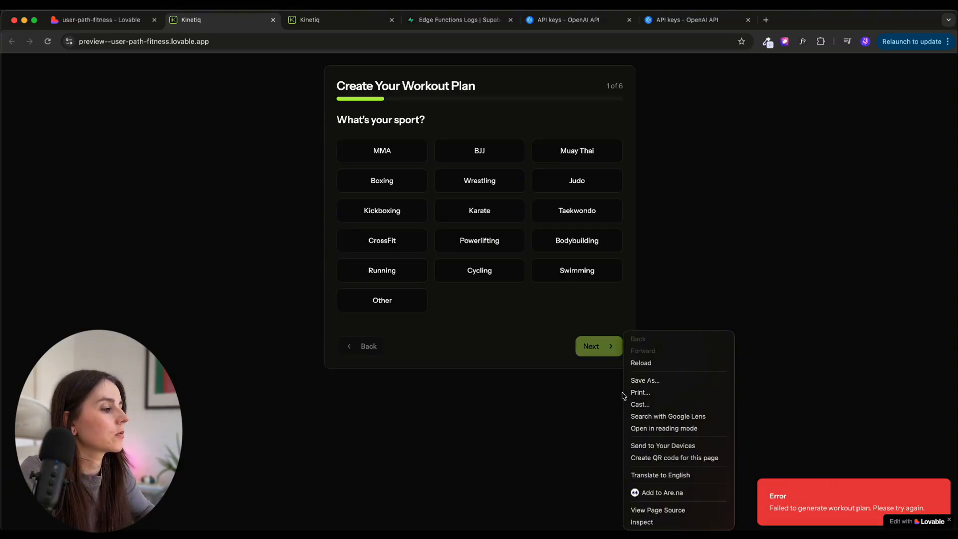
click(642, 522)
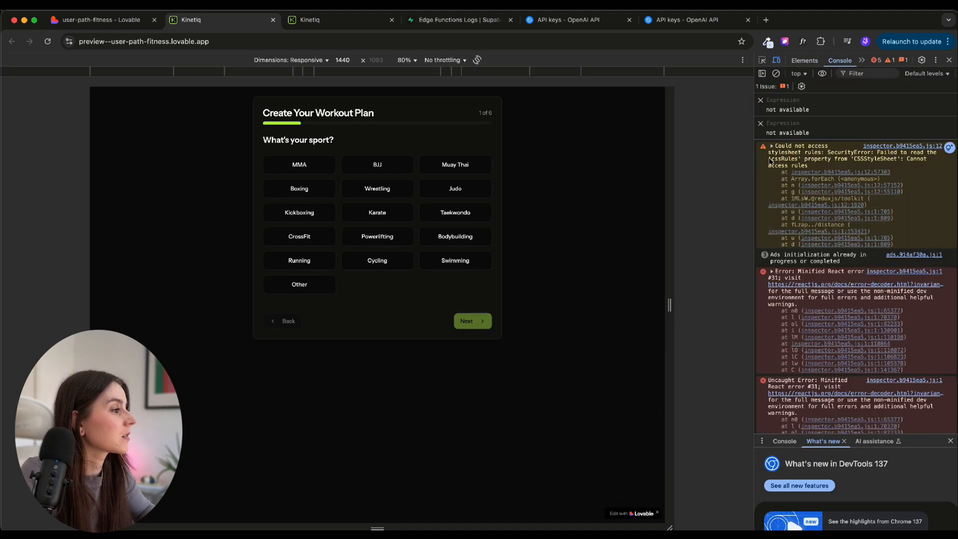
scroll(down, 3)
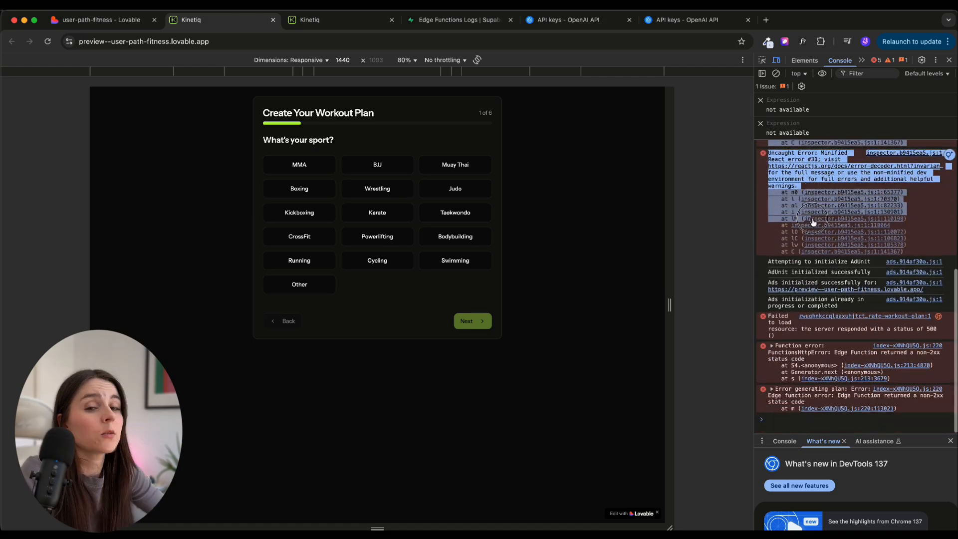